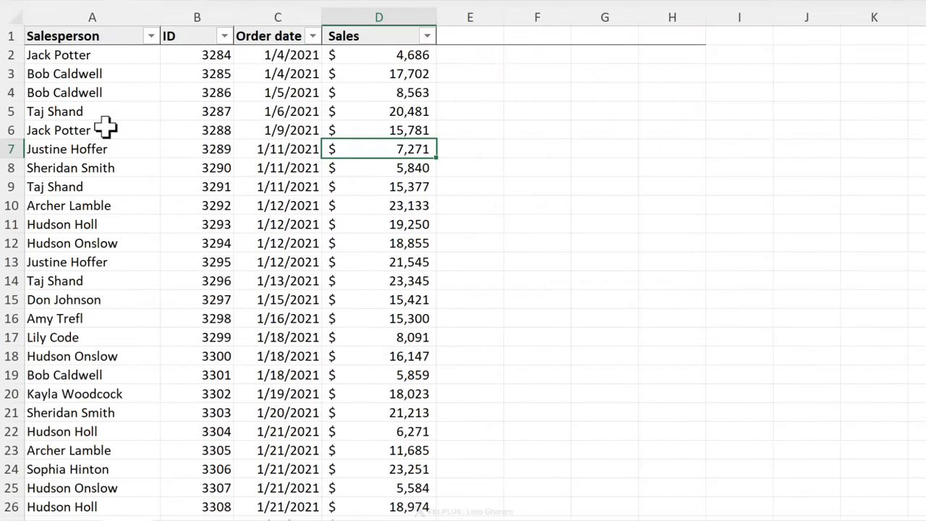
Insert the recommended 'Sales by Salesperson' pivot table from the sales data on a new sheet.
{"action": "left_click", "coordinate": [277, 110]}
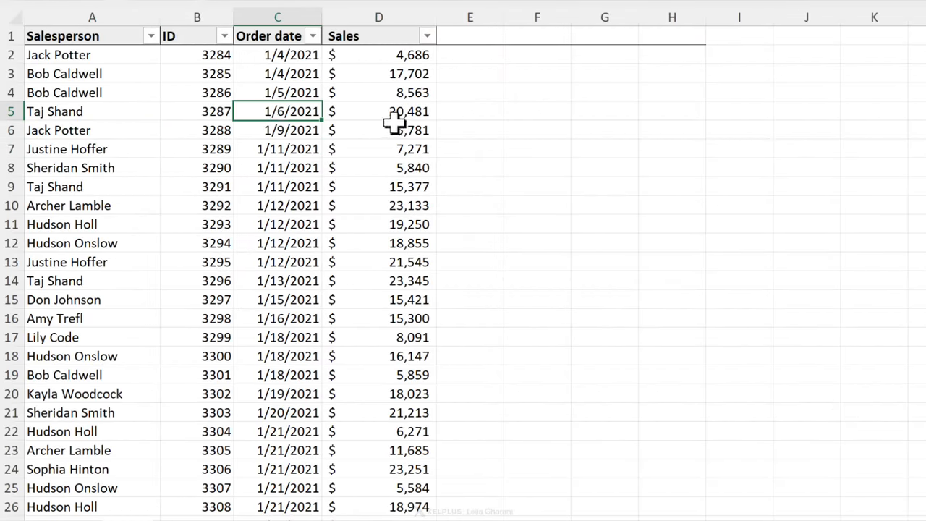
{"action": "left_click", "coordinate": [379, 131]}
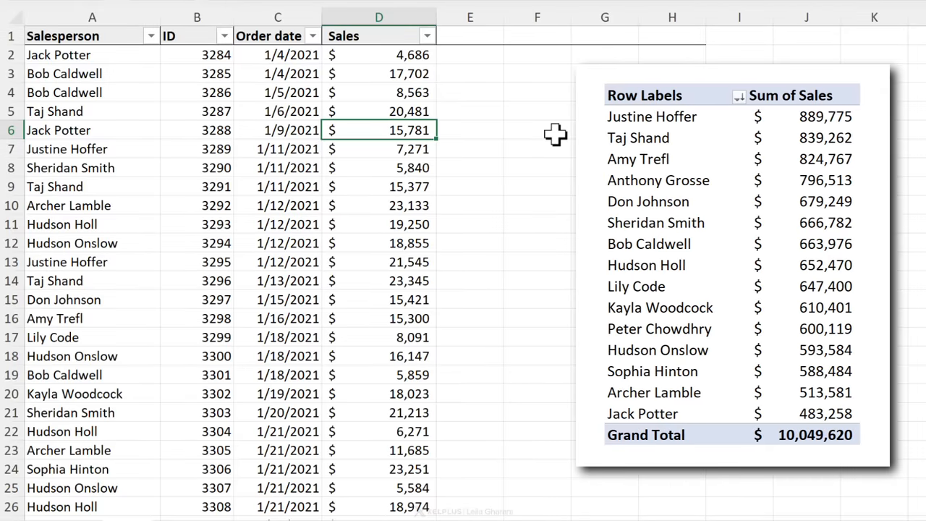
{"action": "left_click", "coordinate": [278, 149]}
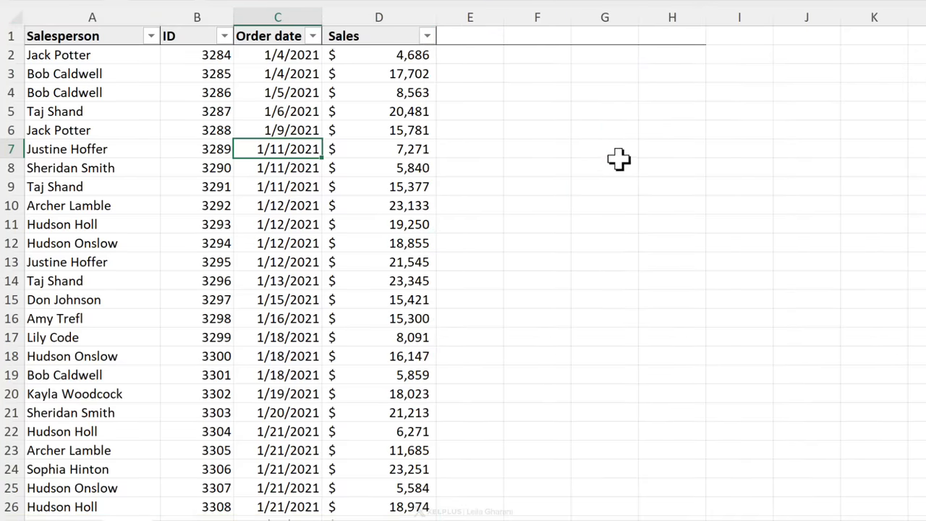
{"action": "left_click", "coordinate": [101, 10]}
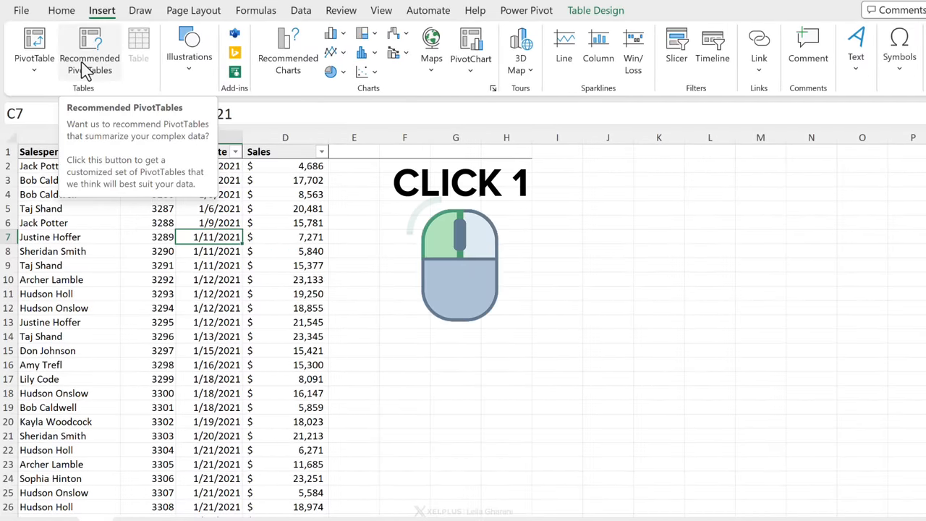
{"action": "left_click", "coordinate": [89, 50]}
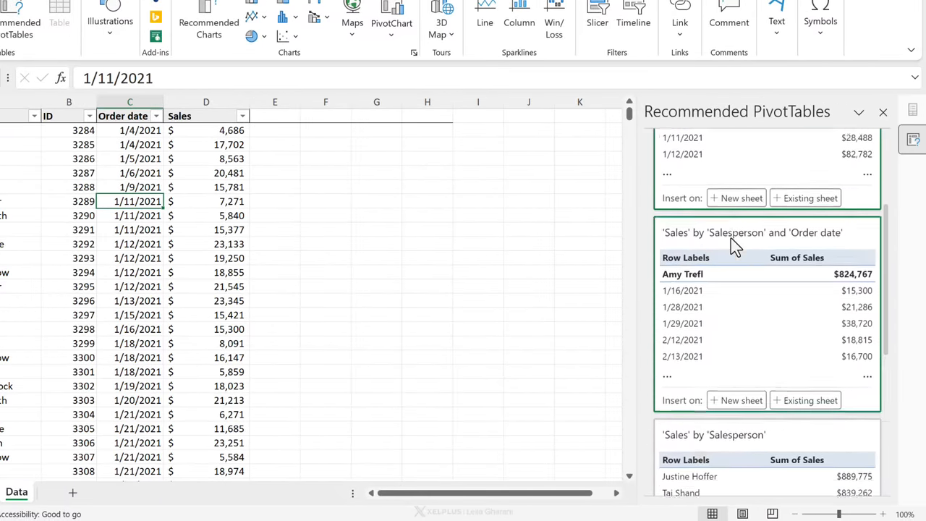
{"action": "scroll", "scroll_direction": "down", "scroll_amount": 3}
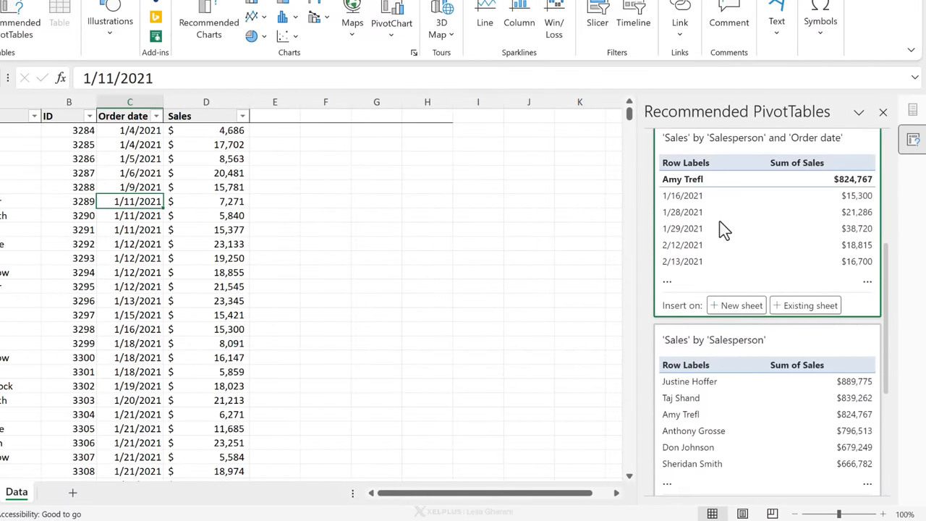
{"action": "scroll", "scroll_direction": "down", "scroll_amount": 3}
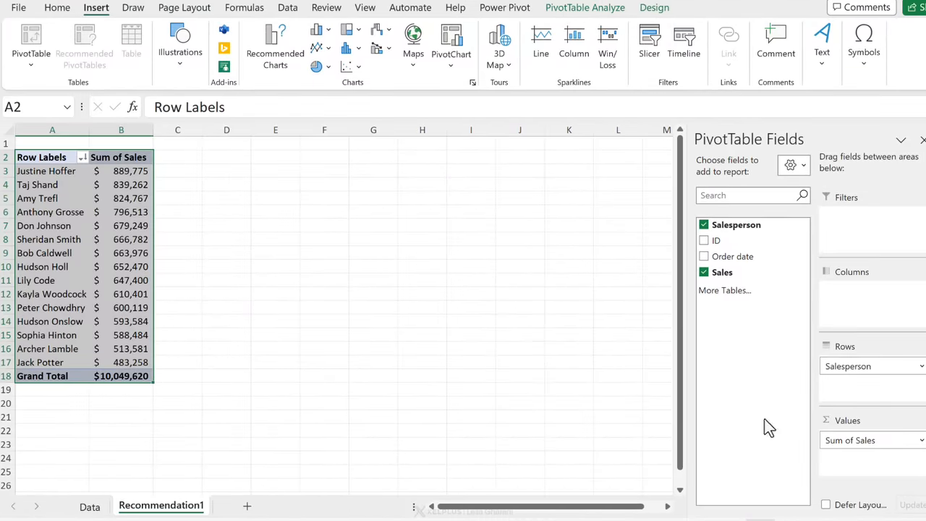
{"action": "left_click", "coordinate": [121, 253]}
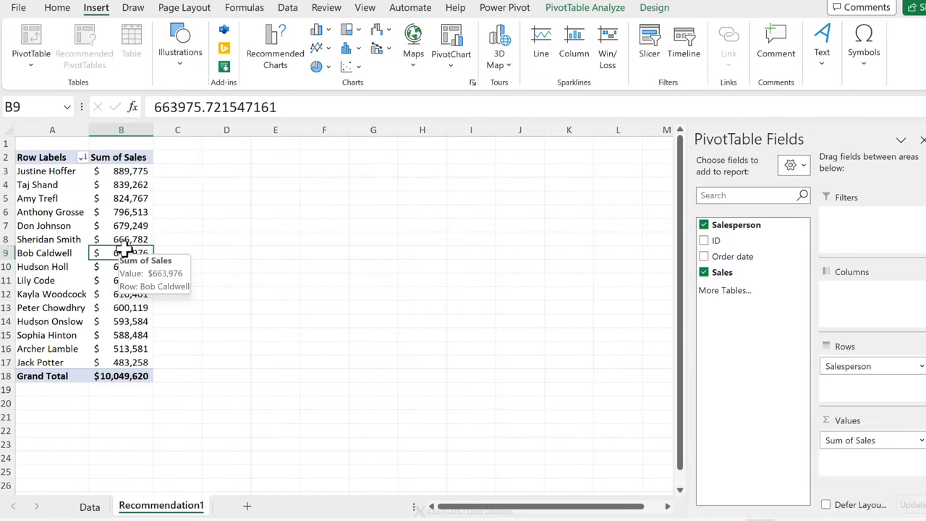
{"action": "mouse_move", "coordinate": [97, 30]}
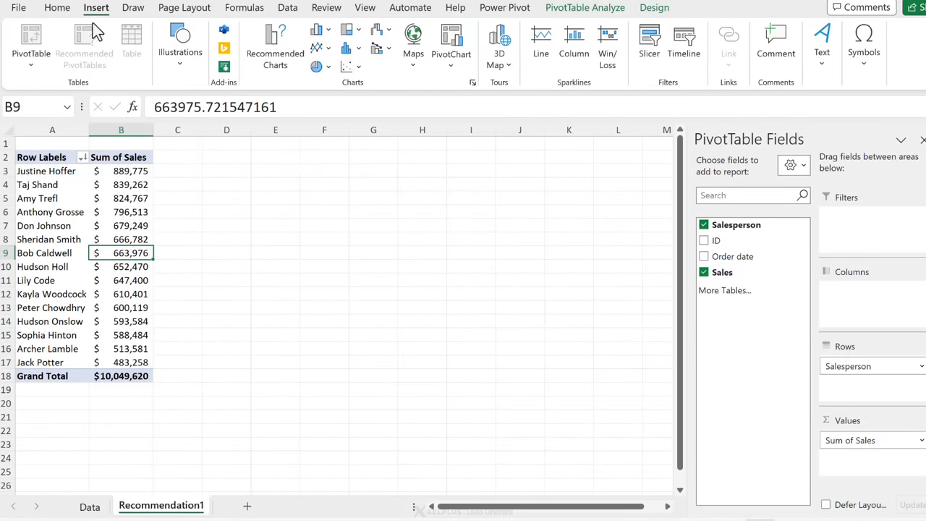
{"action": "left_click", "coordinate": [56, 8]}
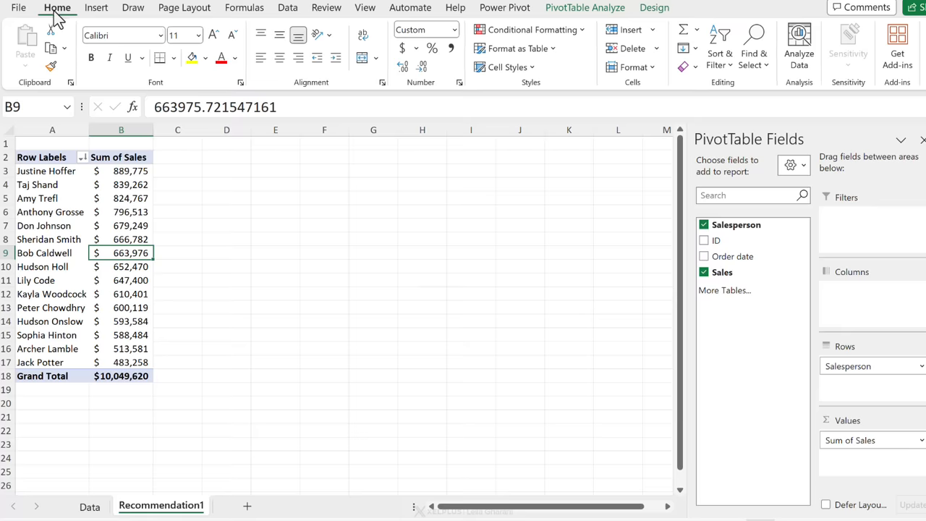
{"action": "left_click", "coordinate": [96, 8]}
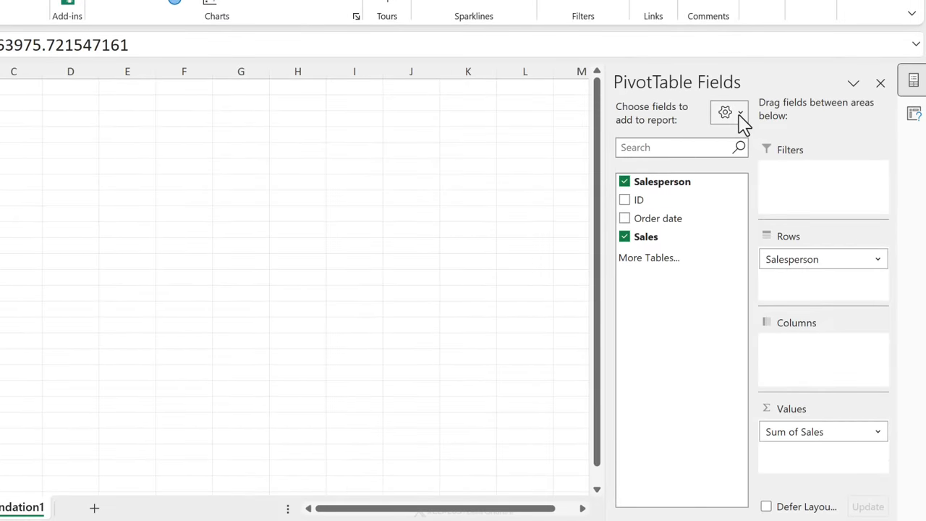
{"action": "left_click", "coordinate": [725, 112]}
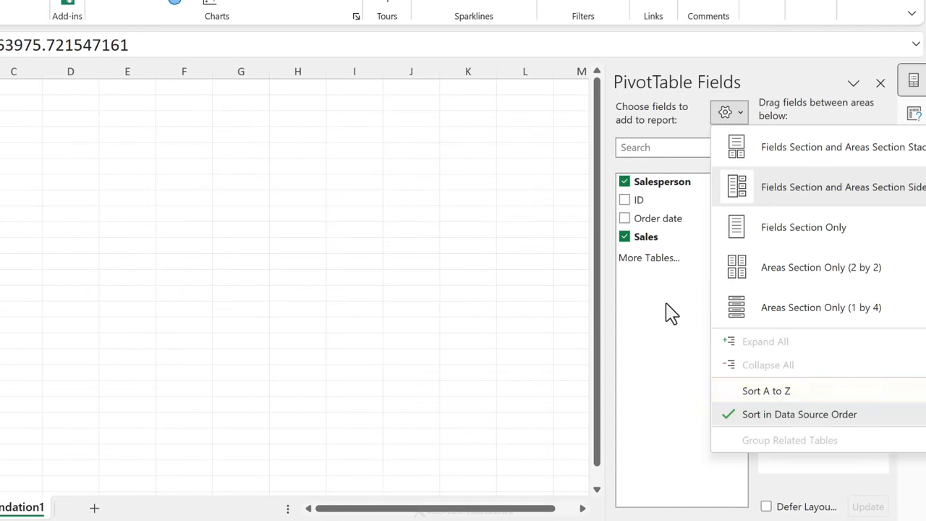
{"action": "mouse_move", "coordinate": [658, 269]}
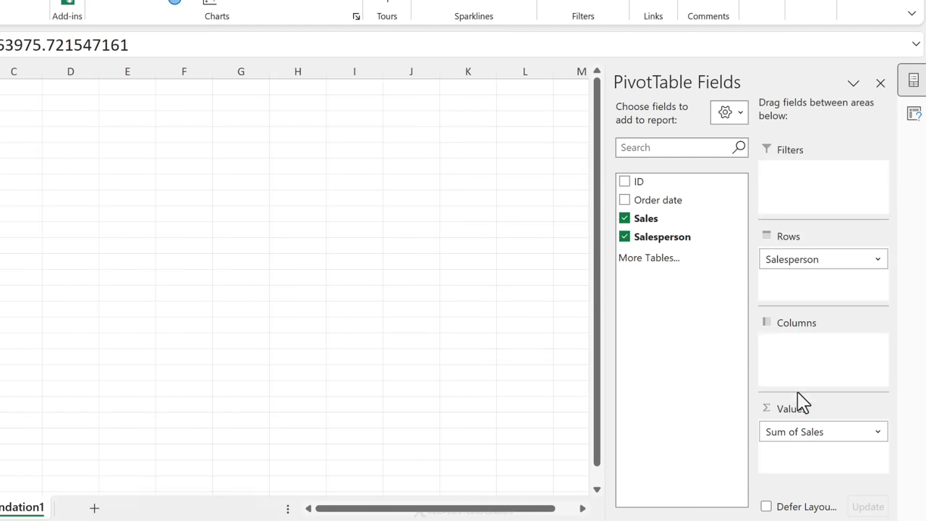
{"action": "mouse_move", "coordinate": [692, 270]}
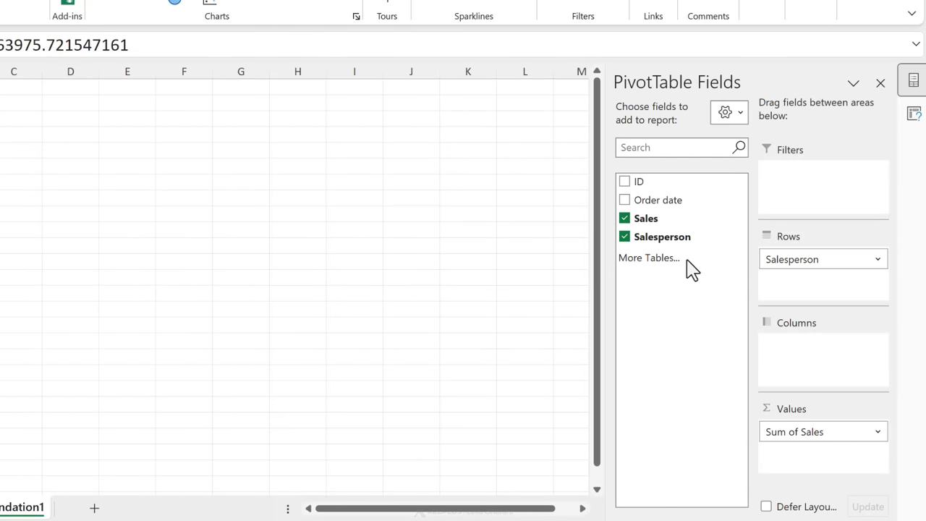
{"action": "left_click", "coordinate": [725, 112]}
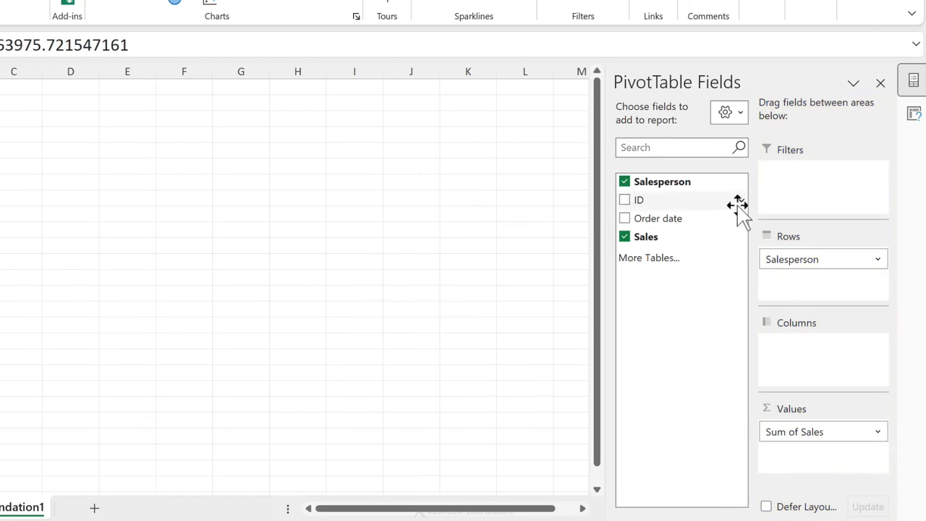
{"action": "left_click", "coordinate": [730, 112]}
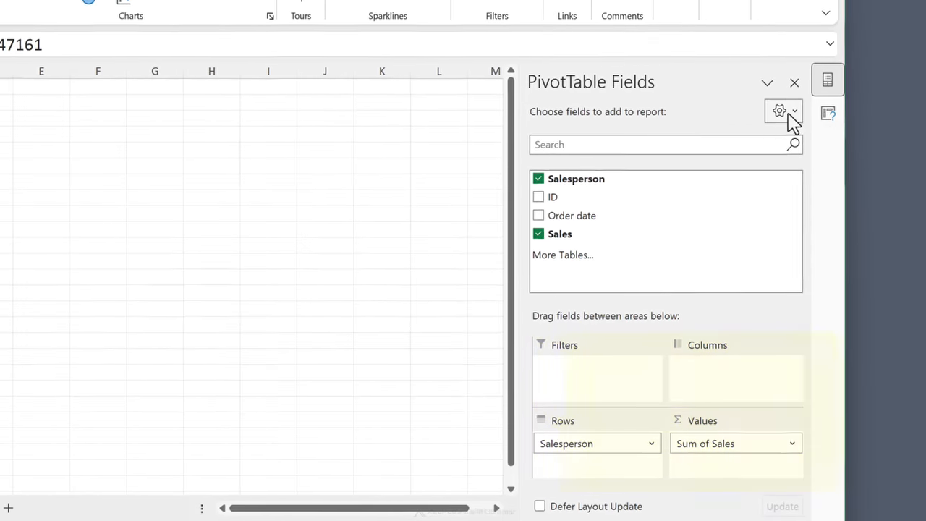
Set the PivotTable Fields pane to 'Fields Section and Areas Section Side-By-Side'.
{"action": "left_click", "coordinate": [779, 110]}
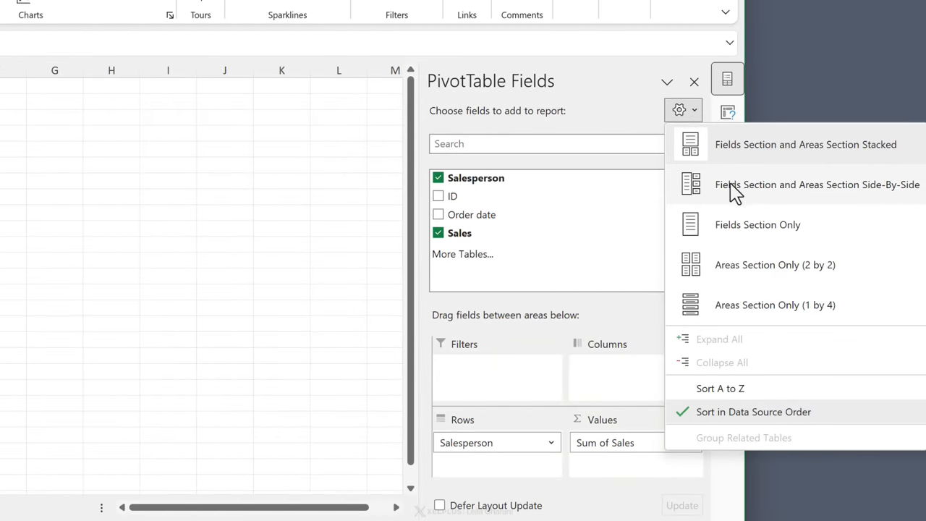
{"action": "left_click", "coordinate": [817, 183]}
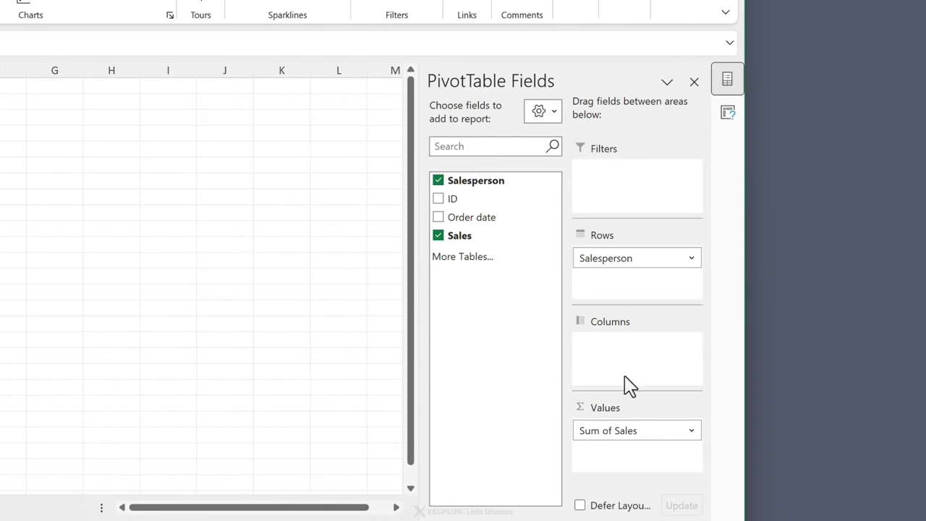
{"action": "mouse_move", "coordinate": [568, 326]}
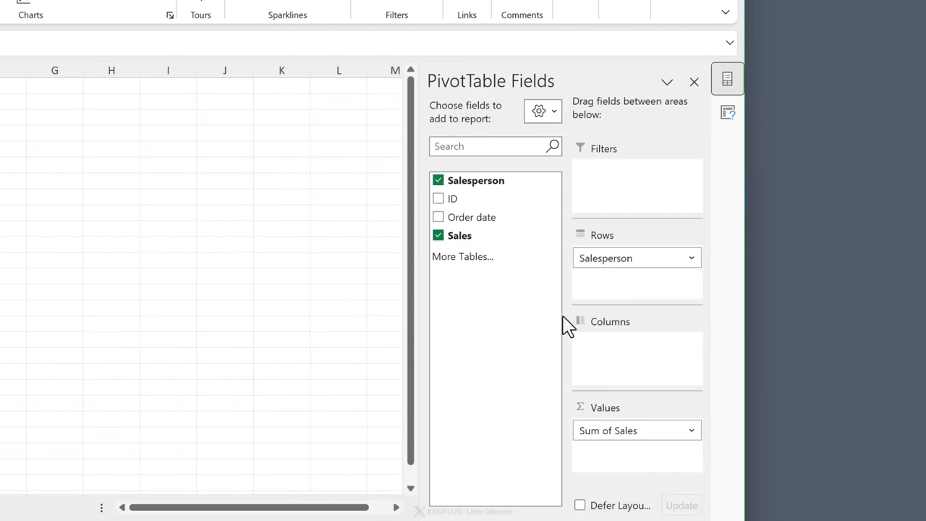
{"action": "mouse_move", "coordinate": [665, 378]}
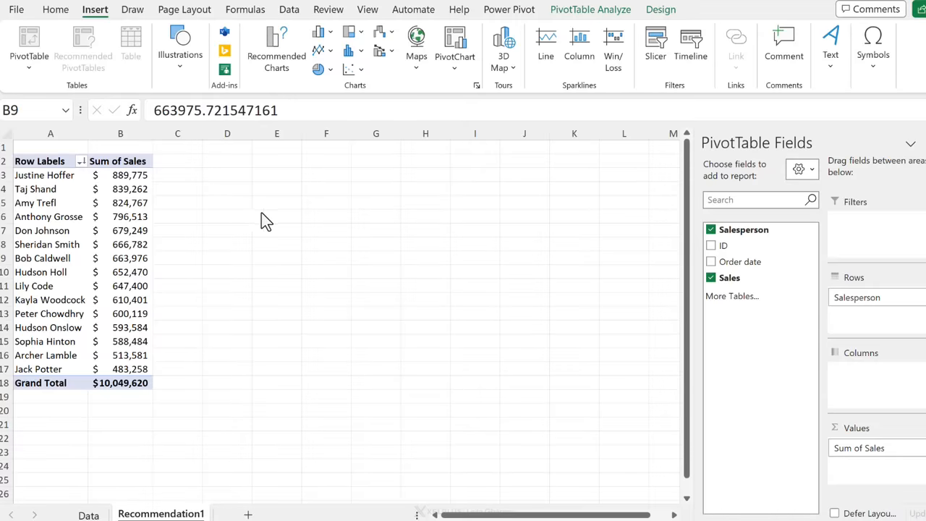
Insert an Order date timeline for the sales-per-salesperson pivot table.
{"action": "left_click", "coordinate": [88, 515]}
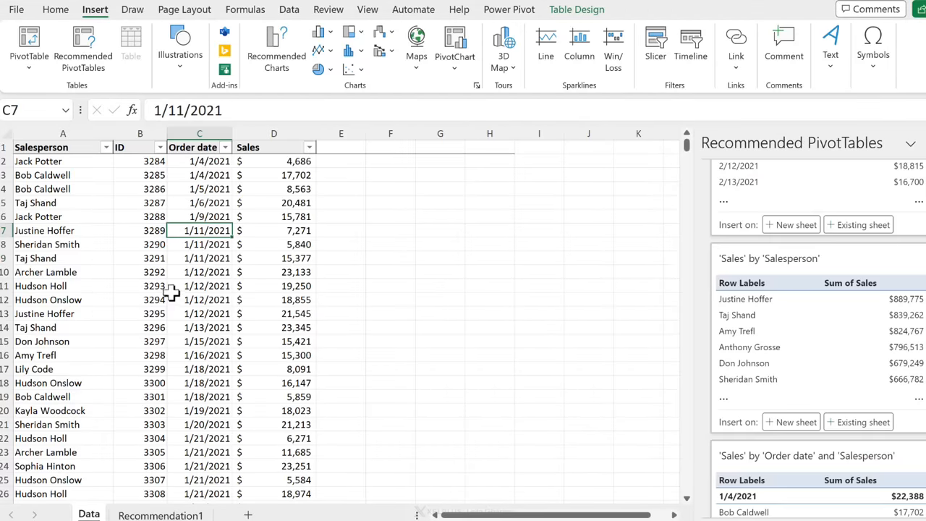
{"action": "left_click", "coordinate": [796, 224]}
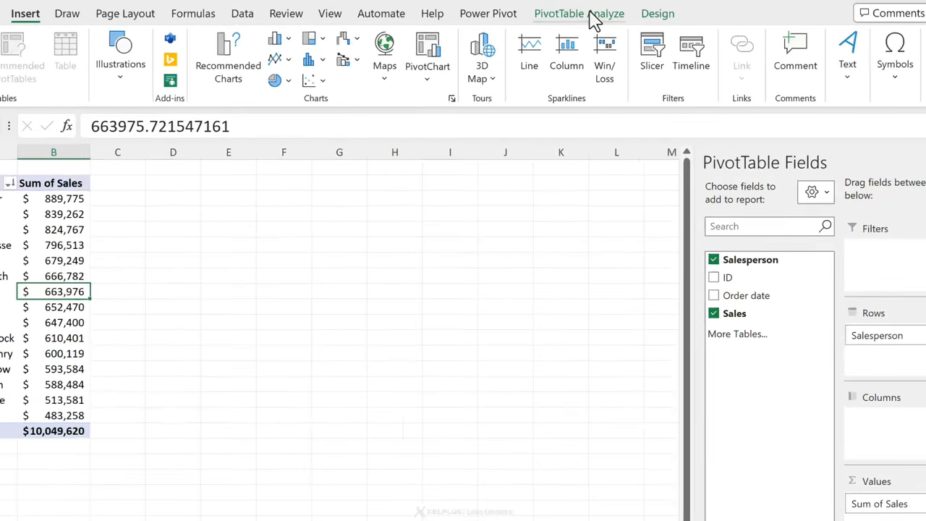
{"action": "left_click", "coordinate": [579, 13]}
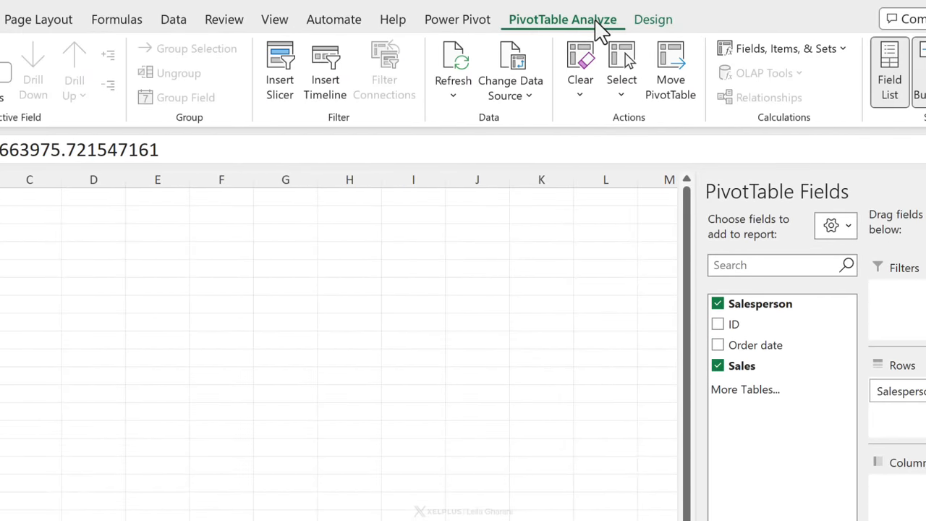
{"action": "left_click", "coordinate": [325, 72]}
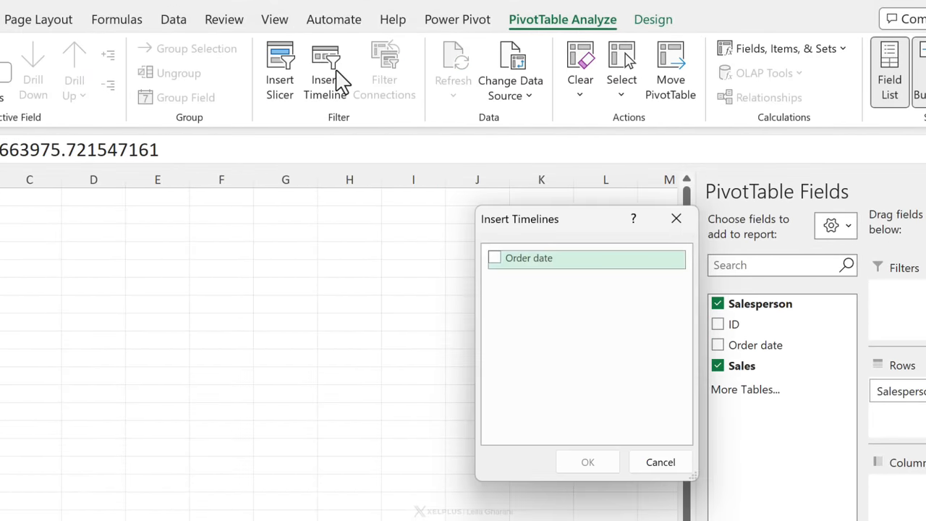
{"action": "mouse_move", "coordinate": [521, 350]}
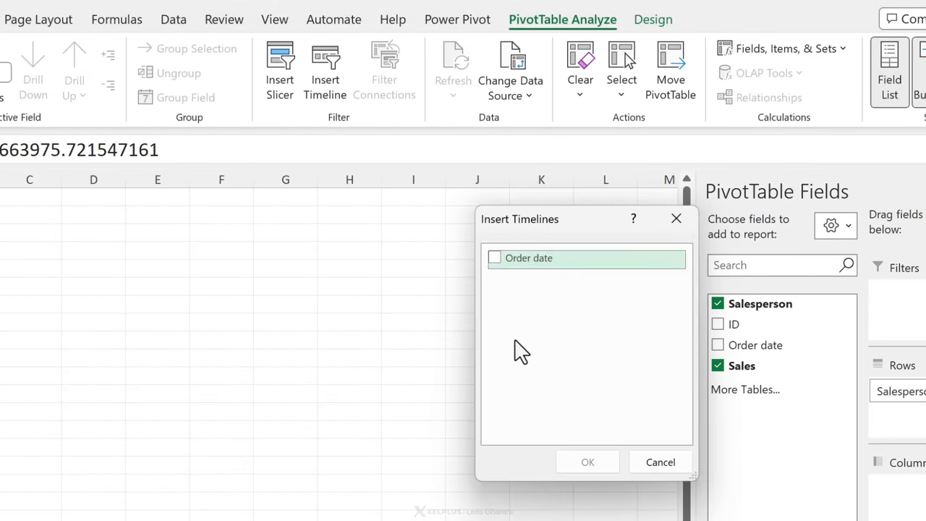
{"action": "left_click", "coordinate": [494, 258]}
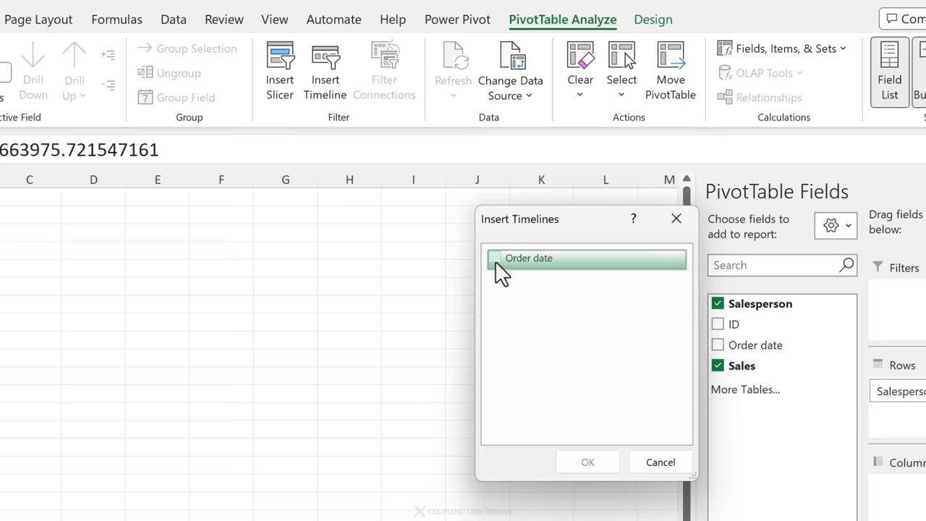
{"action": "left_click", "coordinate": [494, 257]}
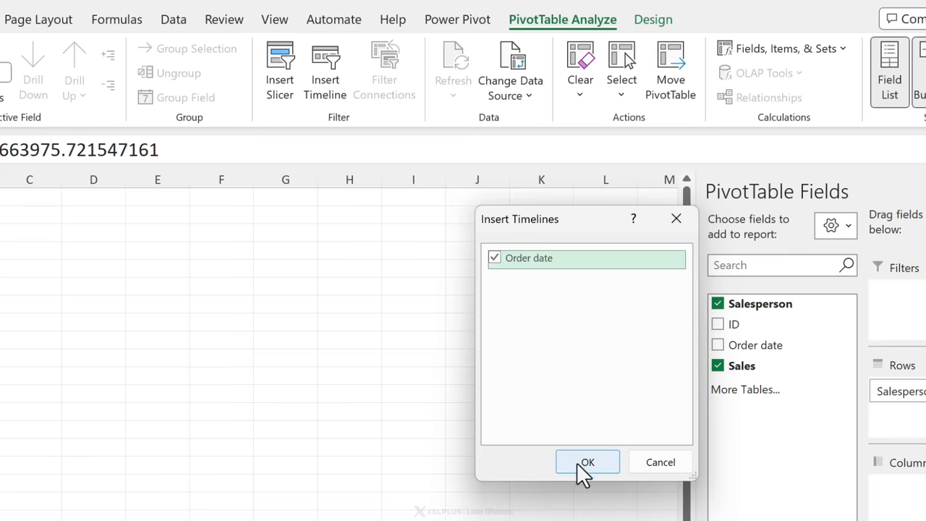
{"action": "left_click", "coordinate": [587, 462]}
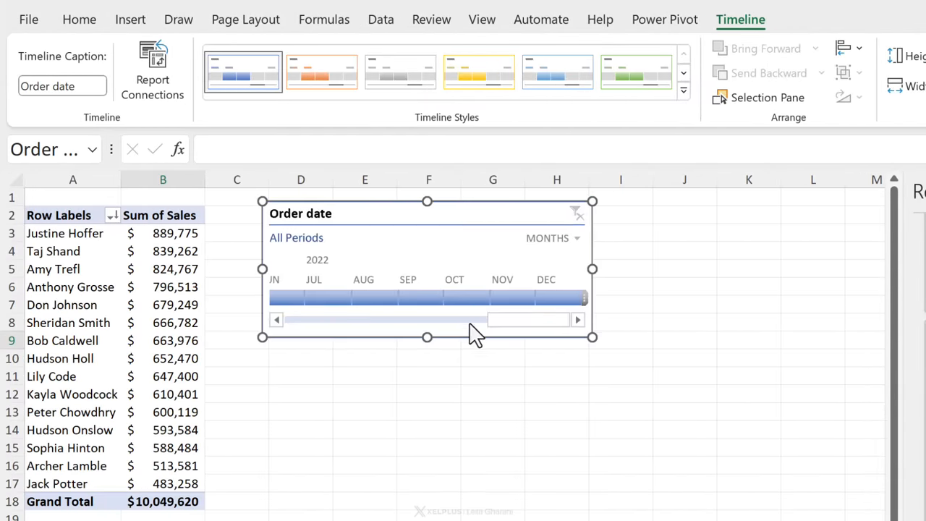
Filter the timeline by months from February through June 2021.
{"action": "left_click", "coordinate": [319, 297]}
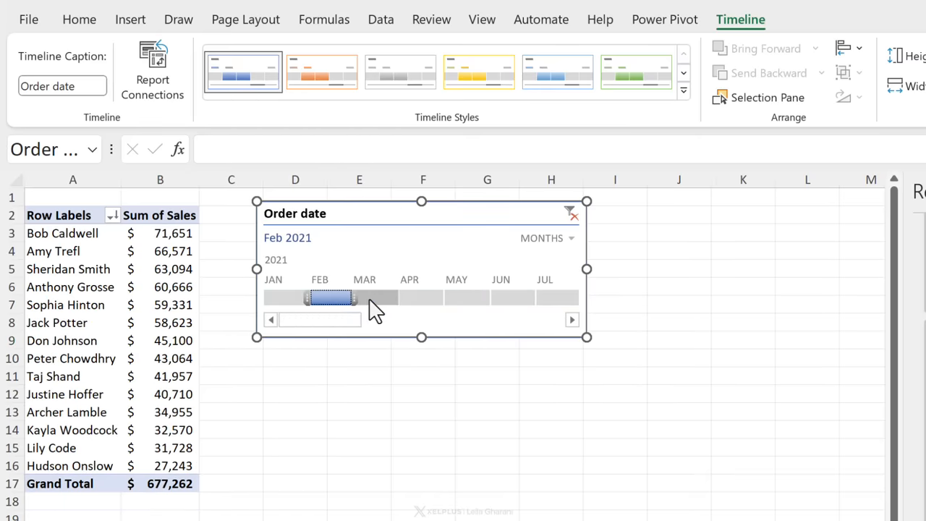
{"action": "left_click_drag", "start_coordinate": [350, 297], "coordinate": [496, 297]}
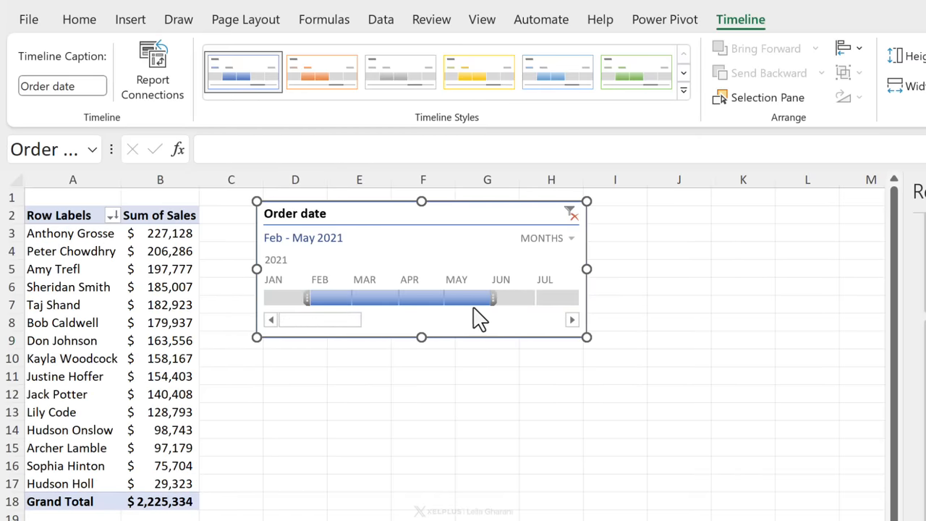
{"action": "left_click_drag", "start_coordinate": [494, 297], "coordinate": [535, 297]}
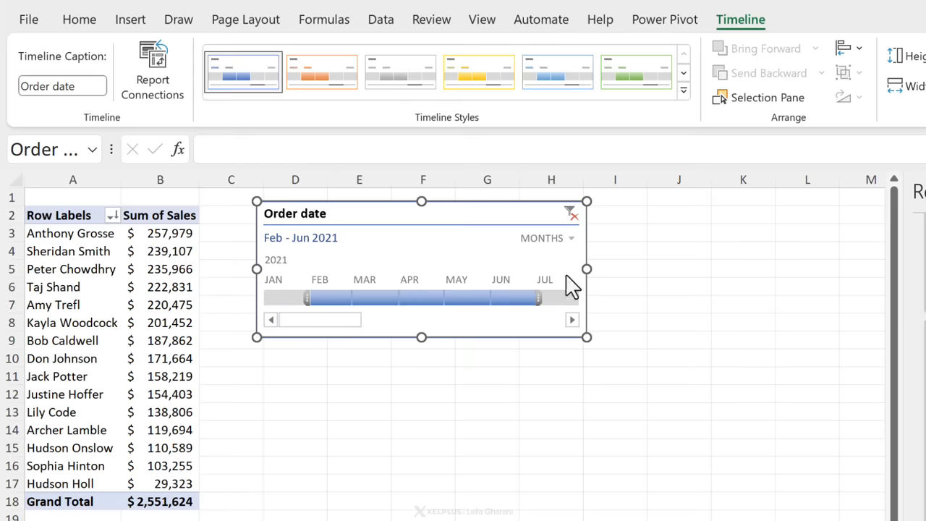
Switch the timeline to Quarters and select Q1 2021 through Q1 2022.
{"action": "left_click", "coordinate": [543, 237]}
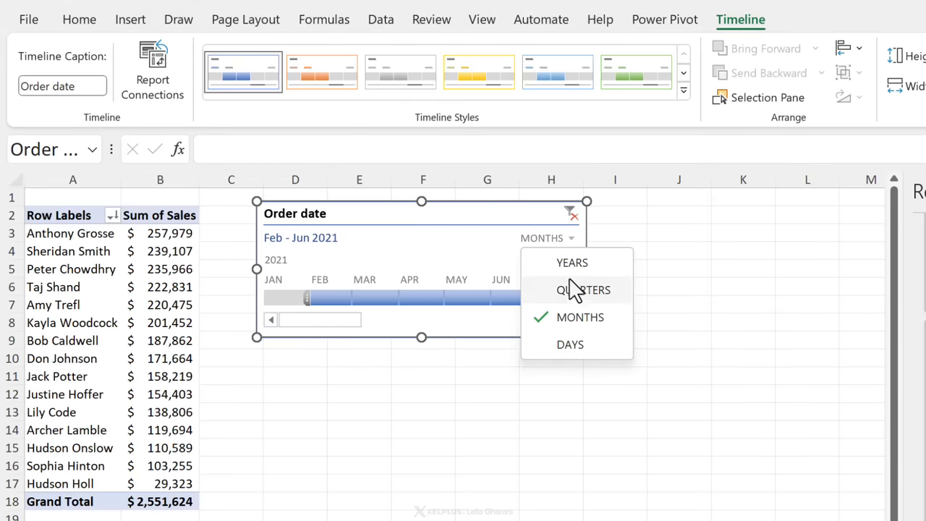
{"action": "left_click", "coordinate": [584, 289]}
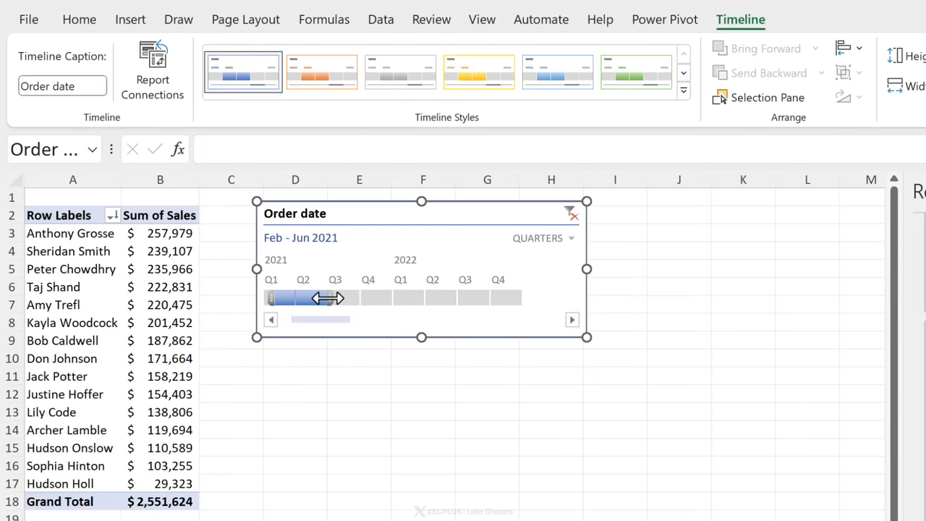
{"action": "left_click_drag", "start_coordinate": [337, 297], "coordinate": [427, 297]}
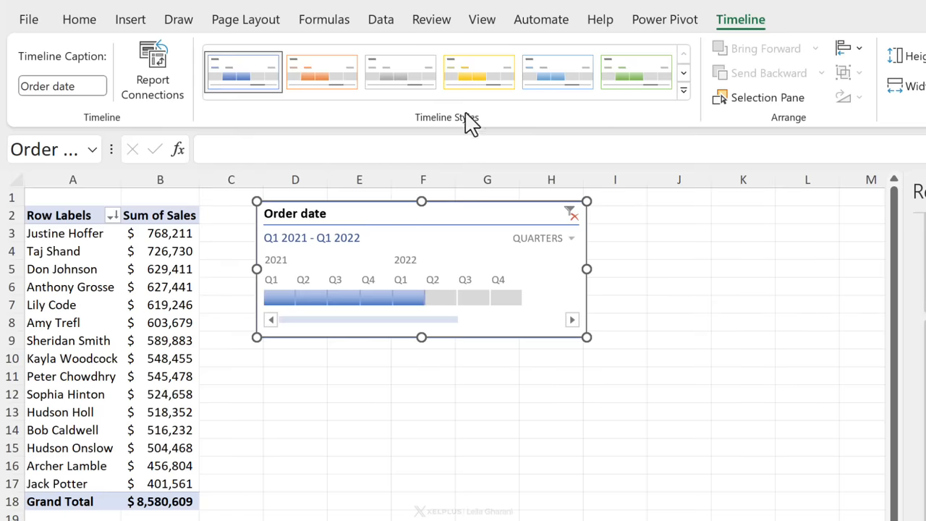
Apply the grey timeline style and reselect the timeline.
{"action": "left_click", "coordinate": [400, 71]}
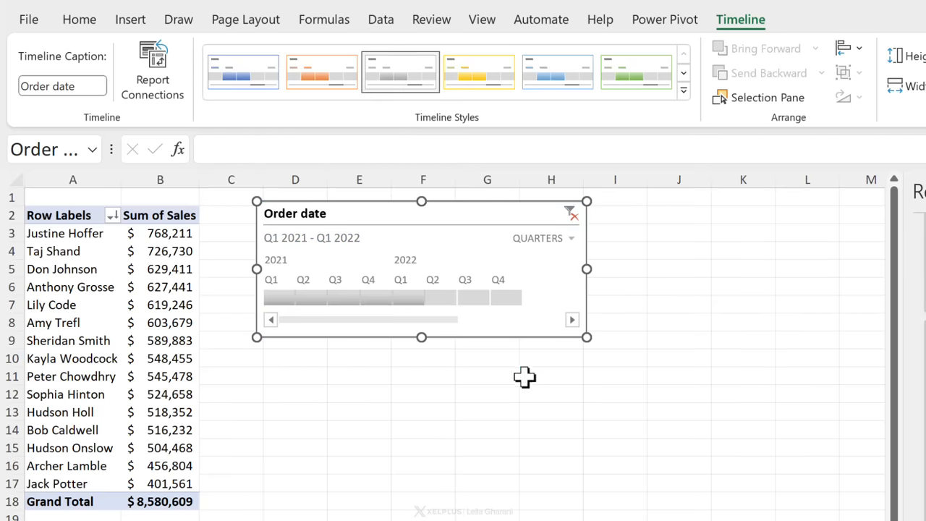
{"action": "left_click", "coordinate": [550, 375]}
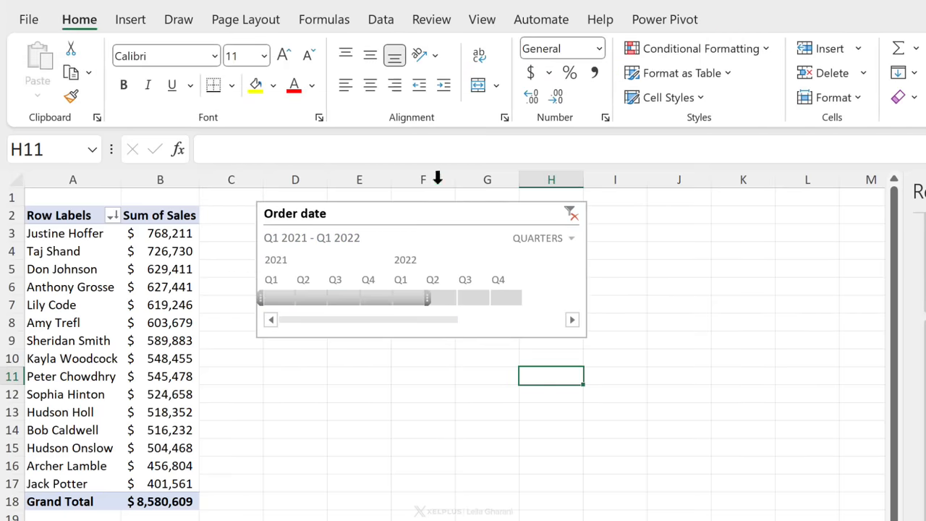
{"action": "left_click", "coordinate": [422, 268]}
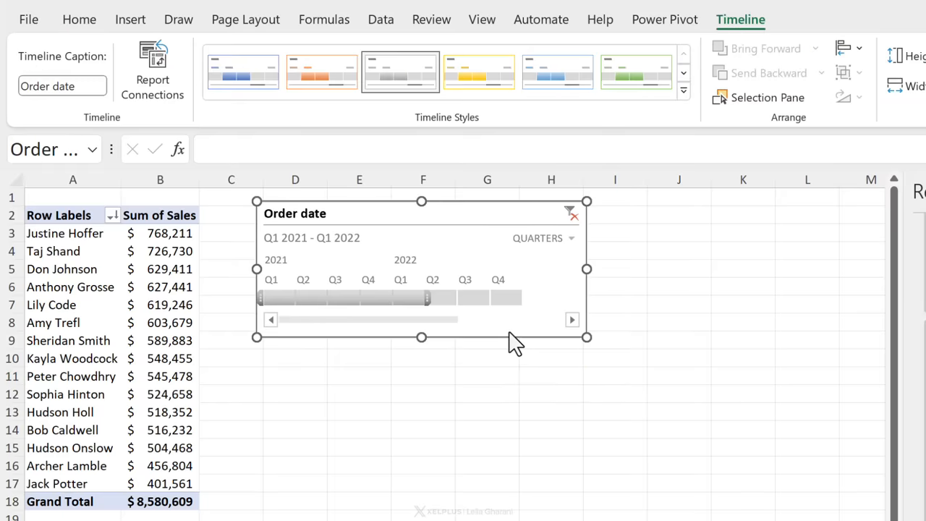
{"action": "mouse_move", "coordinate": [514, 332]}
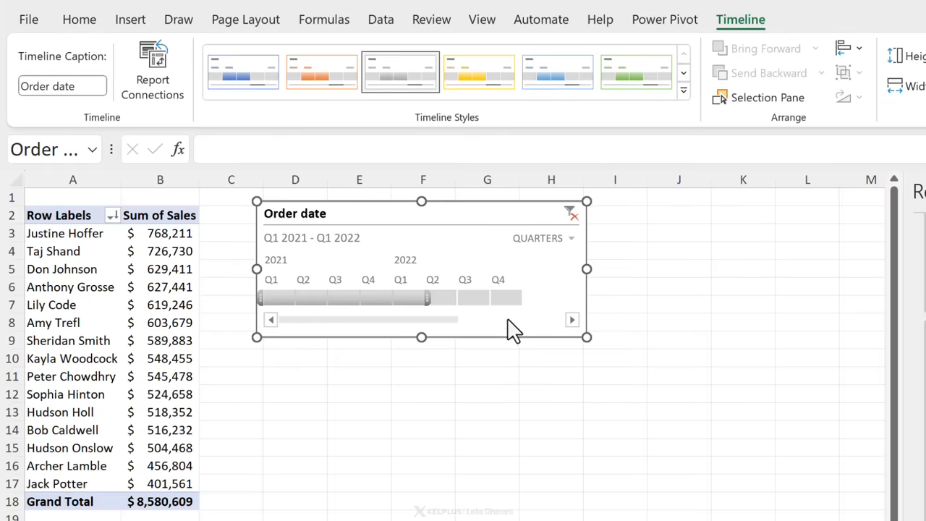
Duplicate the grey timeline style, format the whole timeline, then switch to the report sheet.
{"action": "right_click", "coordinate": [400, 71]}
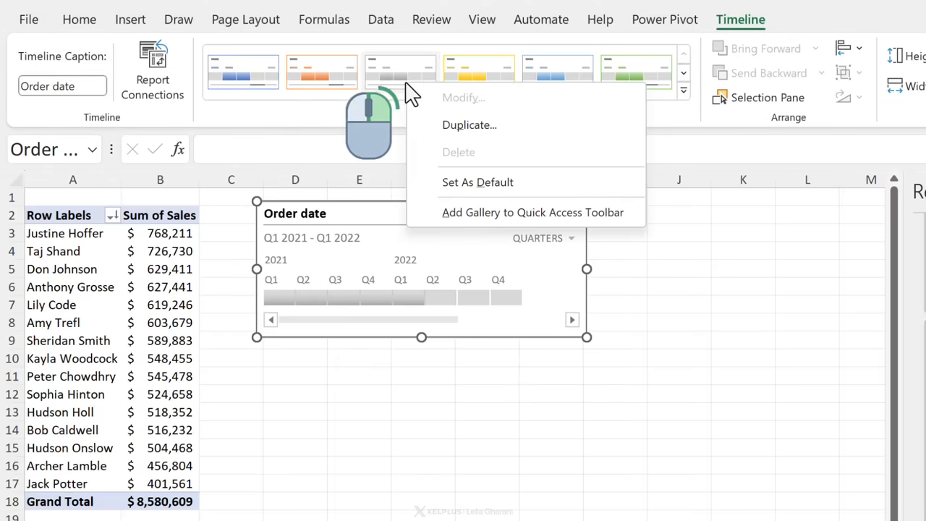
{"action": "mouse_move", "coordinate": [452, 131]}
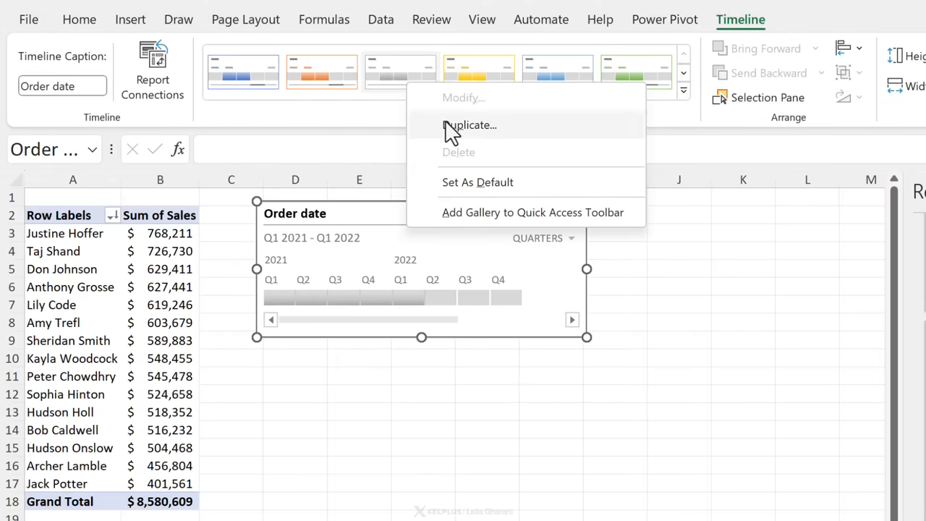
{"action": "left_click", "coordinate": [470, 124]}
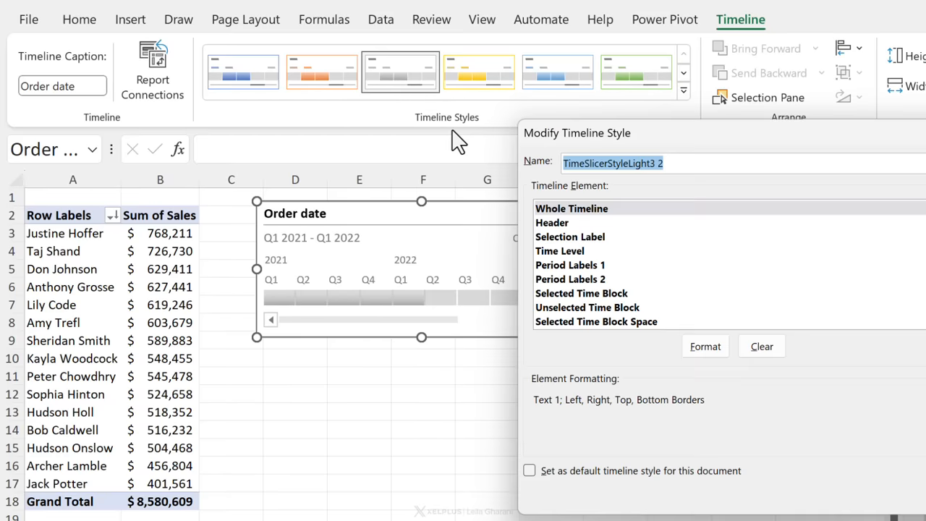
{"action": "left_click", "coordinate": [705, 346]}
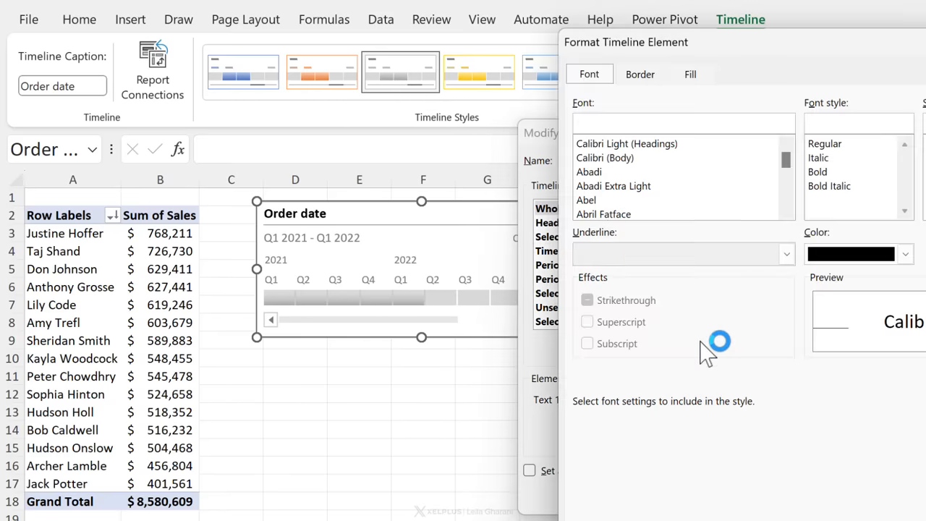
{"action": "left_click", "coordinate": [640, 74]}
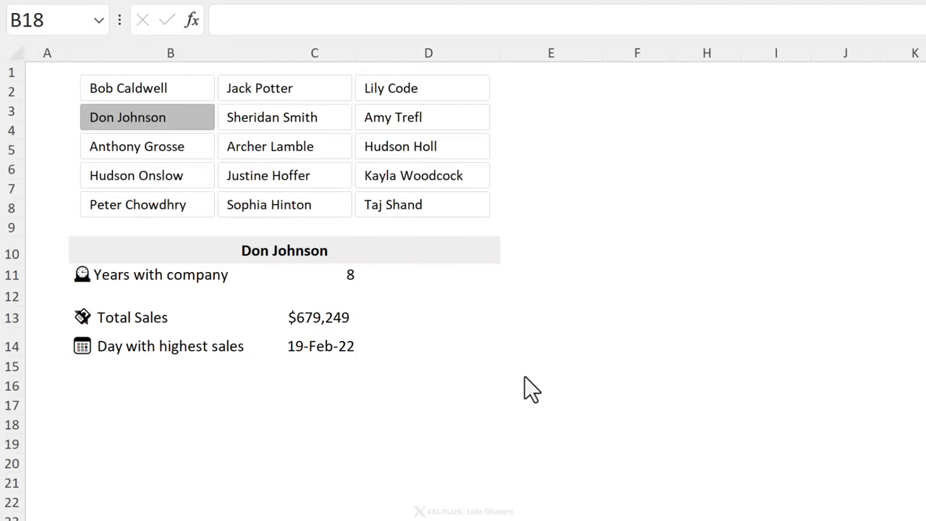
Inspect the highest-sales-day formula in C14 and the years-with-company lookup in C11.
{"action": "left_click", "coordinate": [315, 345]}
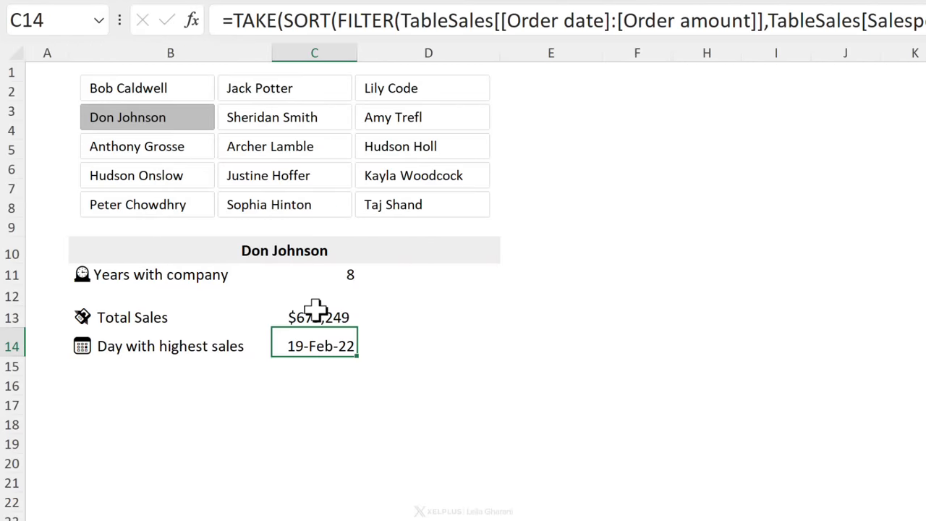
{"action": "left_click", "coordinate": [314, 317]}
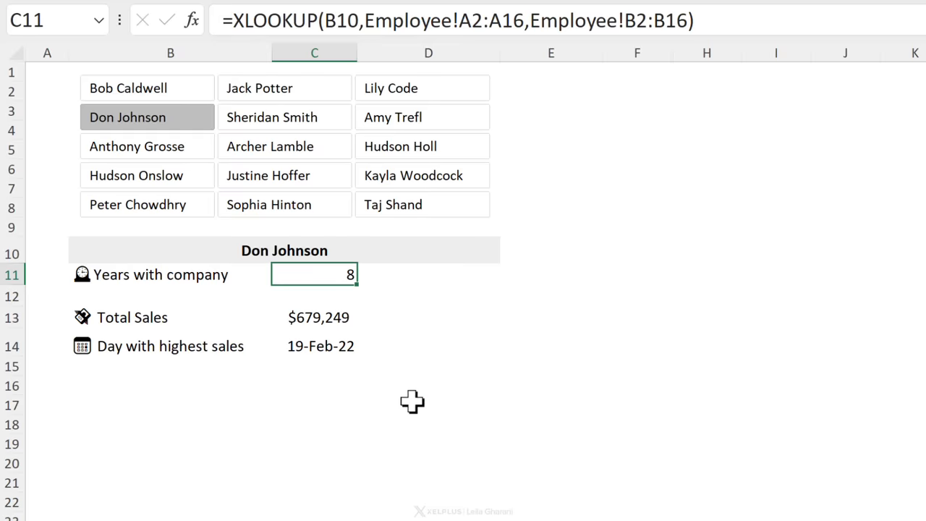
{"action": "left_click", "coordinate": [428, 424]}
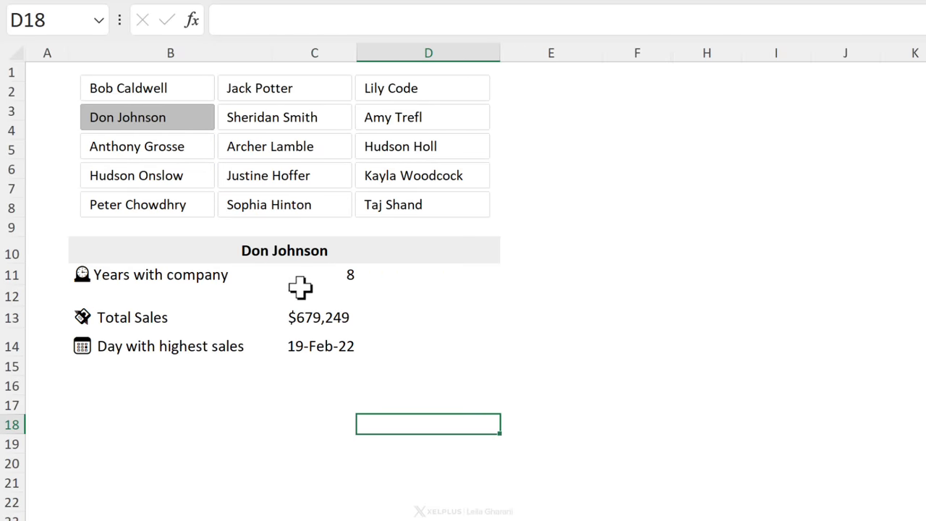
{"action": "left_click", "coordinate": [128, 88]}
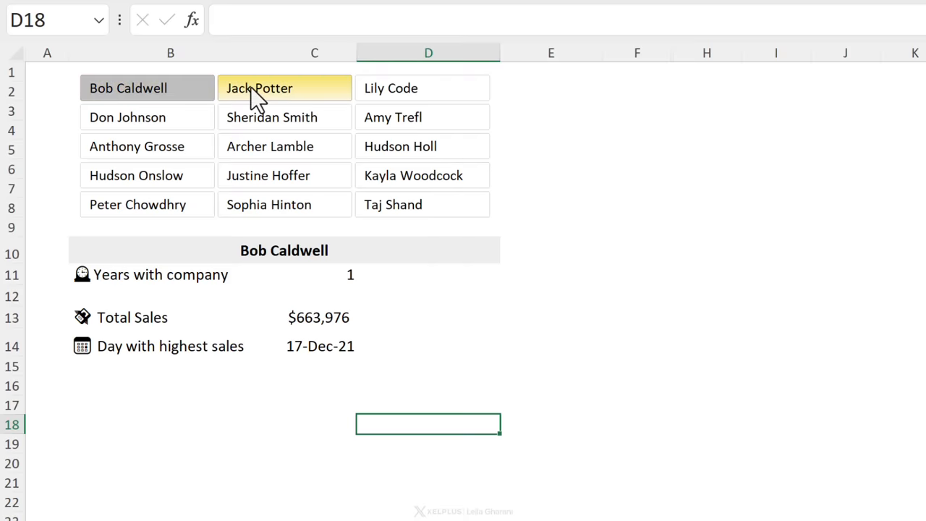
{"action": "left_click", "coordinate": [146, 117]}
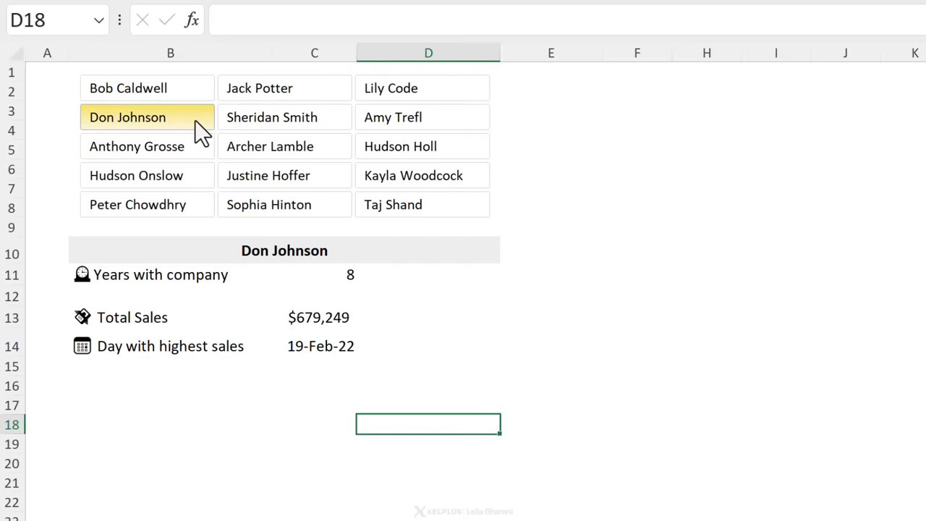
{"action": "left_click", "coordinate": [283, 117]}
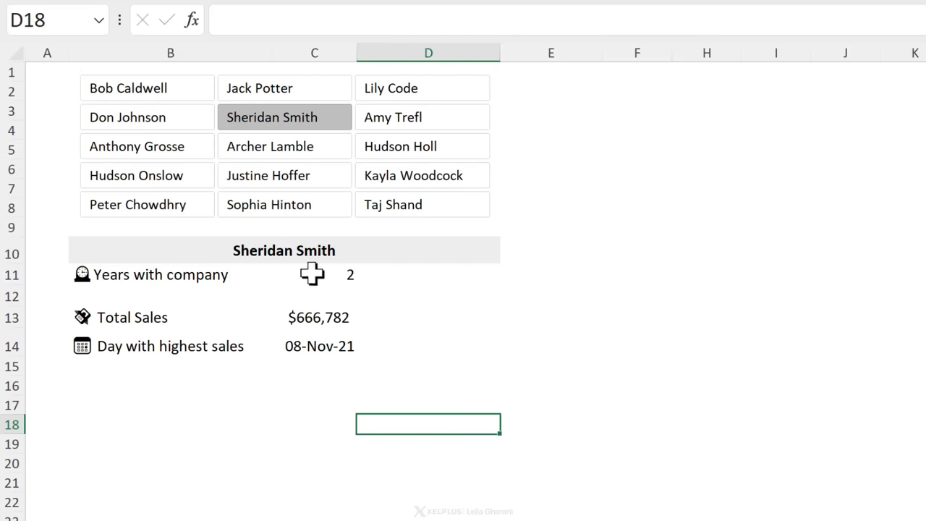
{"action": "mouse_move", "coordinate": [284, 146]}
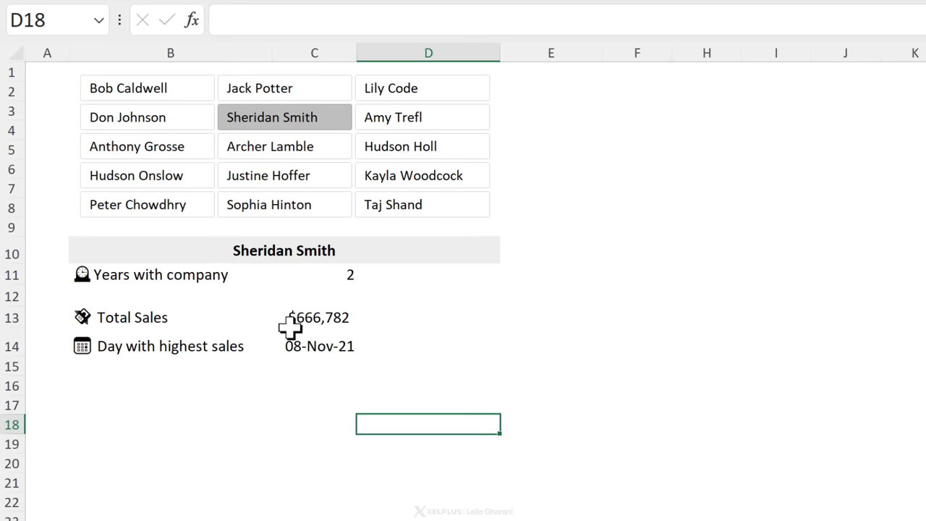
{"action": "mouse_move", "coordinate": [620, 115]}
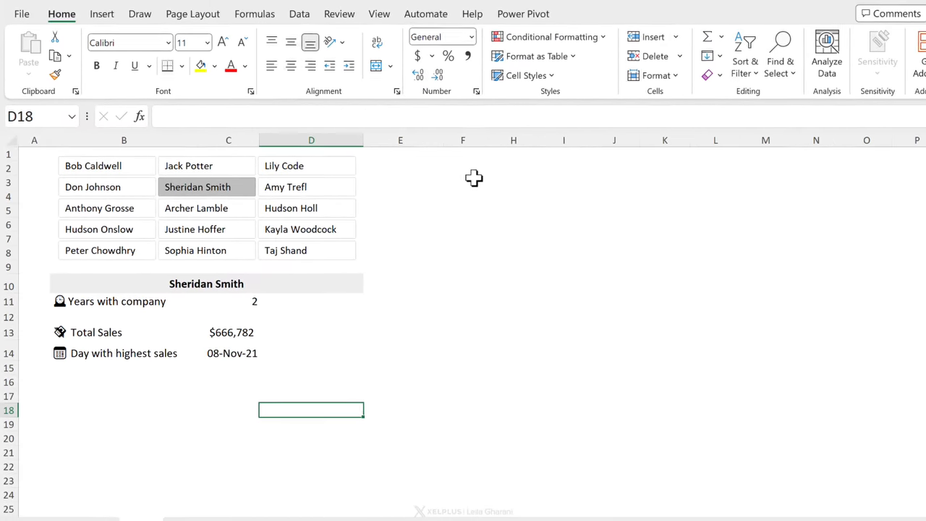
Unhide columns F–G to reveal the Salesperson pivot, and add a Salesperson slicer.
{"action": "left_click", "coordinate": [462, 140]}
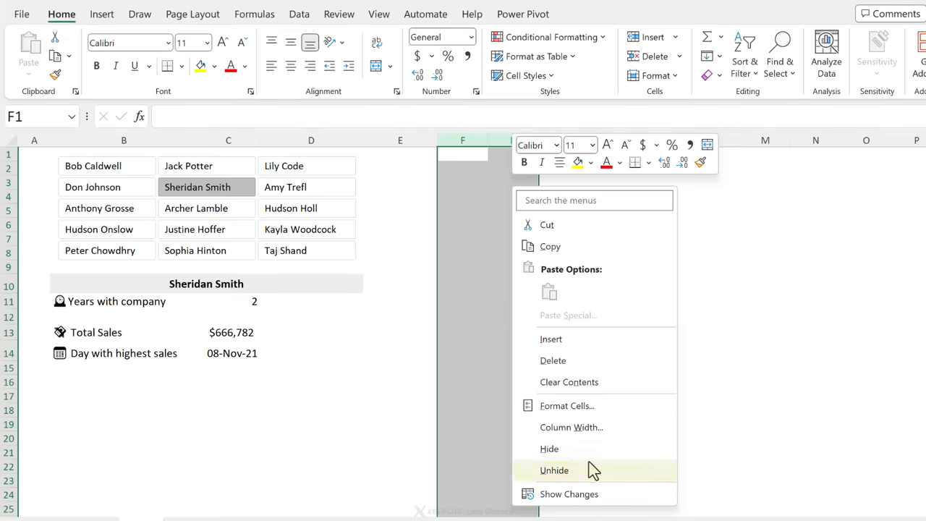
{"action": "left_click", "coordinate": [555, 470]}
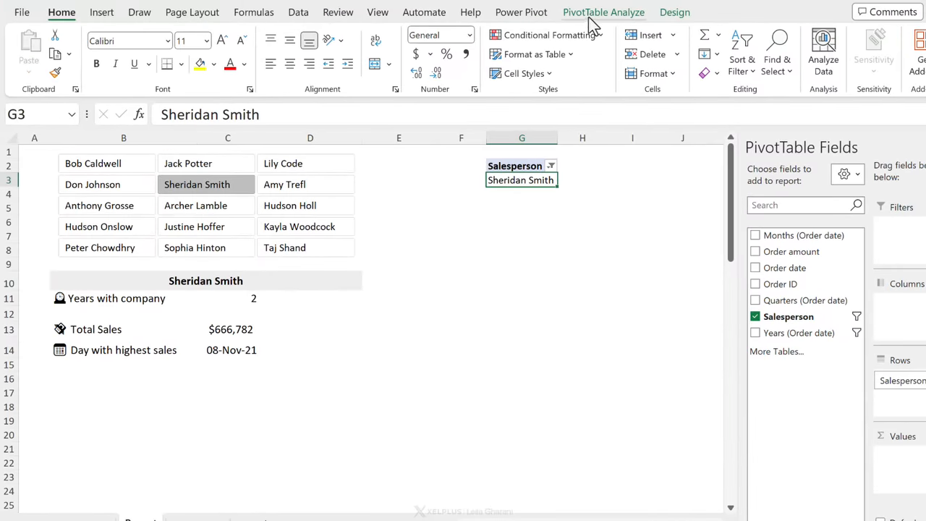
{"action": "left_click", "coordinate": [603, 12]}
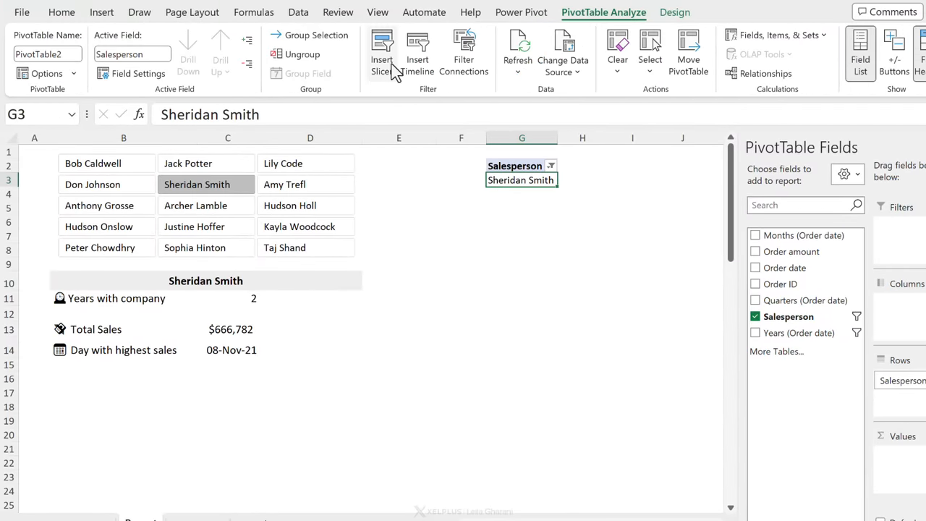
{"action": "left_click", "coordinate": [381, 51]}
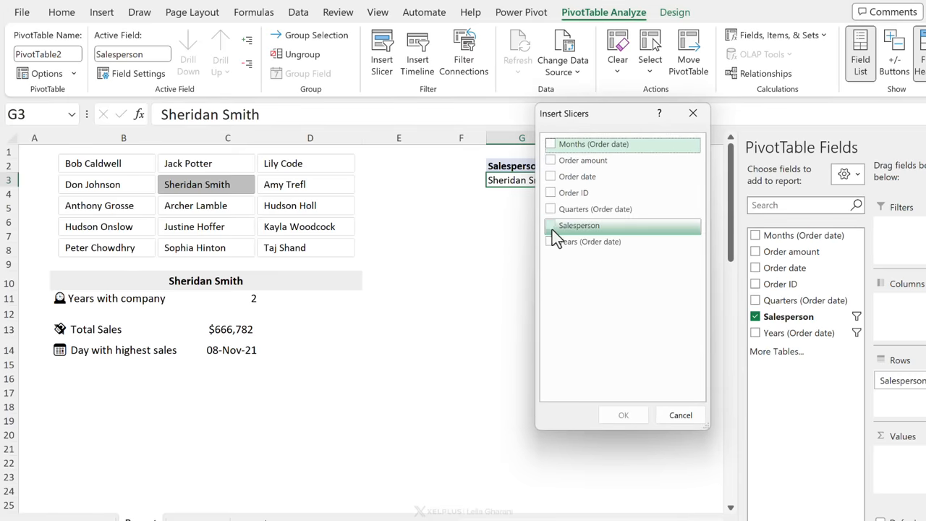
{"action": "left_click", "coordinate": [623, 415]}
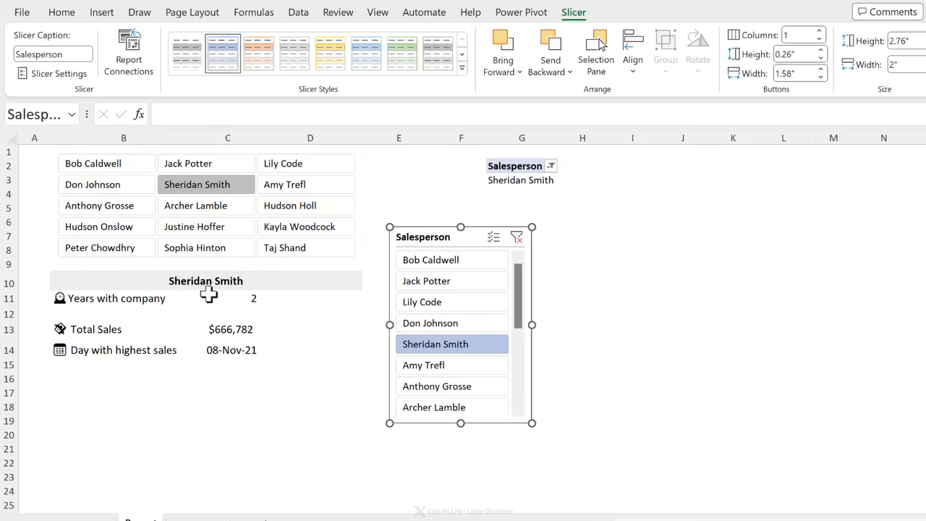
{"action": "left_click", "coordinate": [228, 297]}
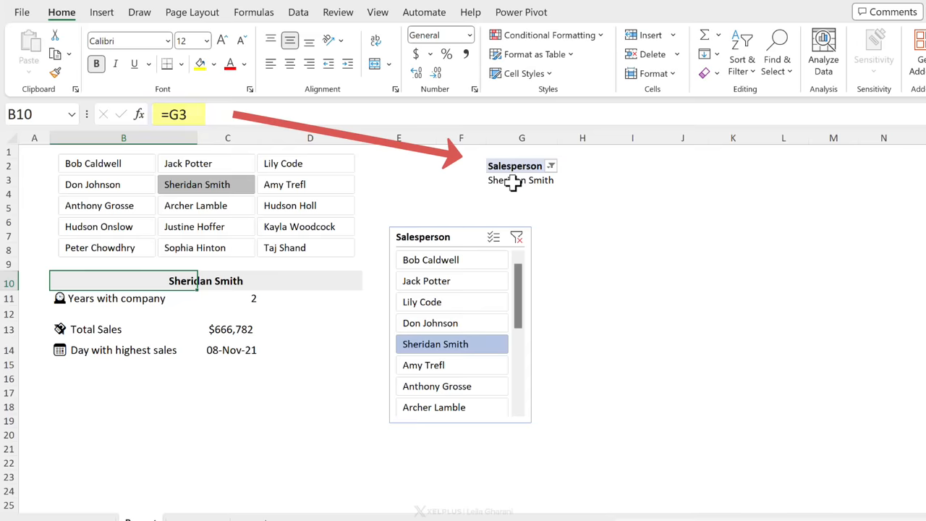
{"action": "left_click", "coordinate": [228, 329]}
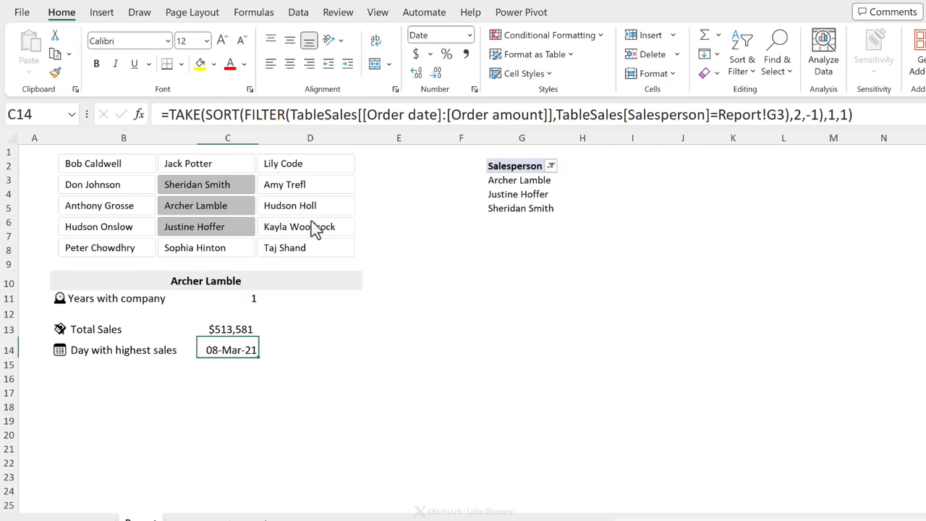
{"action": "mouse_move", "coordinate": [195, 281]}
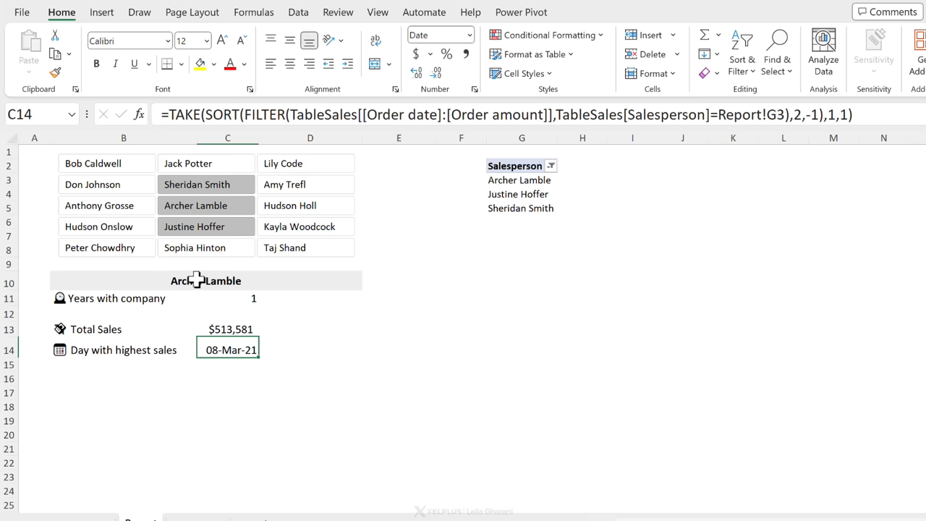
{"action": "mouse_move", "coordinate": [197, 281]}
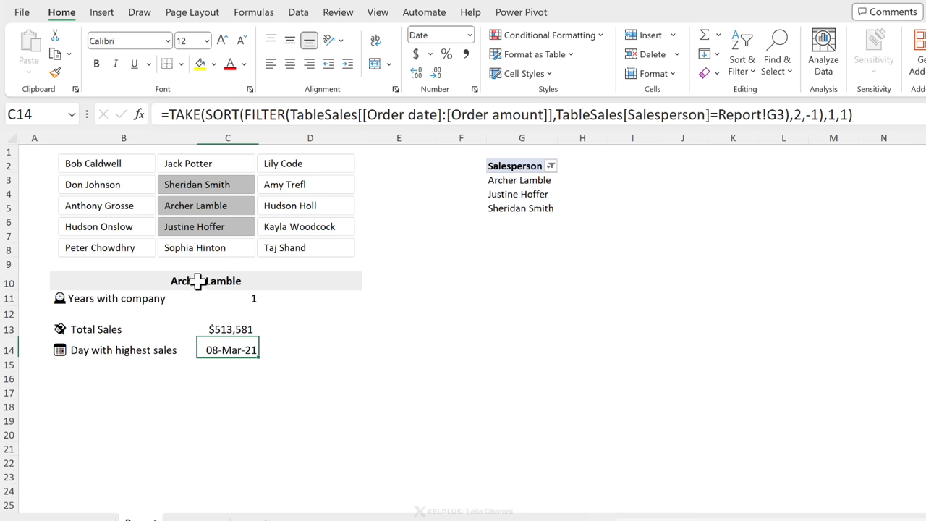
{"action": "mouse_move", "coordinate": [456, 275]}
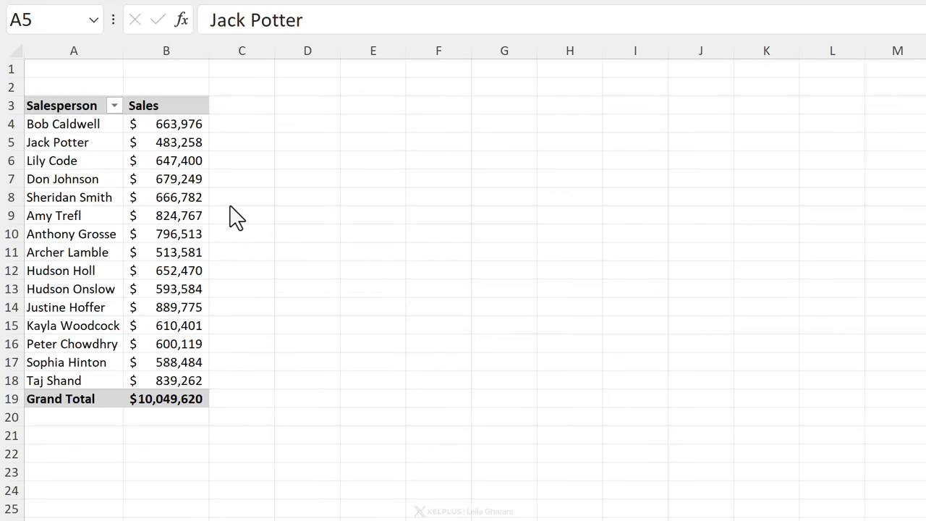
Select the salesperson rows and tick Order date to add Years, Quarters and Months.
{"action": "left_click", "coordinate": [73, 142]}
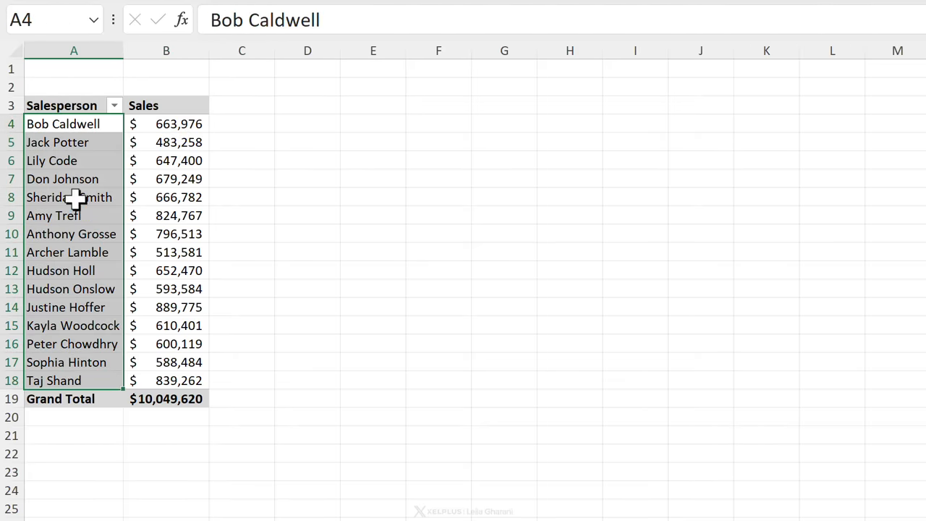
{"action": "left_click", "coordinate": [51, 161]}
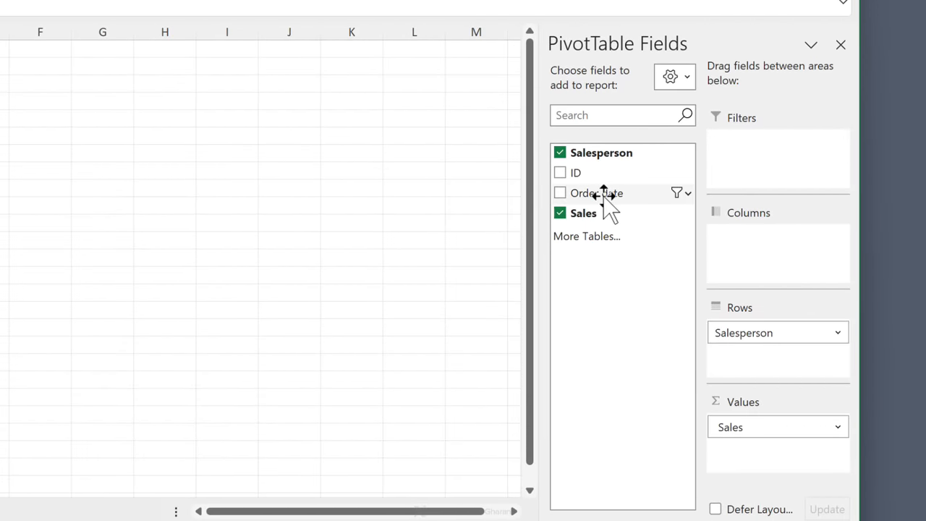
{"action": "mouse_move", "coordinate": [606, 199]}
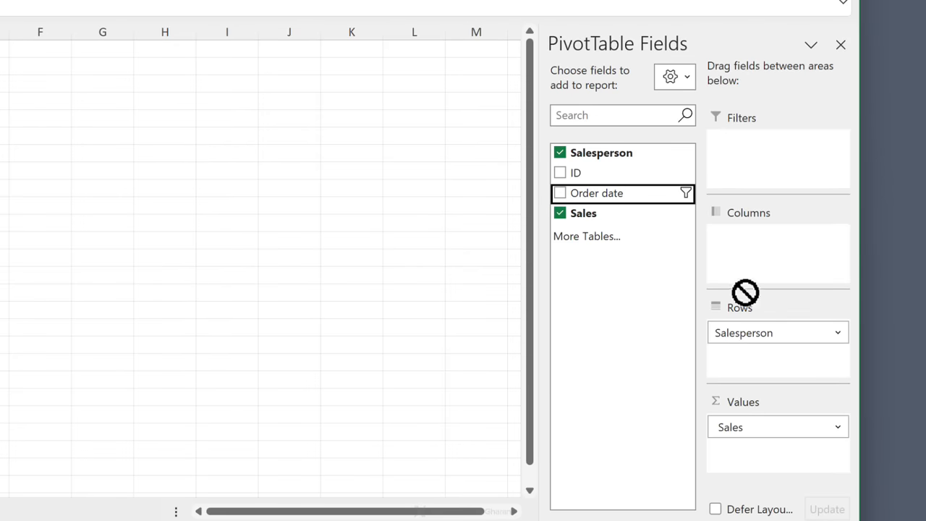
{"action": "left_click", "coordinate": [560, 193]}
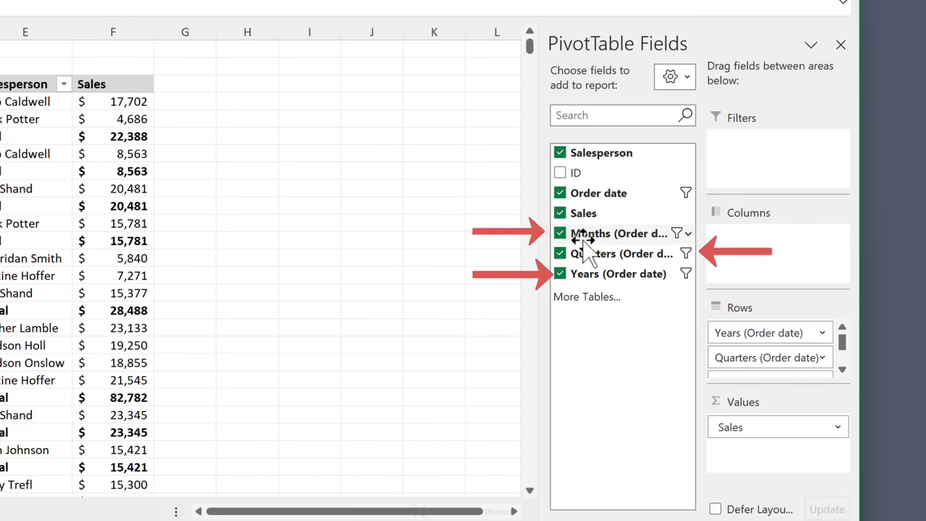
{"action": "left_click", "coordinate": [560, 192]}
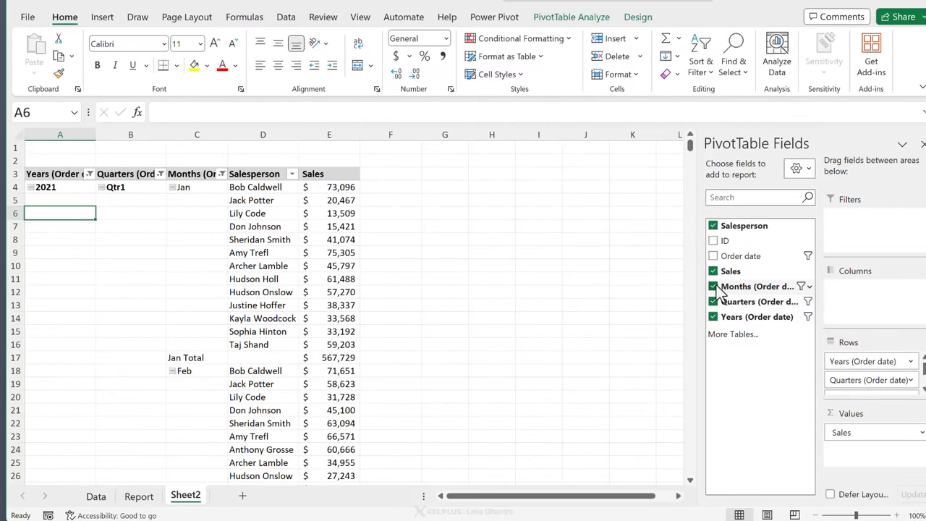
Remove Months from the rows and turn off the quarter subtotals.
{"action": "left_click", "coordinate": [714, 286]}
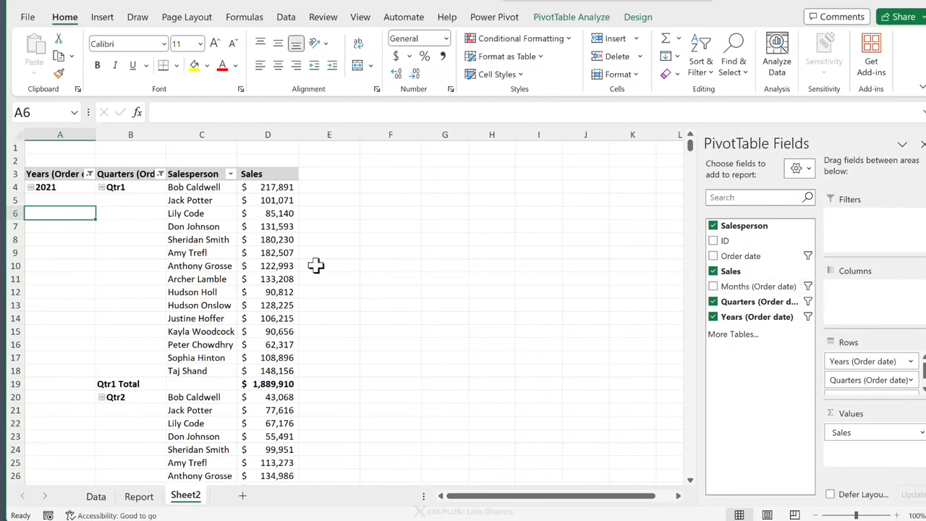
{"action": "mouse_move", "coordinate": [144, 212]}
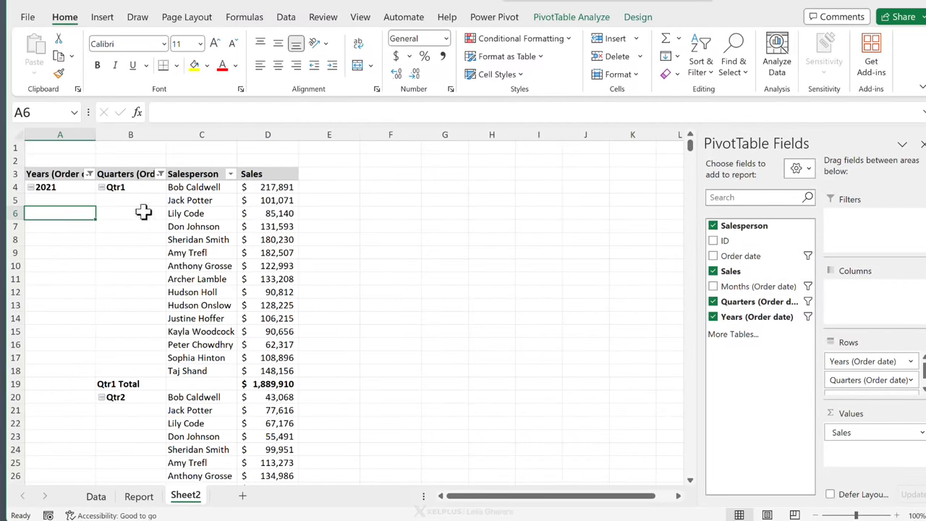
{"action": "scroll", "scroll_direction": "down", "scroll_amount": 3}
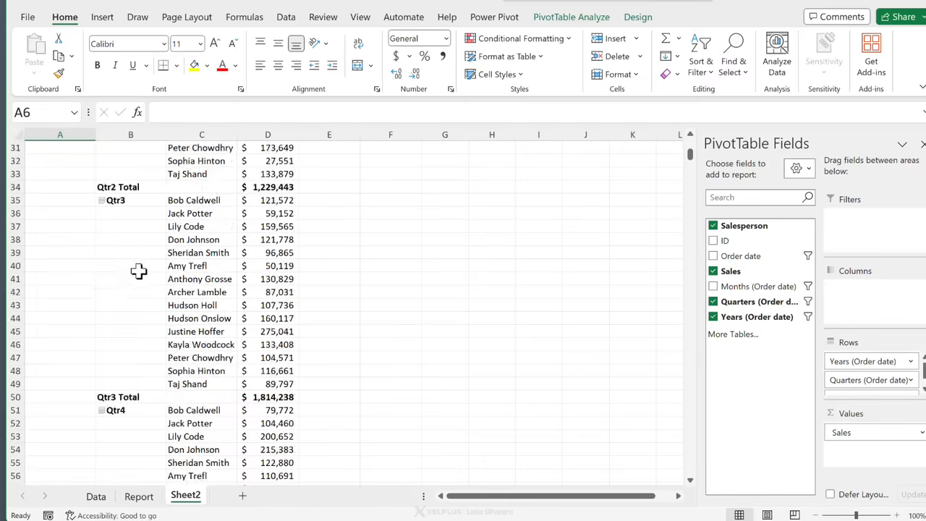
{"action": "scroll", "scroll_direction": "down", "scroll_amount": 3}
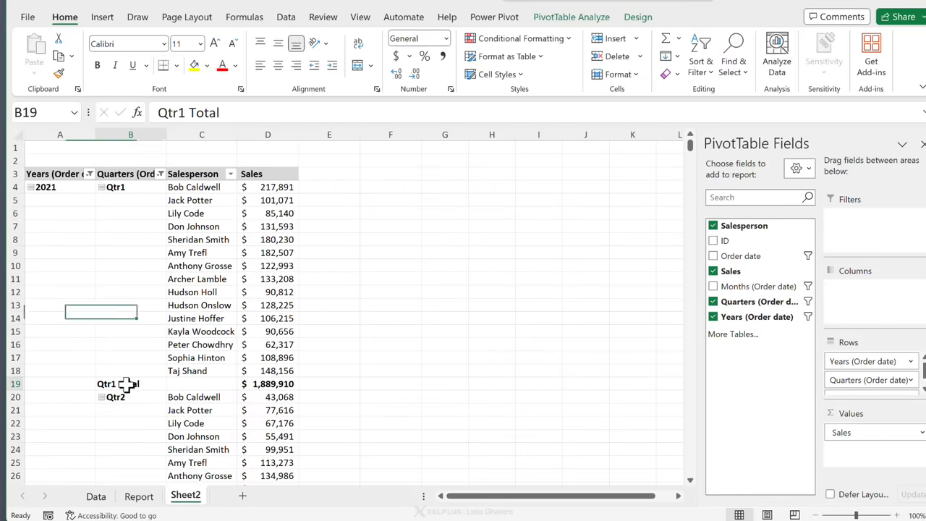
{"action": "right_click", "coordinate": [117, 384]}
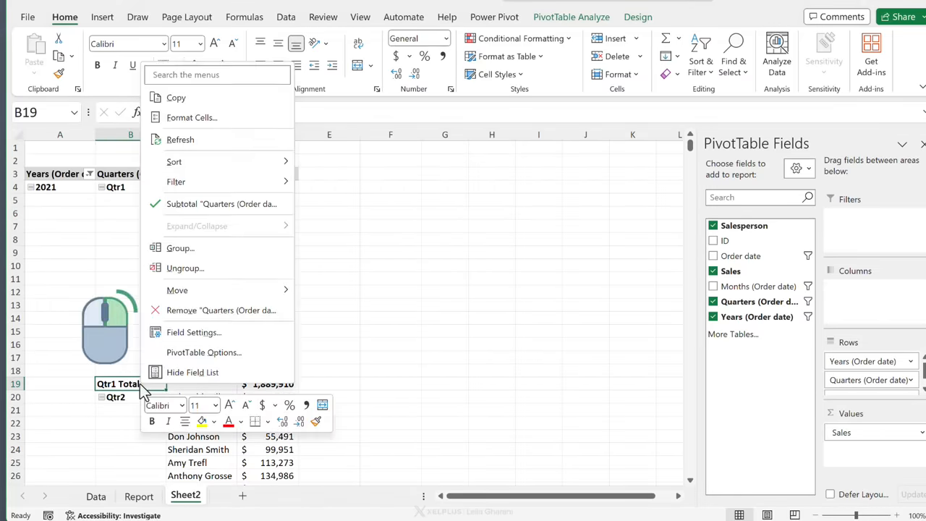
{"action": "mouse_move", "coordinate": [188, 214]}
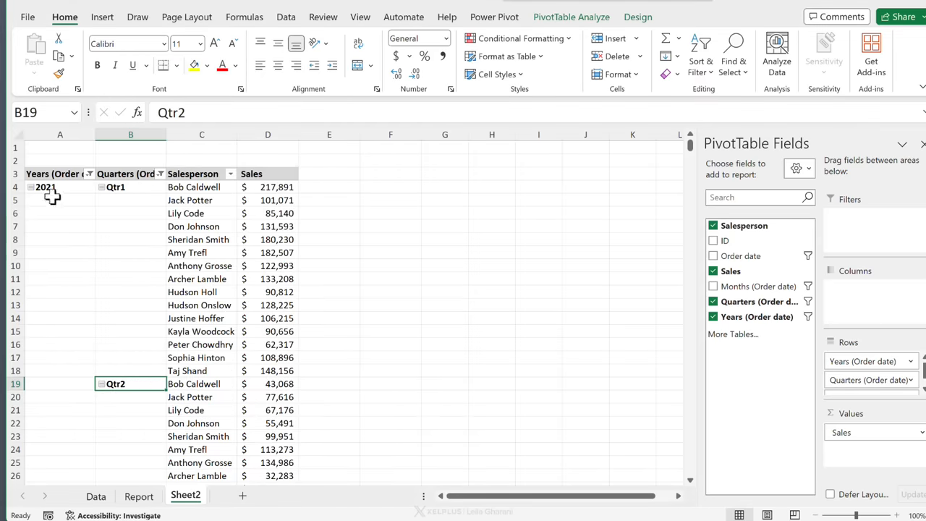
Hide the pivot table's +/- expand and collapse buttons.
{"action": "left_click", "coordinate": [45, 187]}
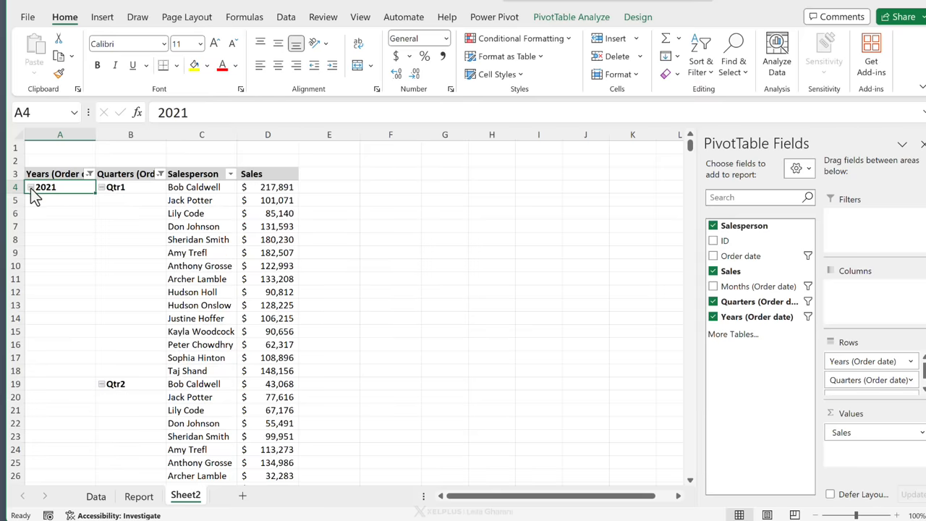
{"action": "left_click", "coordinate": [570, 17]}
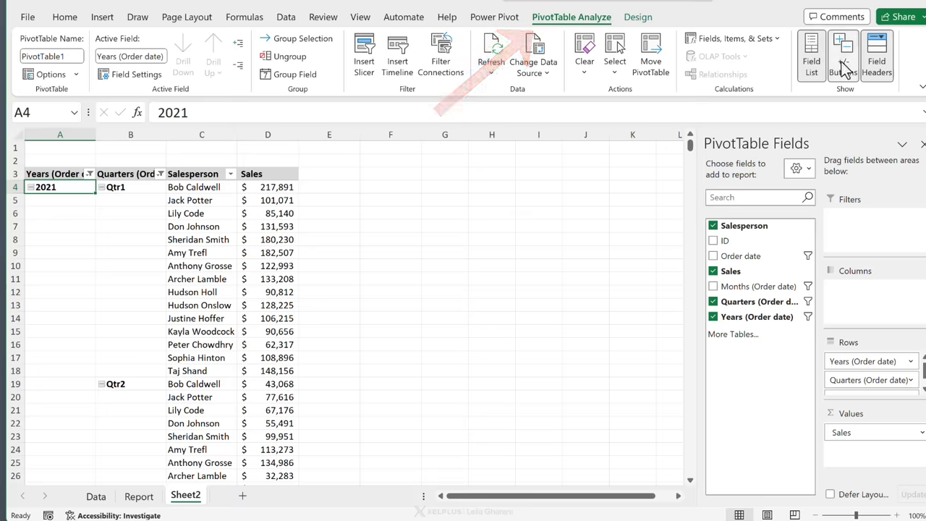
{"action": "left_click", "coordinate": [843, 55]}
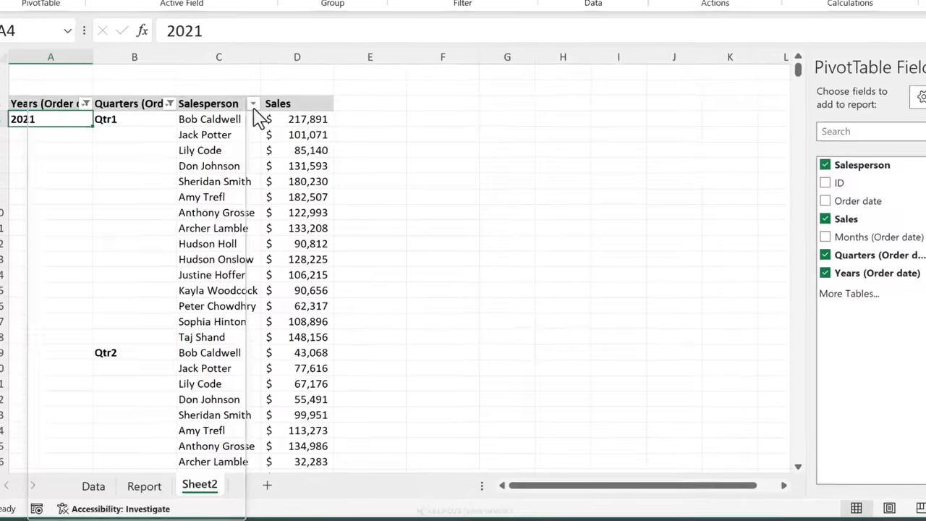
Apply a Top 10 value filter on Salesperson showing the top 3 items by Sales.
{"action": "left_click", "coordinate": [252, 103]}
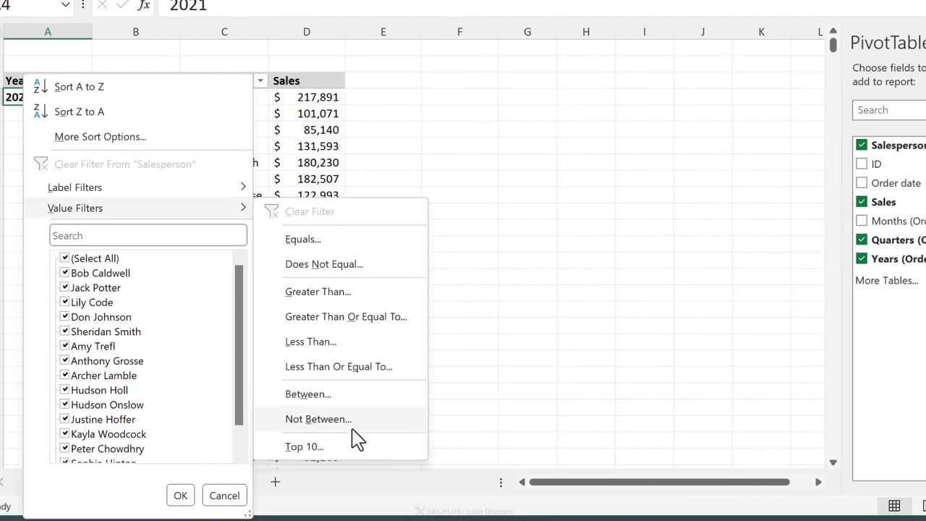
{"action": "left_click", "coordinate": [304, 446]}
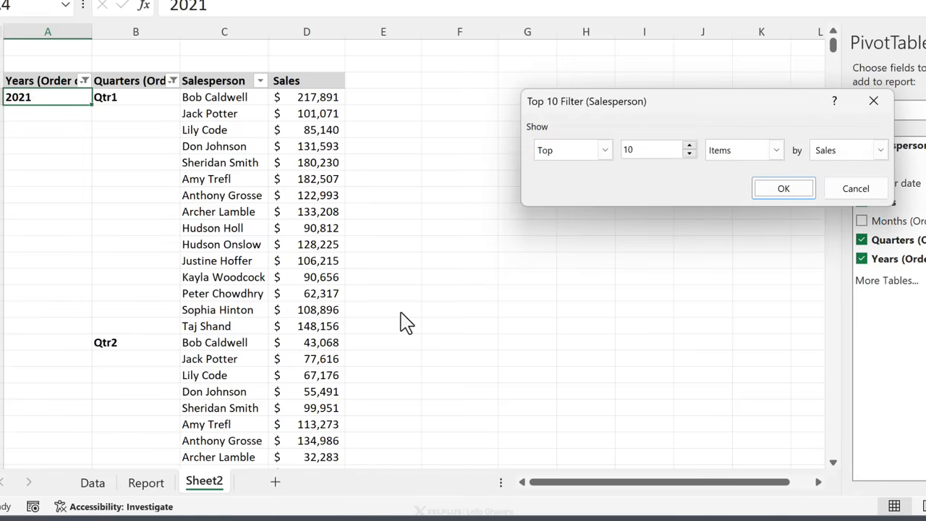
{"action": "mouse_move", "coordinate": [582, 179]}
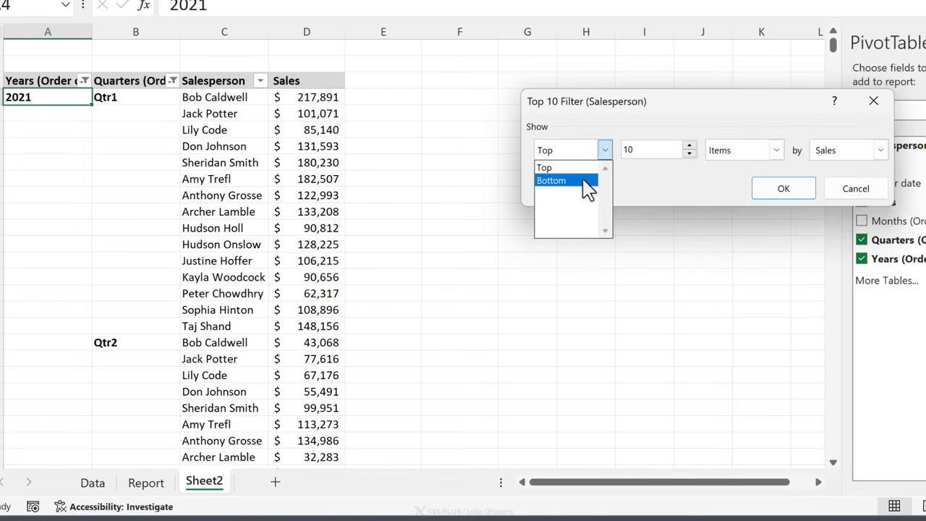
{"action": "mouse_move", "coordinate": [579, 184]}
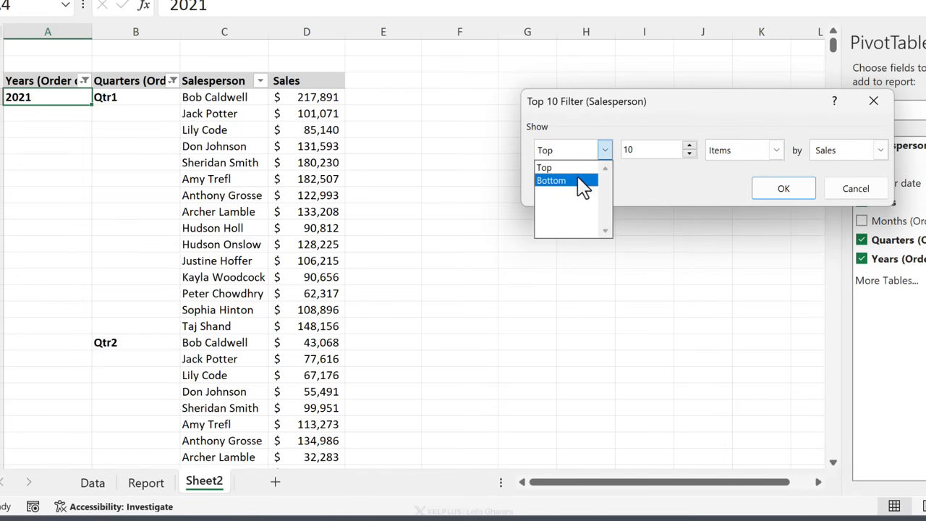
{"action": "left_click", "coordinate": [550, 180]}
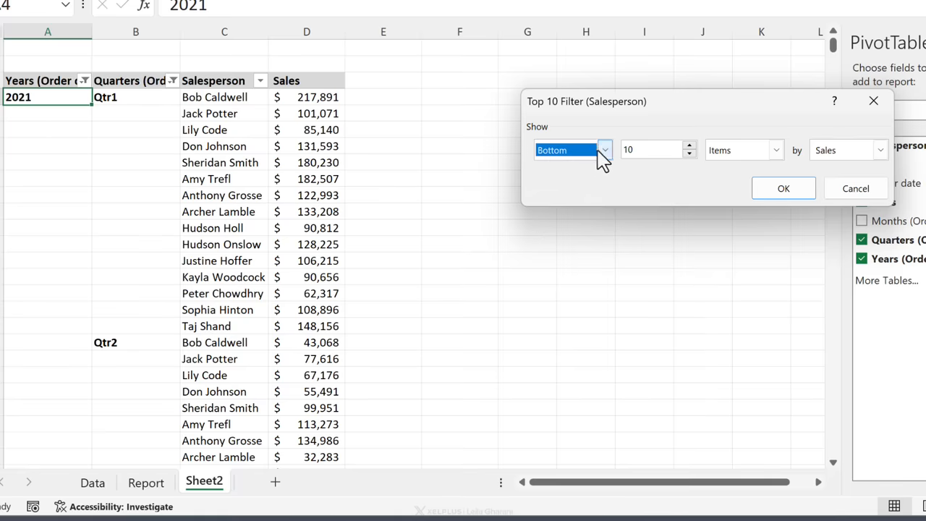
{"action": "left_click", "coordinate": [571, 150]}
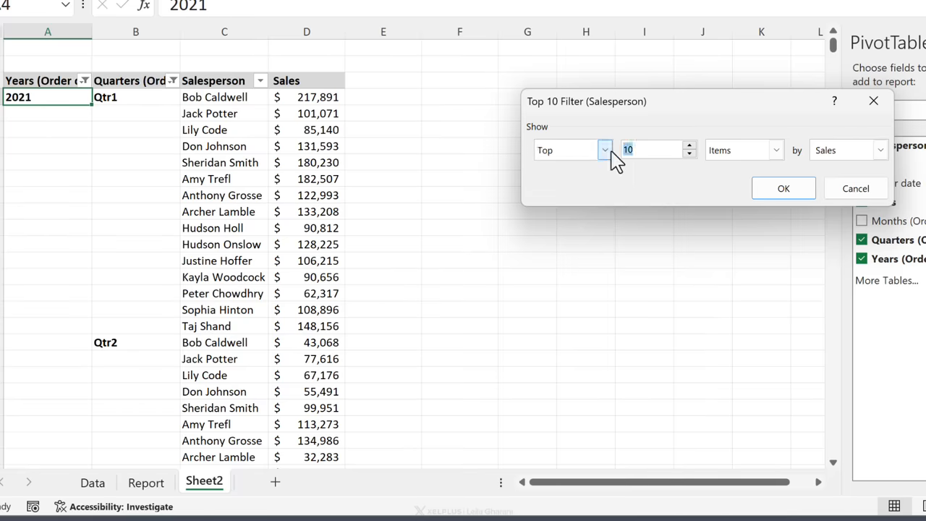
{"action": "type", "text": "3"}
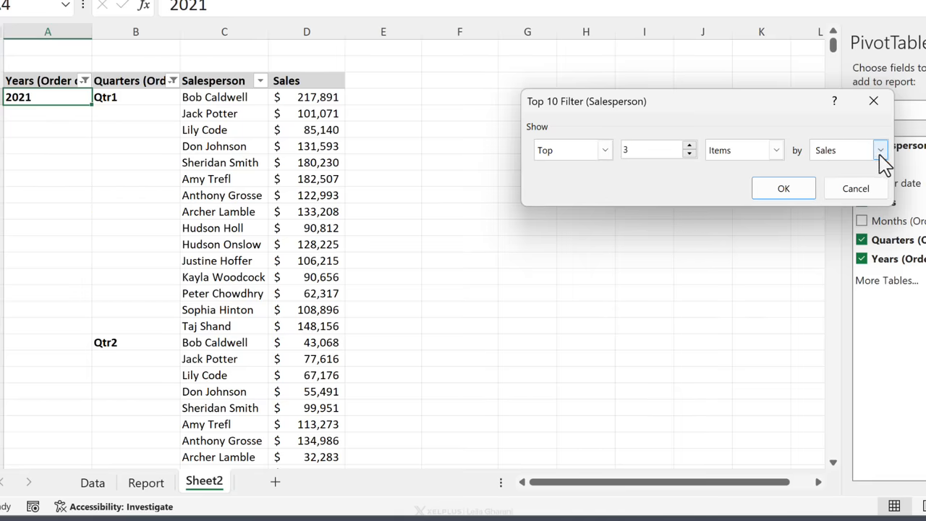
{"action": "left_click", "coordinate": [880, 149]}
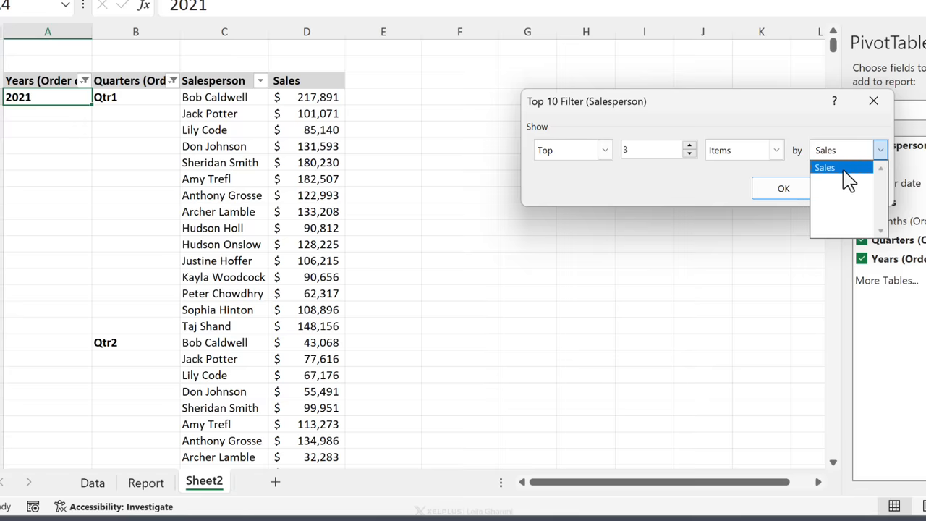
{"action": "left_click", "coordinate": [825, 167]}
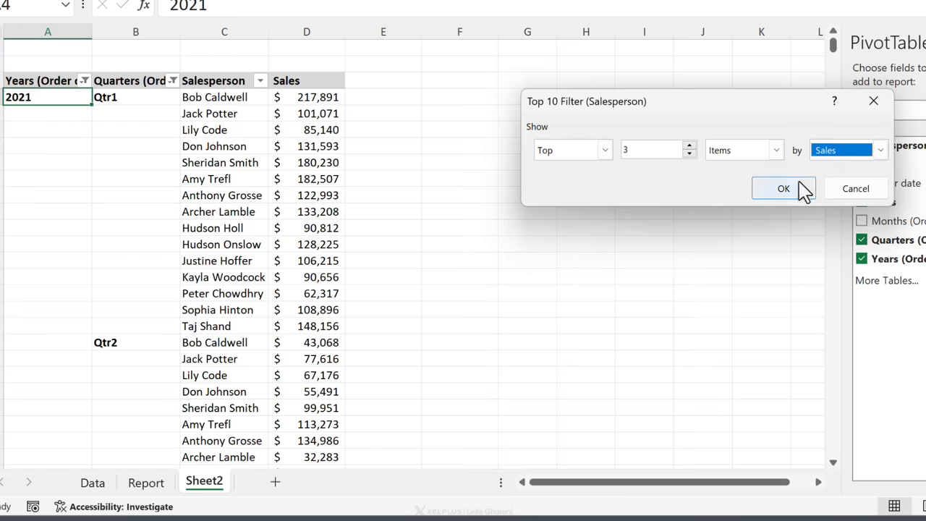
{"action": "left_click", "coordinate": [783, 188]}
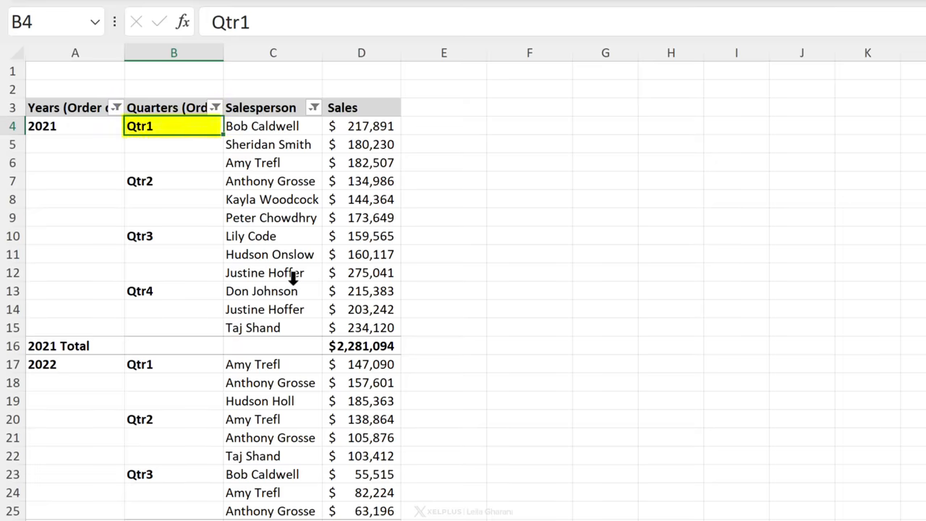
{"action": "type", "text": "Quarter"}
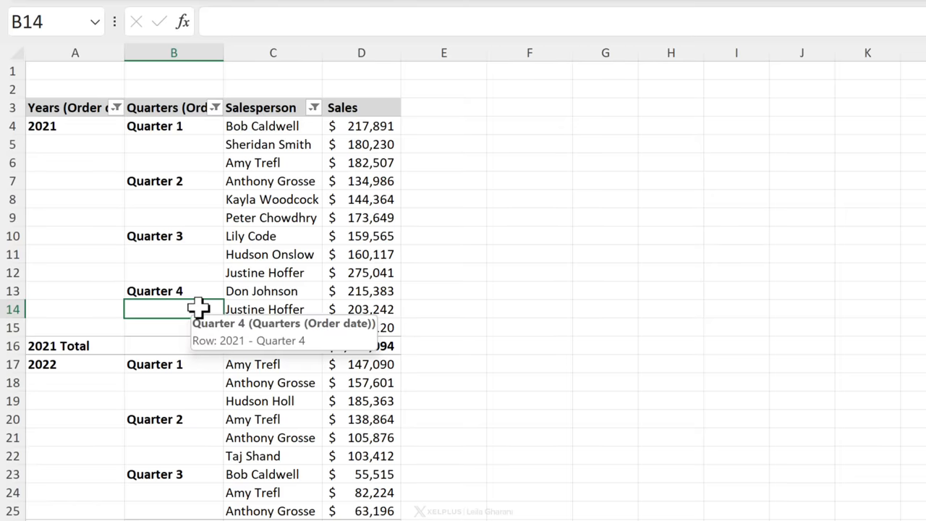
{"action": "mouse_move", "coordinate": [173, 315]}
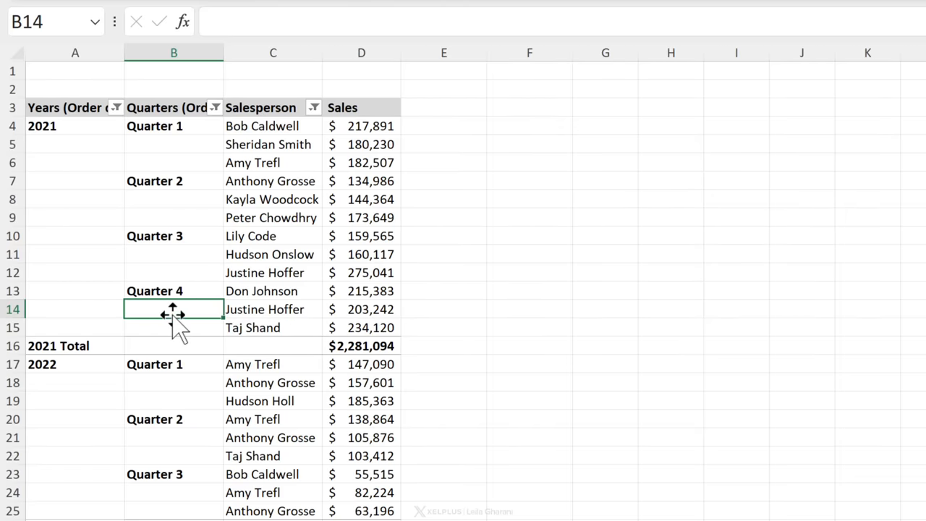
{"action": "scroll", "scroll_direction": "down", "scroll_amount": 3}
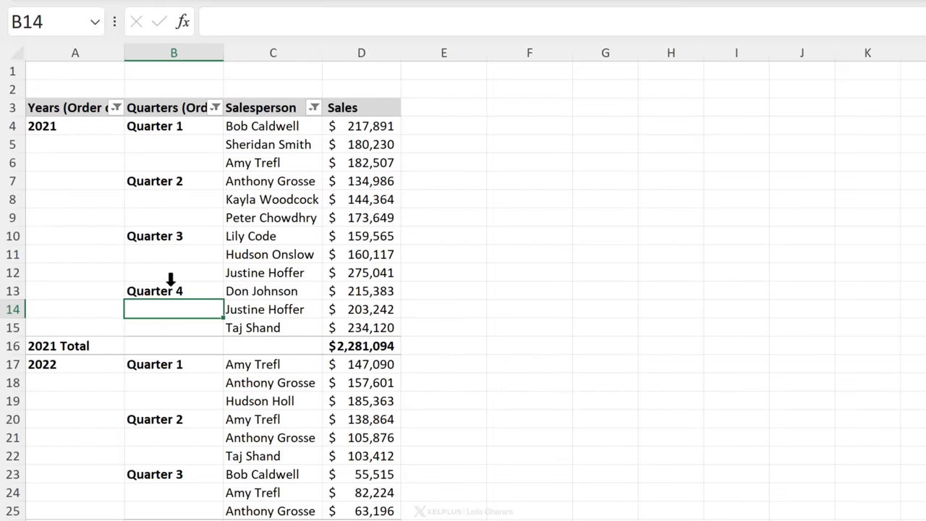
{"action": "left_click", "coordinate": [361, 290]}
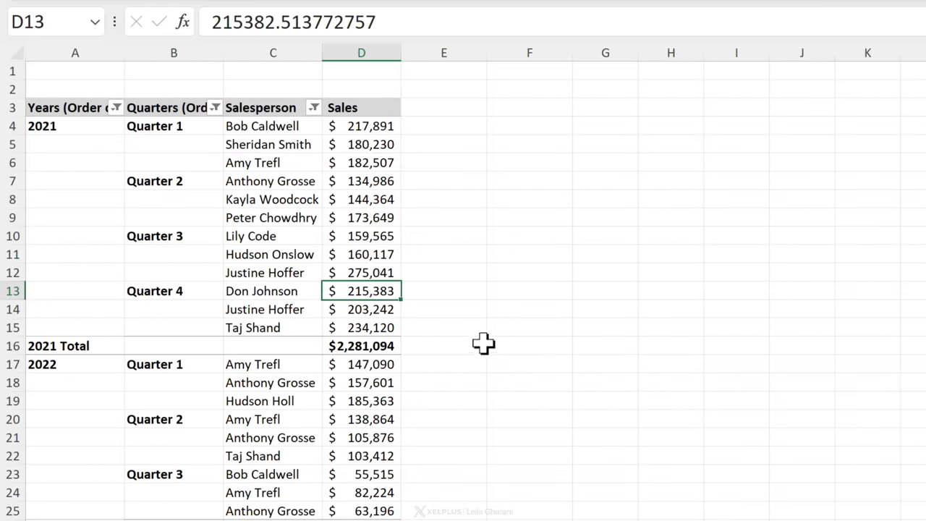
{"action": "mouse_move", "coordinate": [505, 344]}
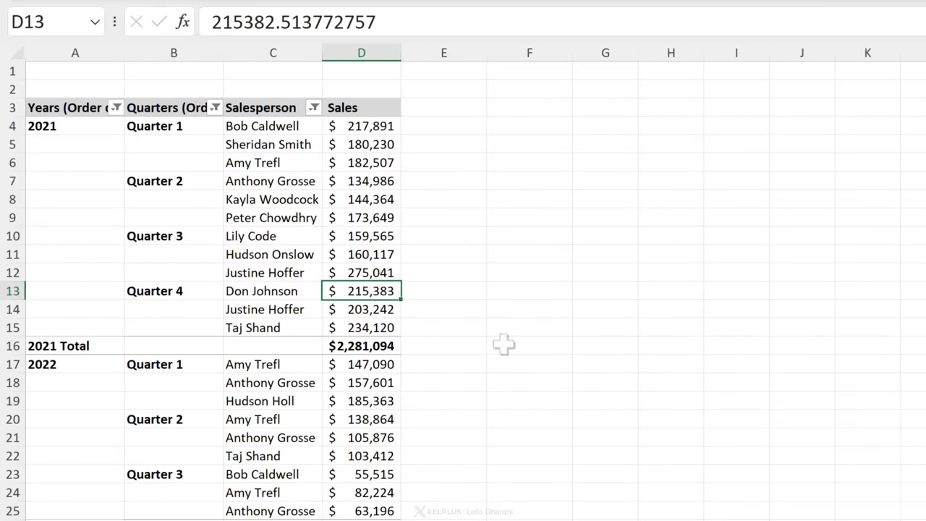
{"action": "key", "text": "Enter"}
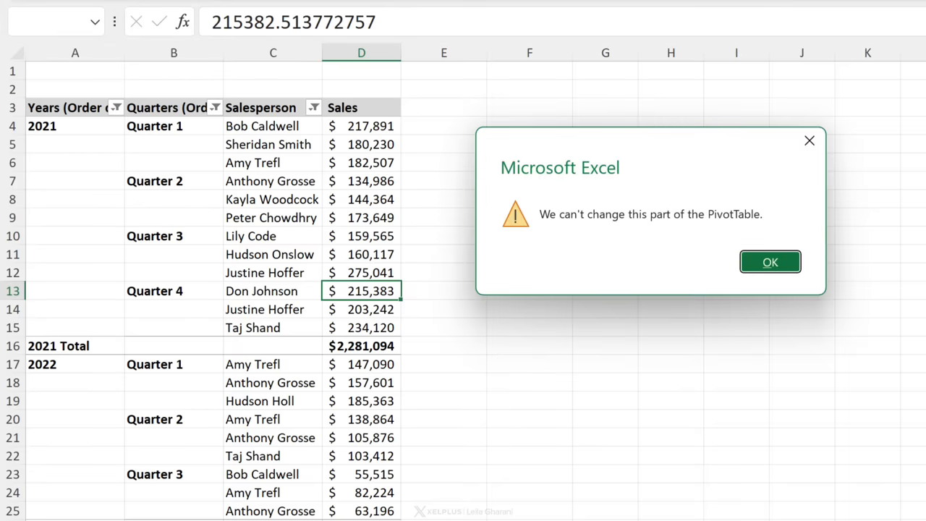
{"action": "left_click", "coordinate": [770, 261]}
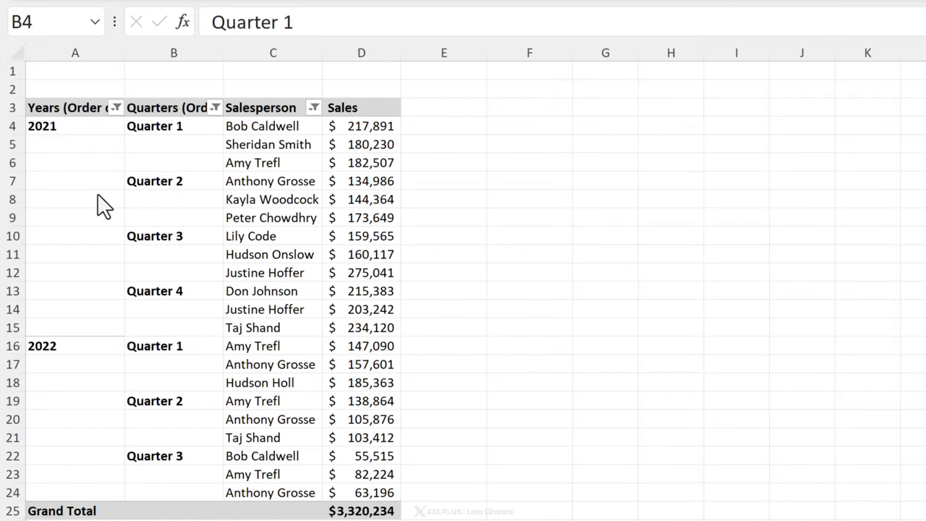
{"action": "mouse_move", "coordinate": [130, 201]}
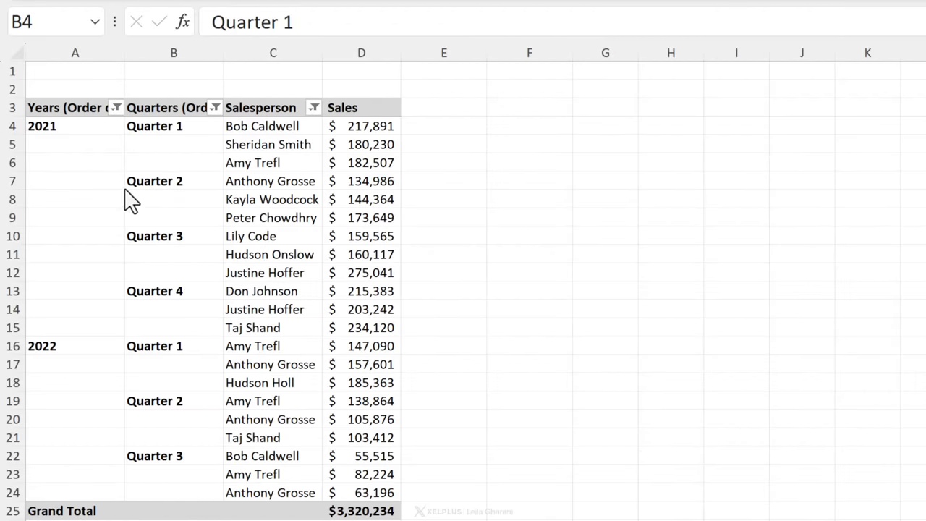
{"action": "mouse_move", "coordinate": [160, 219]}
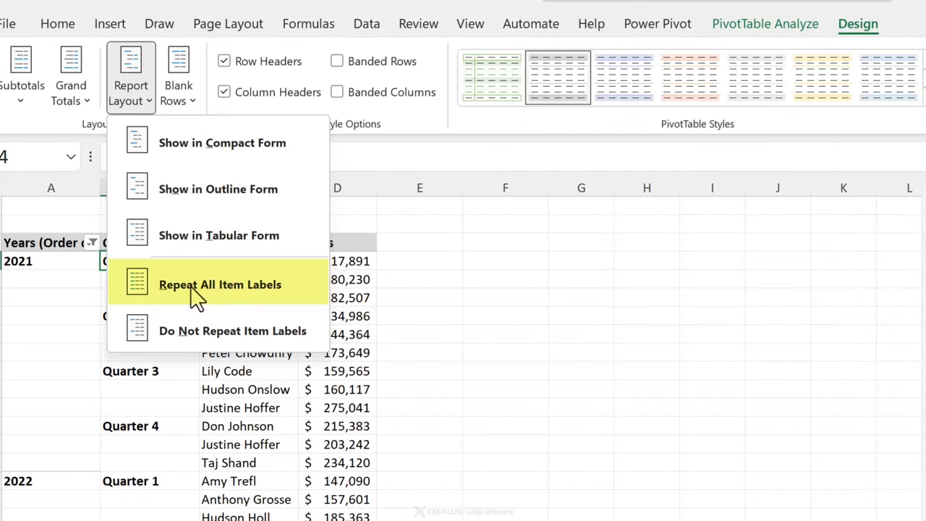
Repeat all item labels, then turn off label repetition for the Quarters field.
{"action": "left_click", "coordinate": [220, 284]}
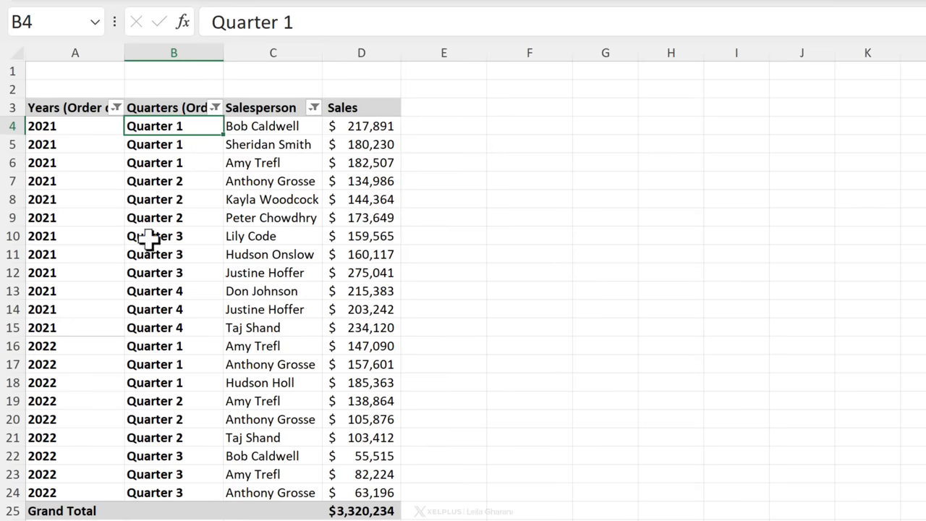
{"action": "mouse_move", "coordinate": [162, 126]}
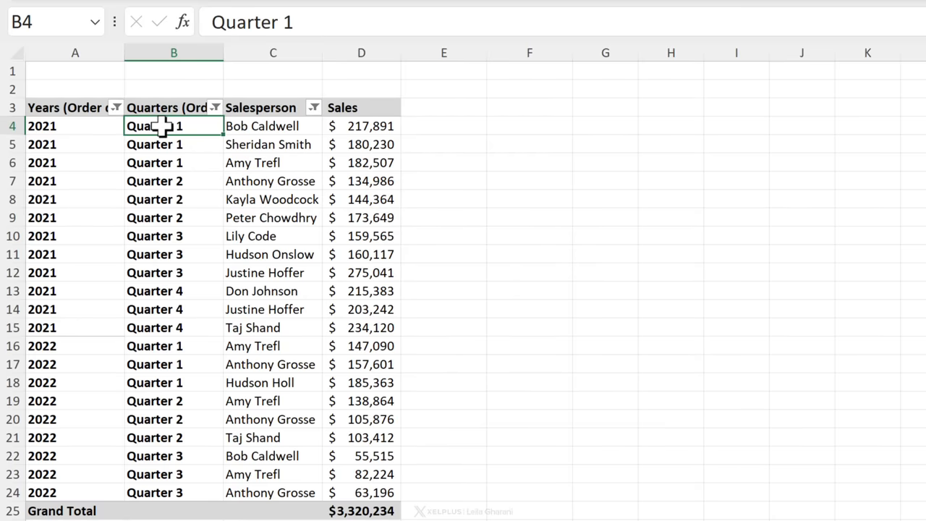
{"action": "right_click", "coordinate": [174, 126]}
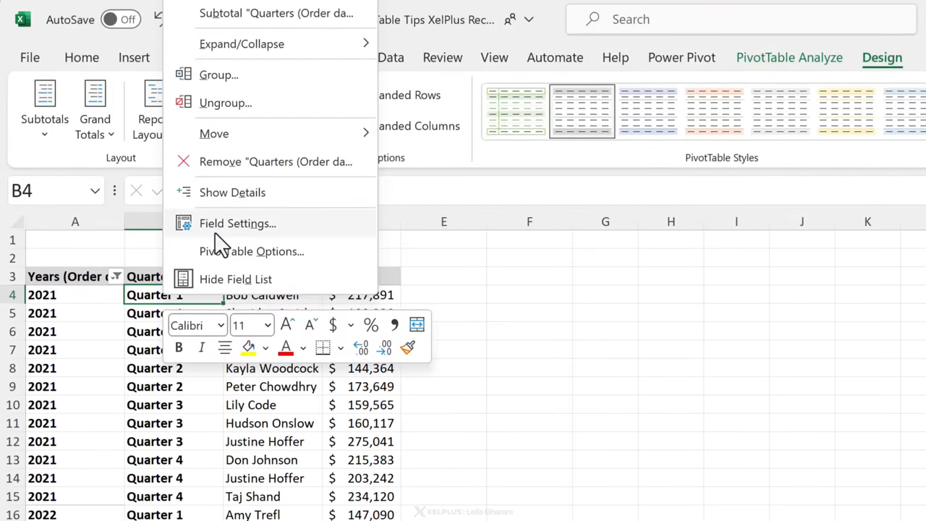
{"action": "left_click", "coordinate": [237, 222]}
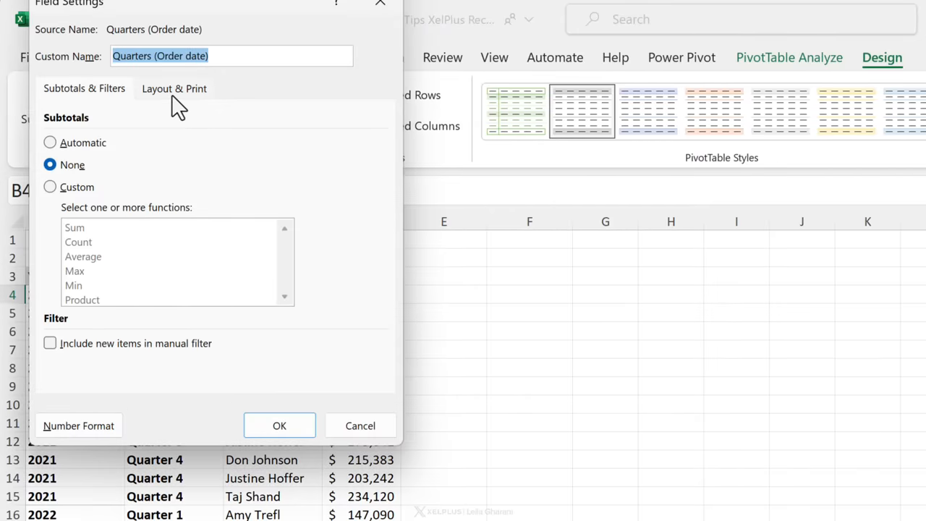
{"action": "left_click", "coordinate": [174, 88]}
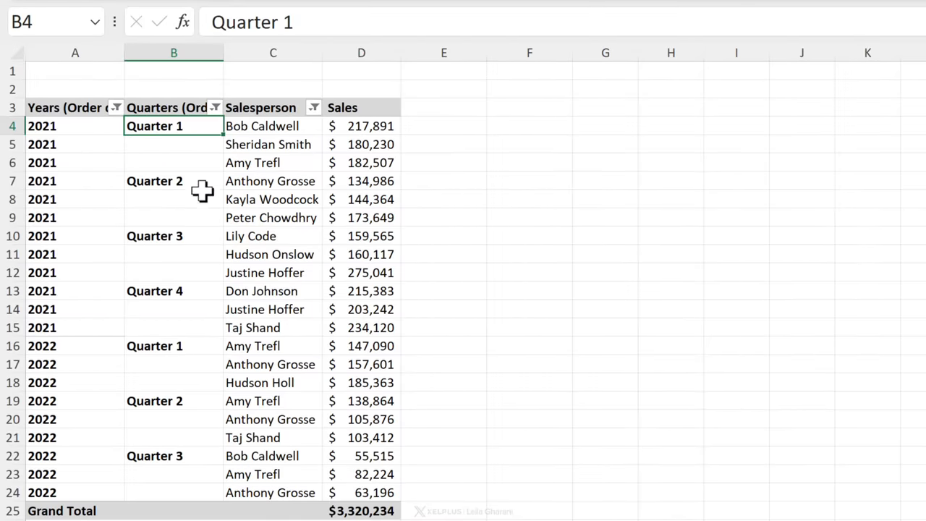
Set Do Not Repeat Item Labels and enable Merge and center cells with labels in PivotTable Options.
{"action": "left_click", "coordinate": [154, 65]}
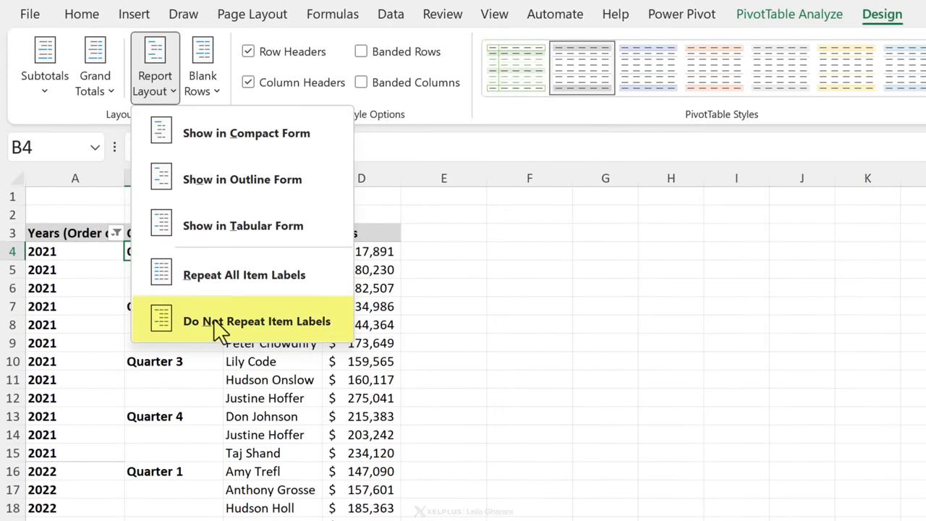
{"action": "left_click", "coordinate": [256, 320]}
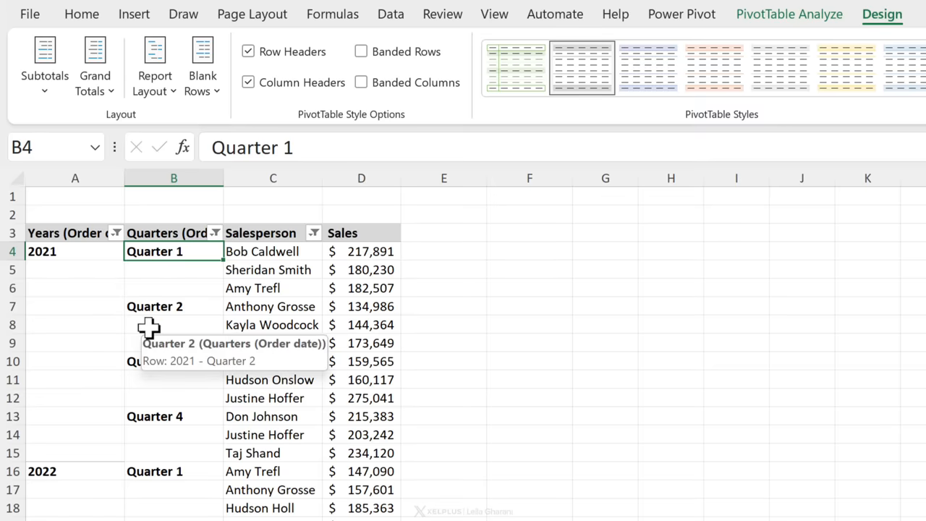
{"action": "right_click", "coordinate": [173, 288]}
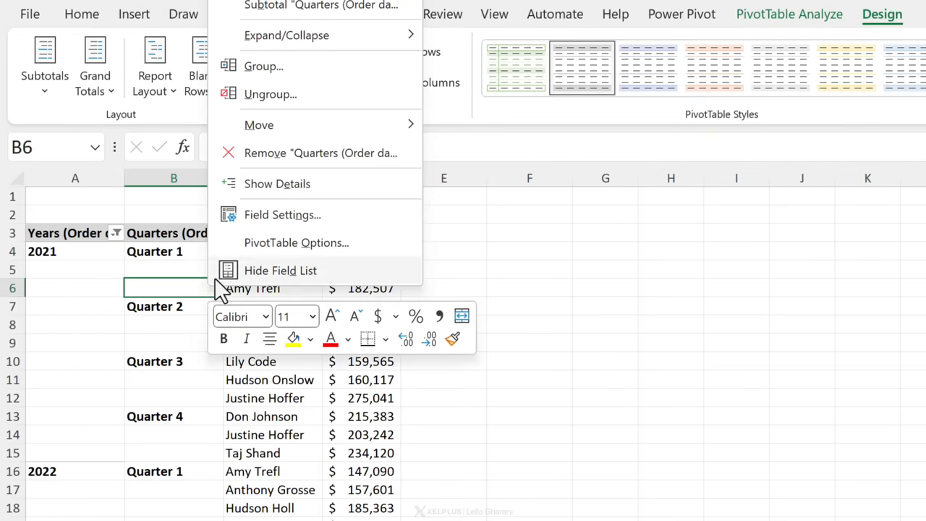
{"action": "left_click", "coordinate": [296, 242]}
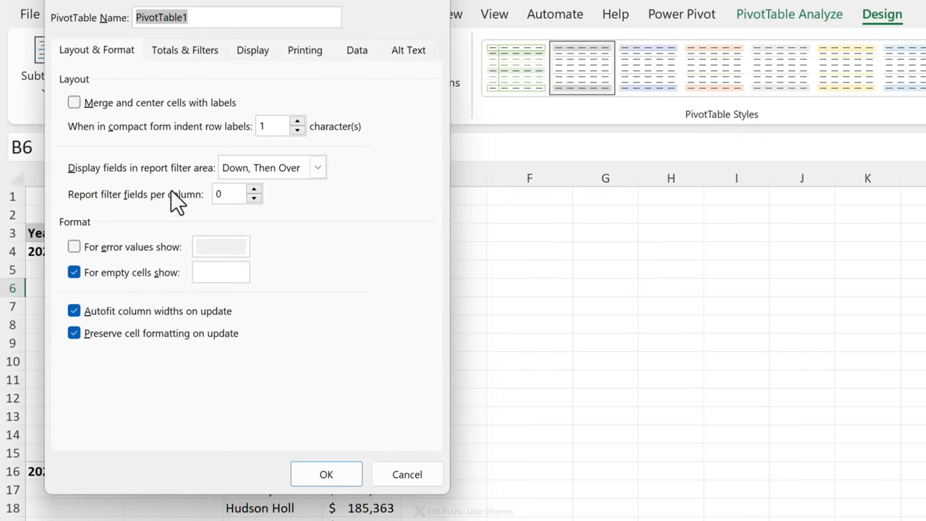
{"action": "left_click", "coordinate": [74, 102]}
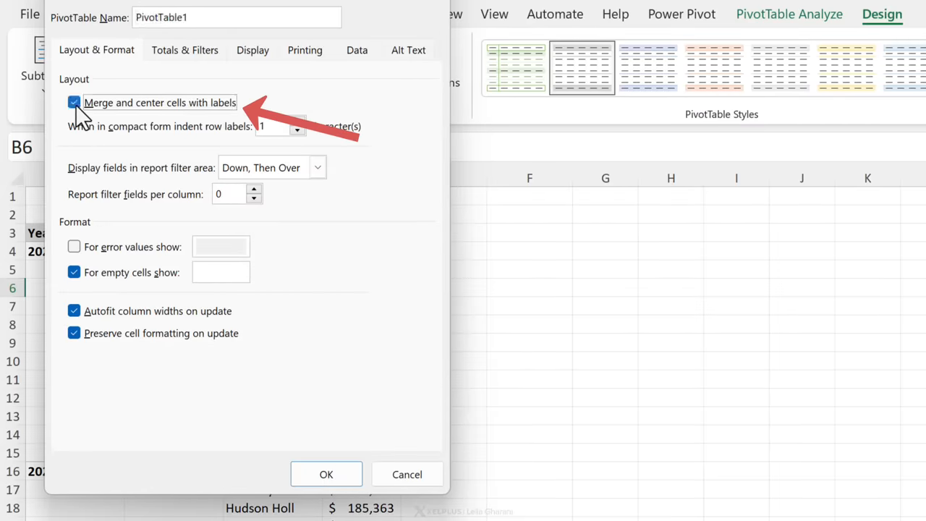
{"action": "left_click", "coordinate": [326, 474]}
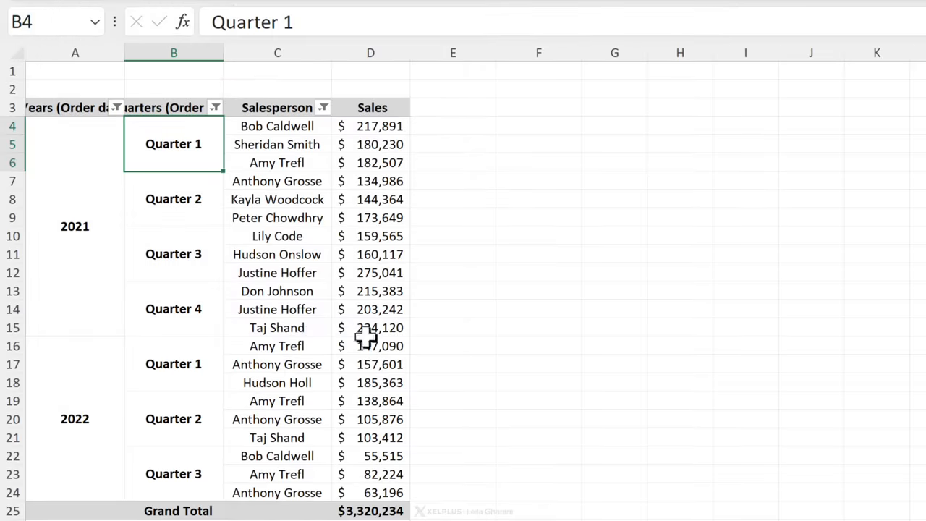
{"action": "mouse_move", "coordinate": [439, 327]}
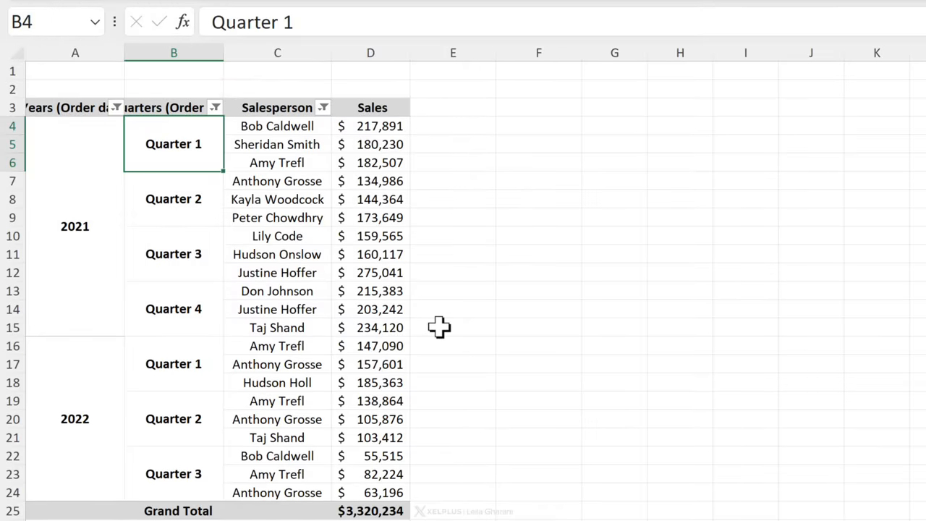
{"action": "left_click", "coordinate": [293, 506]}
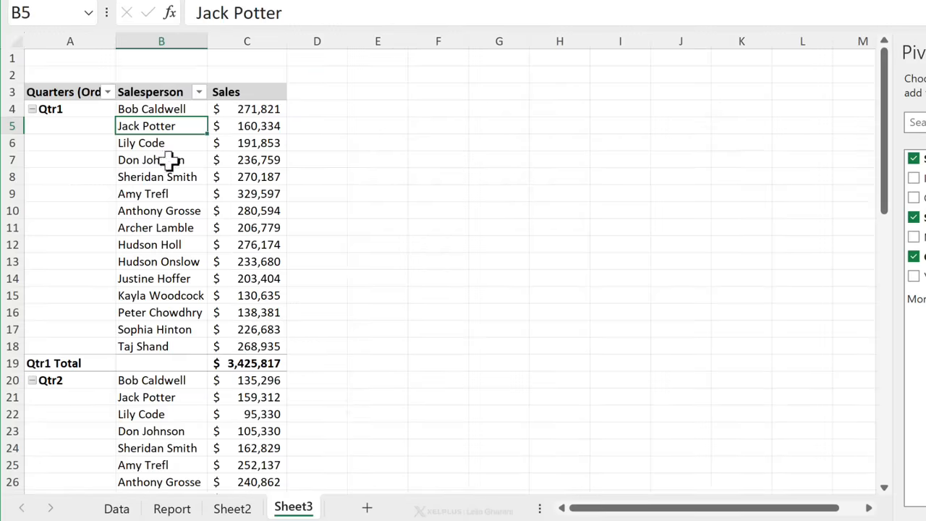
{"action": "mouse_move", "coordinate": [152, 112]}
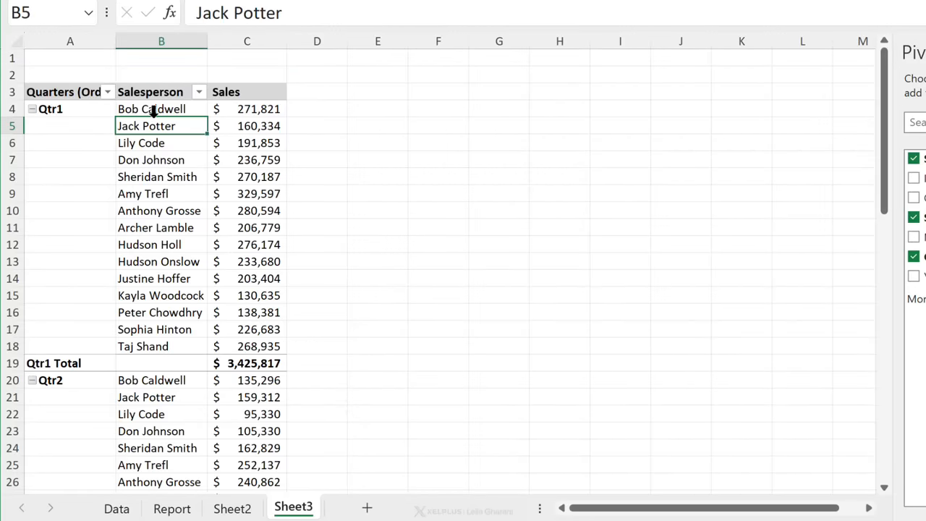
{"action": "mouse_move", "coordinate": [165, 168]}
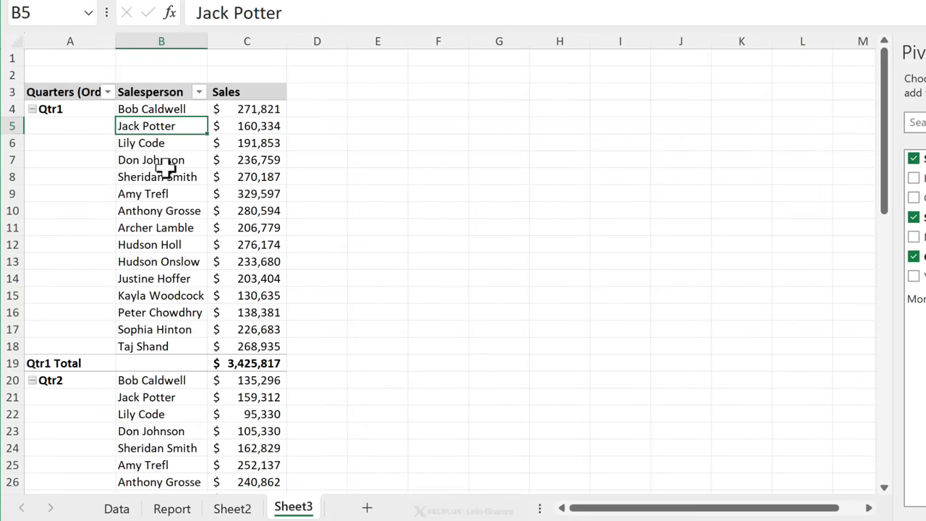
{"action": "mouse_move", "coordinate": [166, 282]}
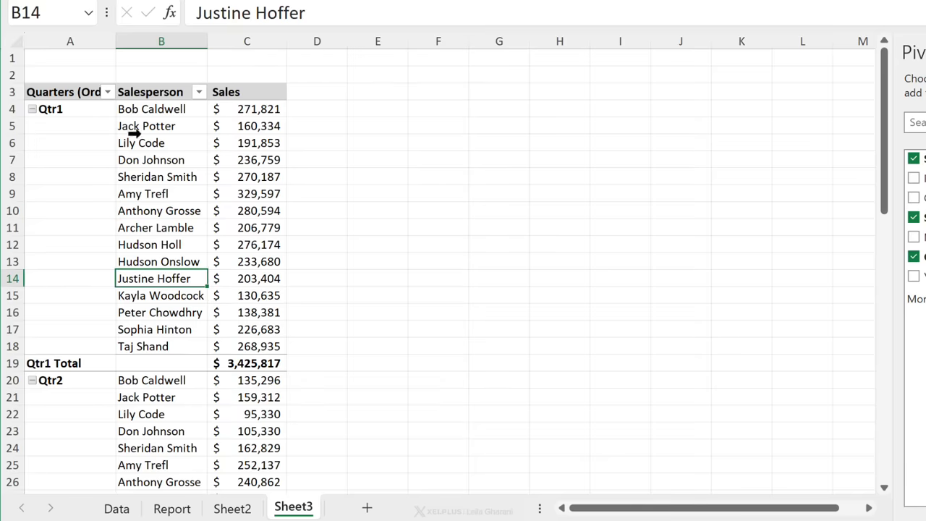
{"action": "mouse_move", "coordinate": [163, 144]}
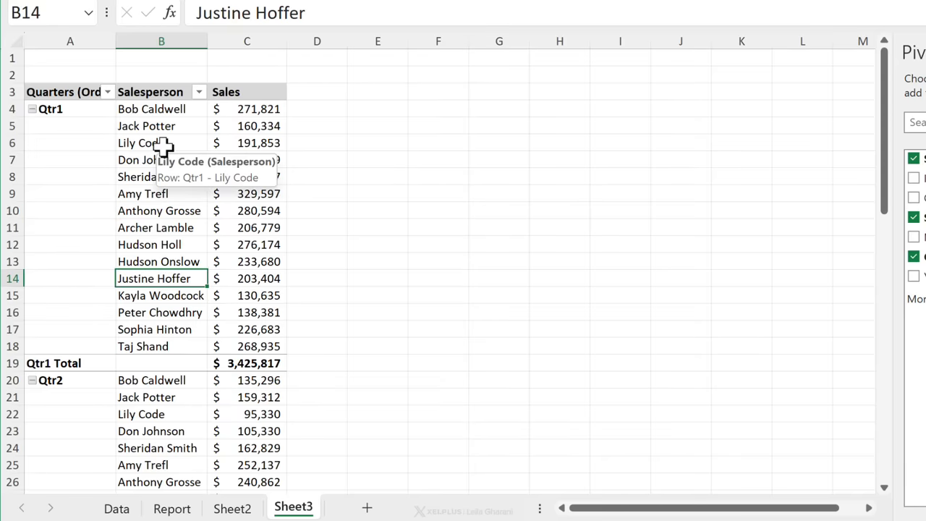
{"action": "mouse_move", "coordinate": [182, 268]}
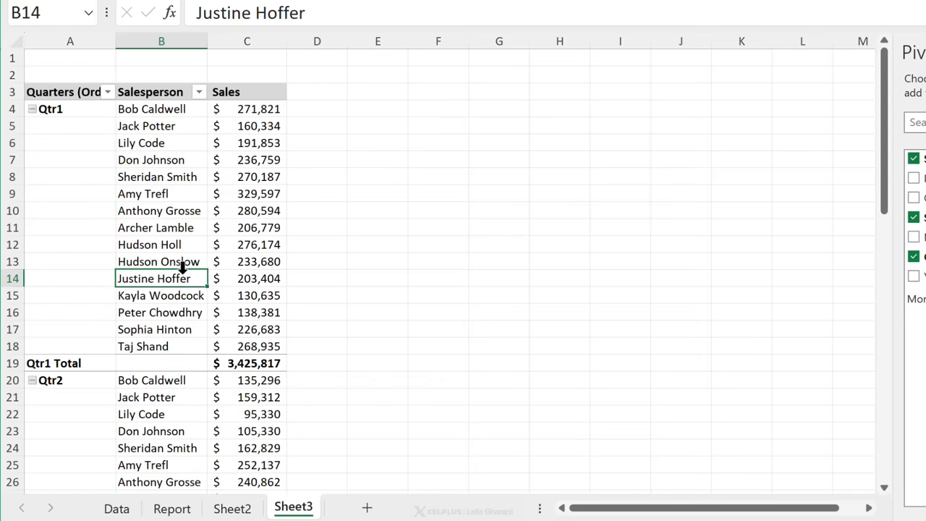
{"action": "mouse_move", "coordinate": [203, 279]}
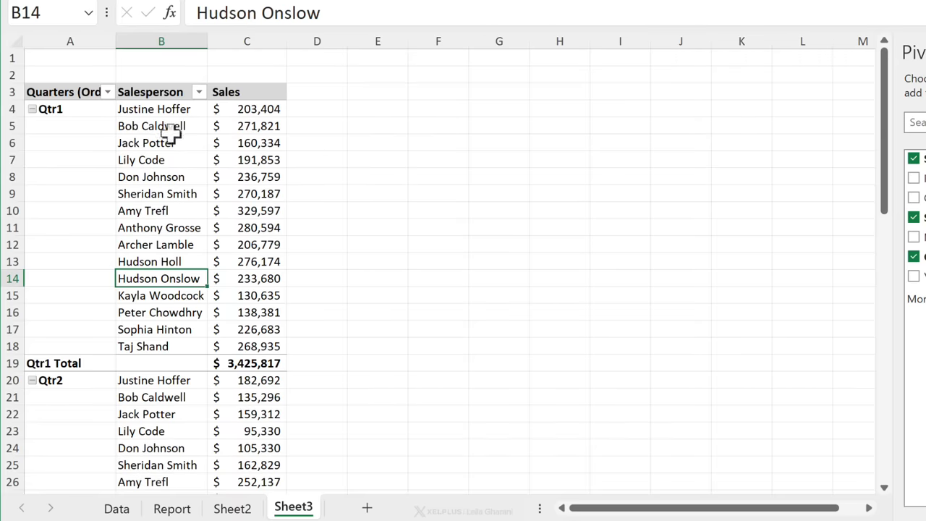
Type Jack Potter and Bob Caldwell into the Qtr1 salesperson rows to reorder them.
{"action": "left_click", "coordinate": [161, 125]}
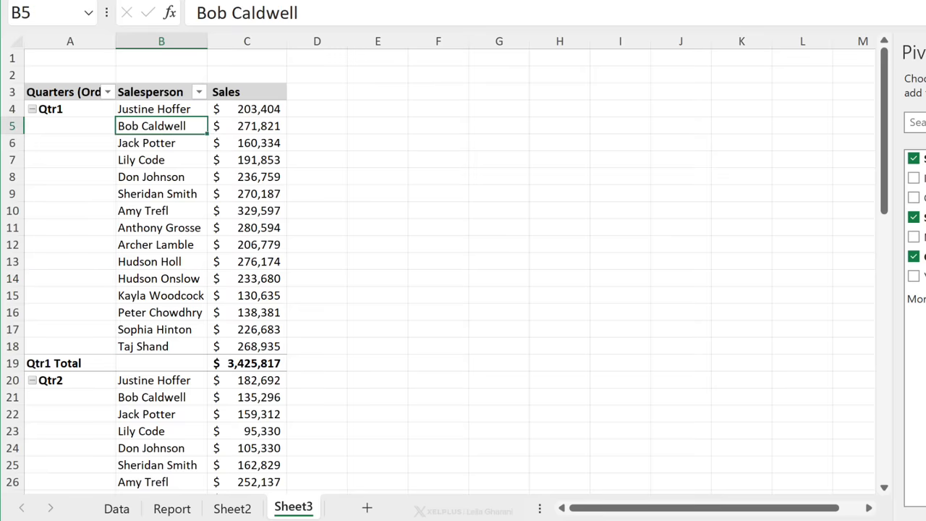
{"action": "type", "text": "Jack Potter"}
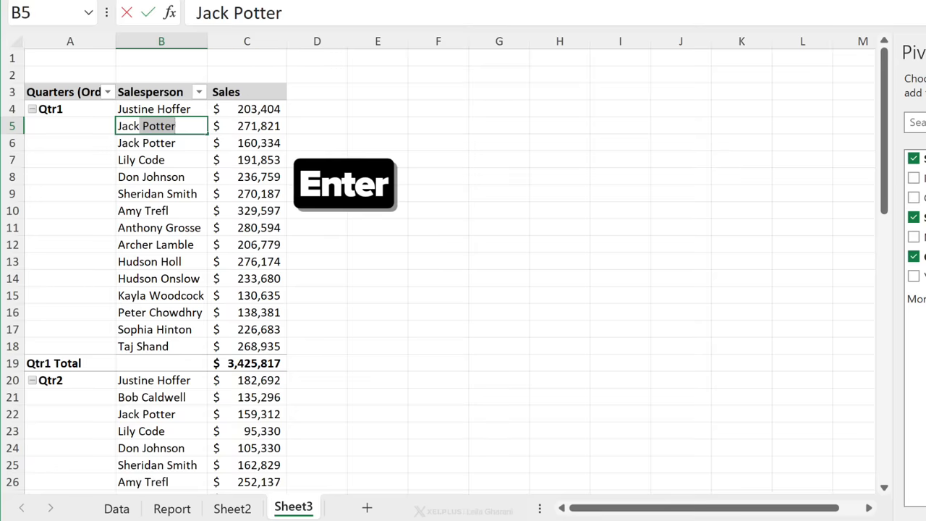
{"action": "type", "text": "Bob Caldwell"}
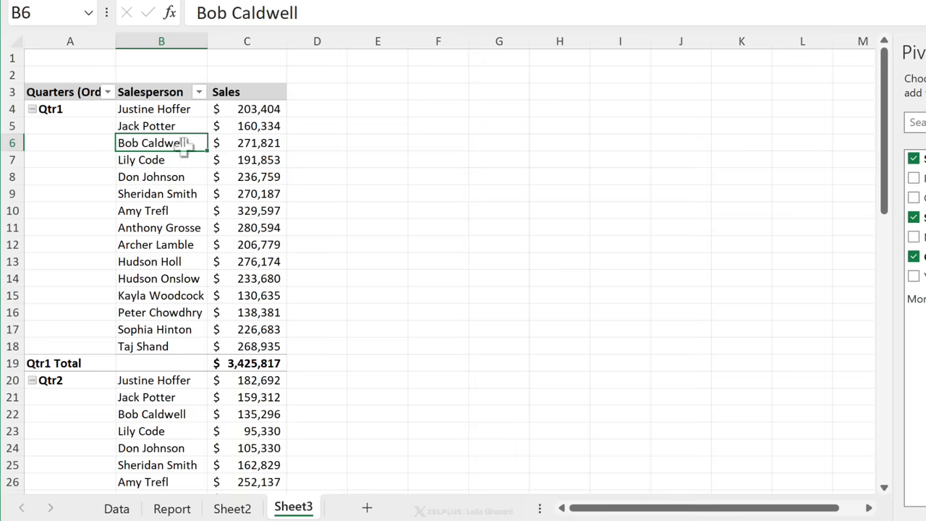
{"action": "mouse_move", "coordinate": [205, 385]}
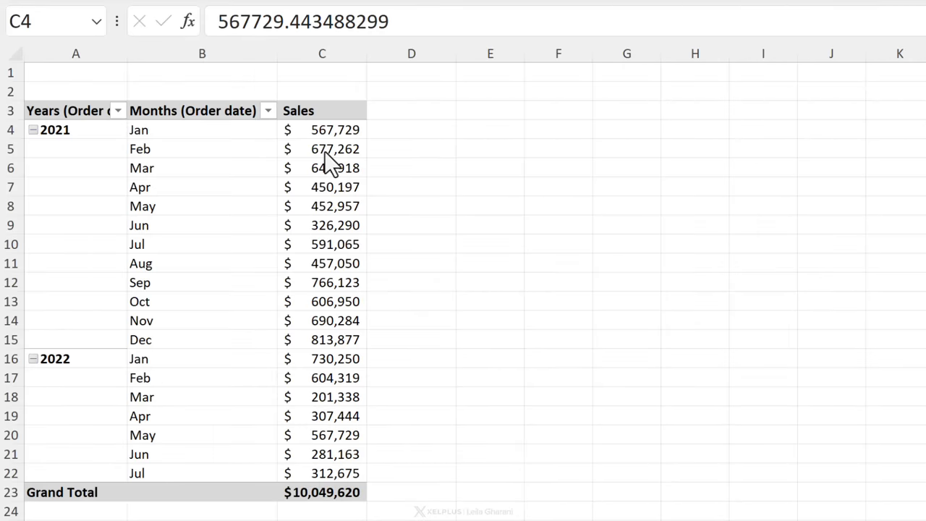
Drag the Sales field into Values again from the PivotTable Fields pane.
{"action": "left_click", "coordinate": [322, 148]}
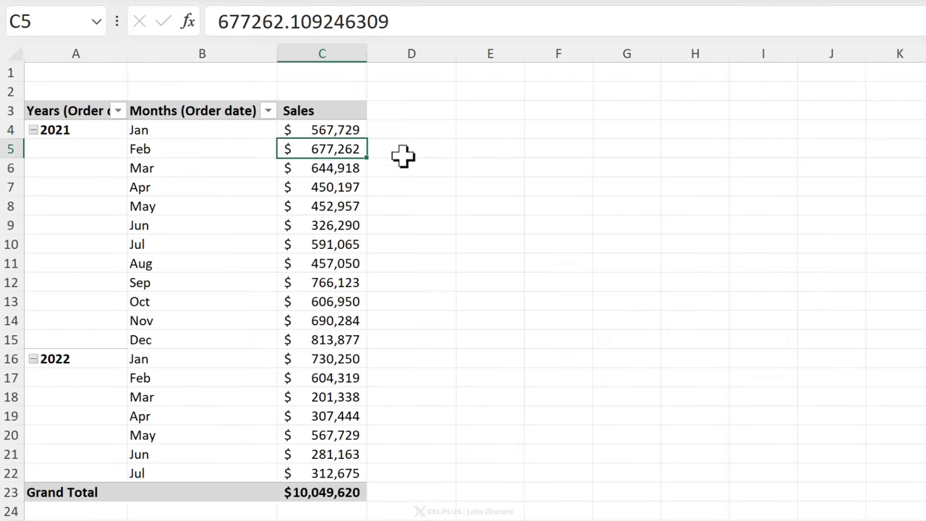
{"action": "left_click", "coordinate": [411, 148]}
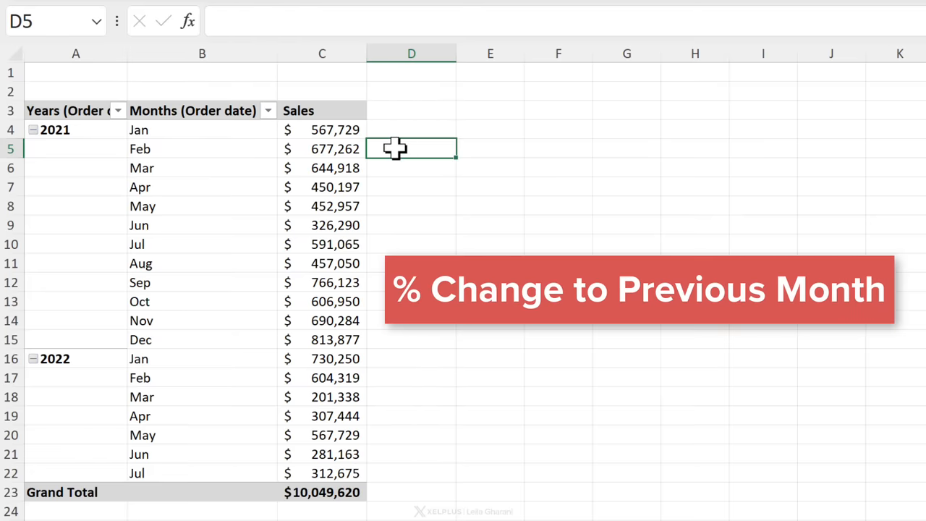
{"action": "mouse_move", "coordinate": [327, 145]}
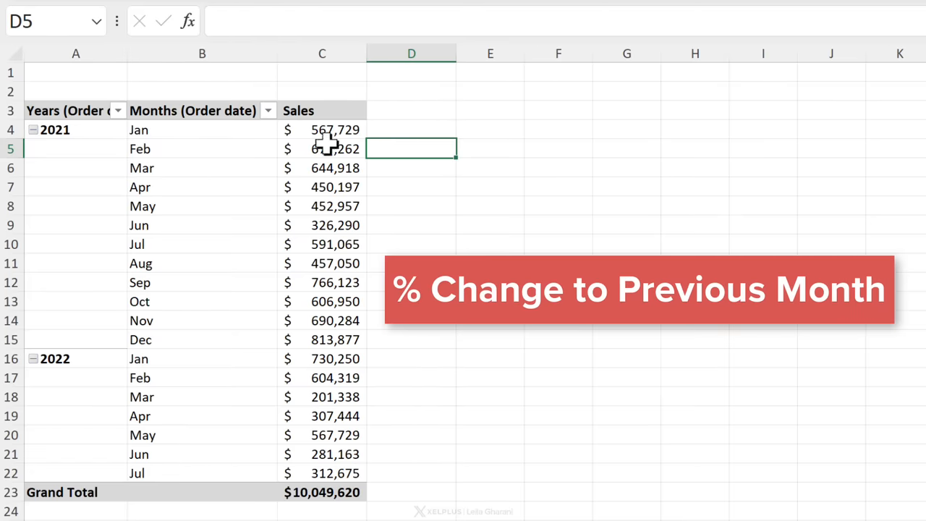
{"action": "left_click", "coordinate": [322, 377]}
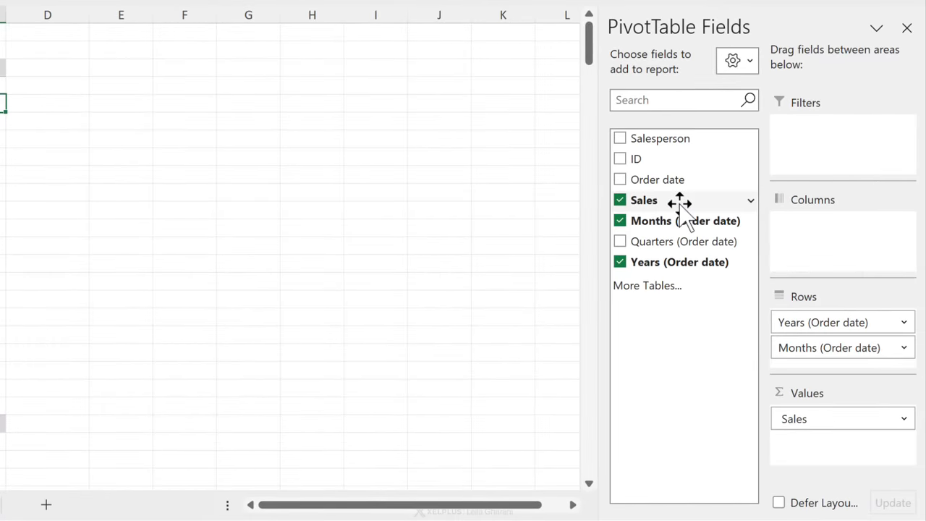
{"action": "left_click_drag", "start_coordinate": [643, 200], "coordinate": [810, 444]}
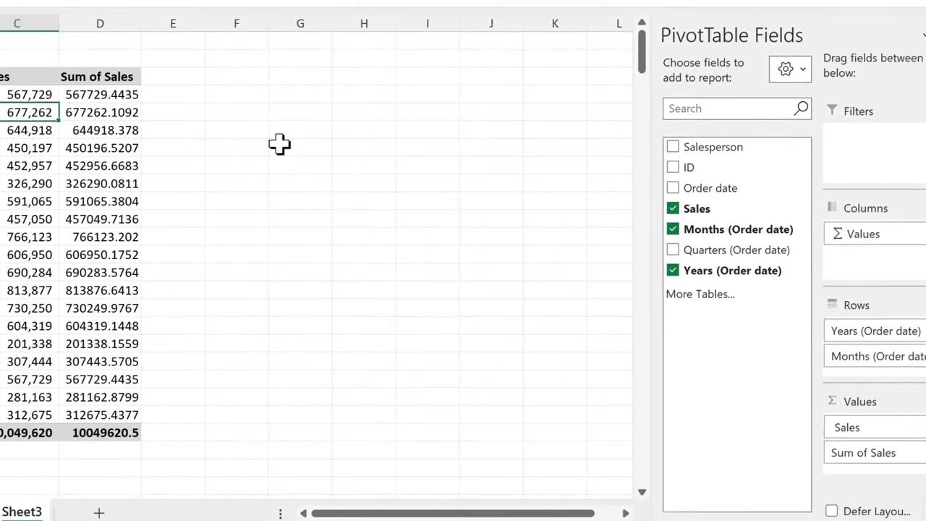
Show the second Sales column as % Difference From Months, base item (previous).
{"action": "right_click", "coordinate": [383, 158]}
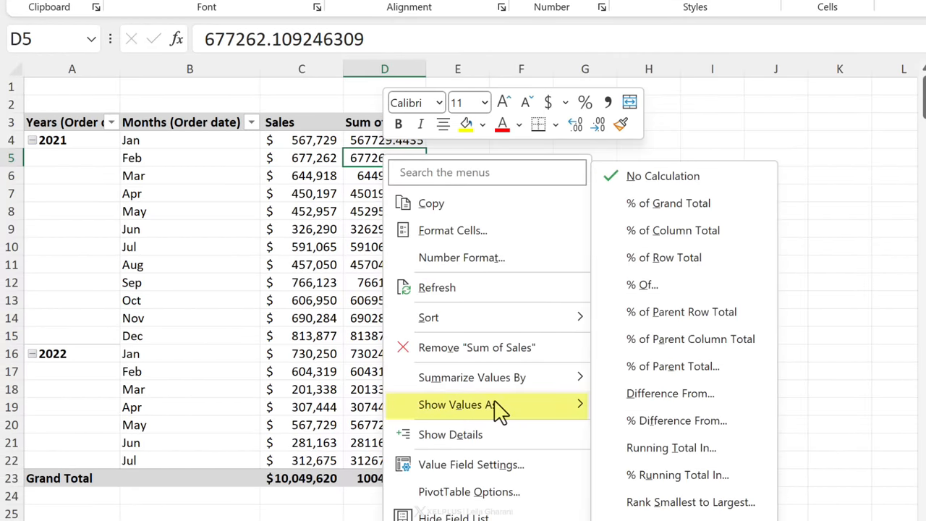
{"action": "left_click", "coordinate": [676, 421]}
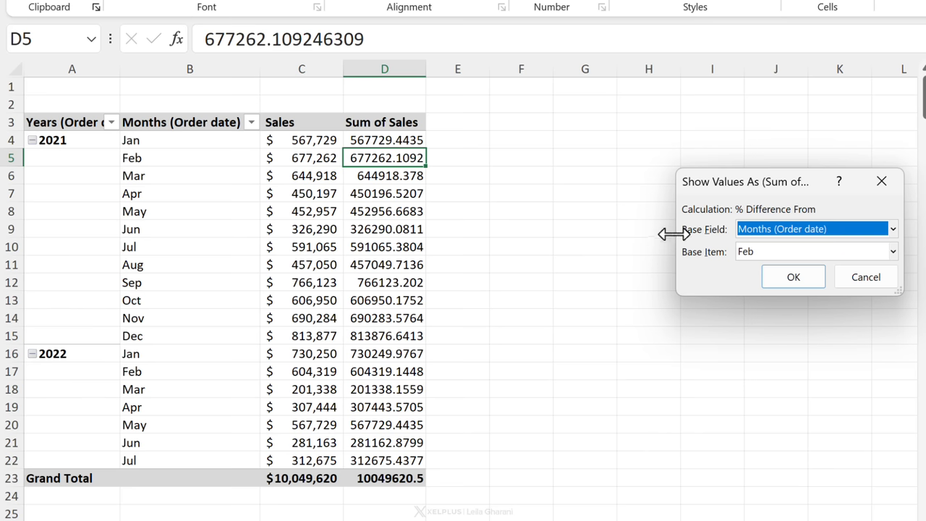
{"action": "mouse_move", "coordinate": [376, 163]}
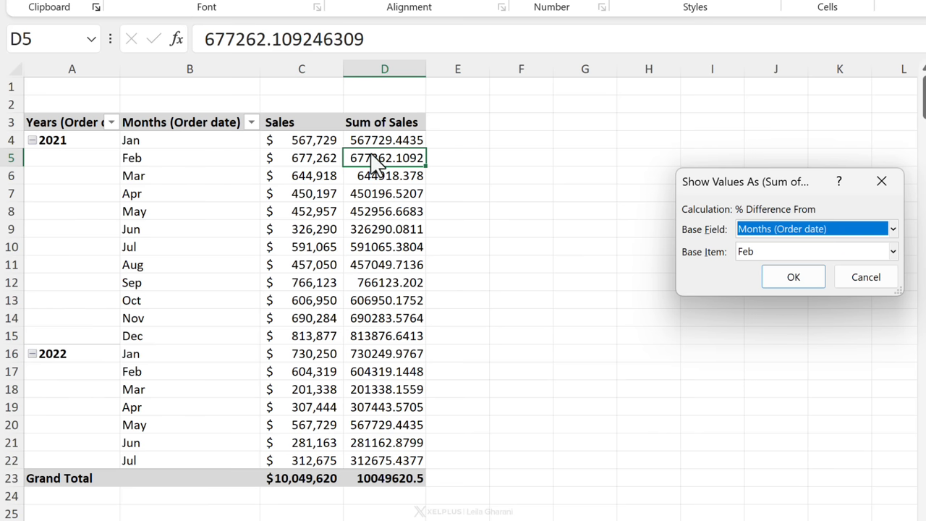
{"action": "mouse_move", "coordinate": [199, 174]}
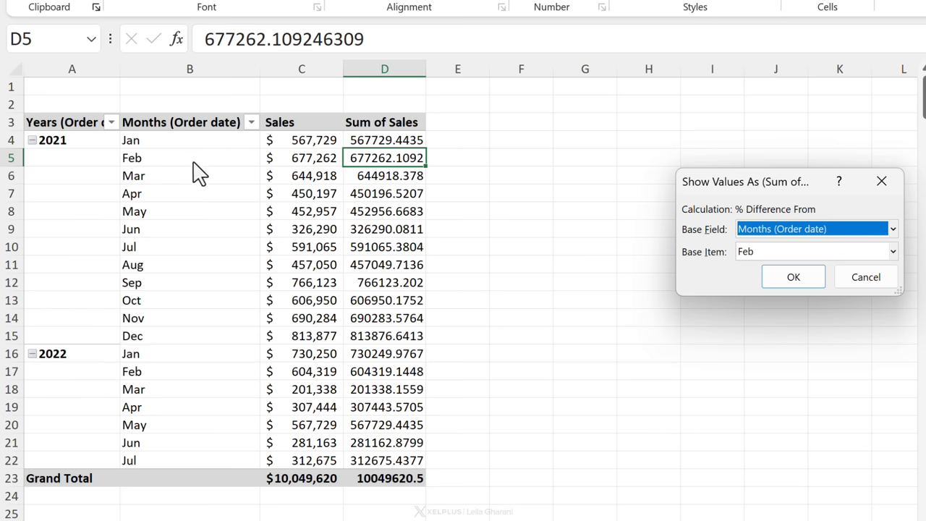
{"action": "mouse_move", "coordinate": [695, 243]}
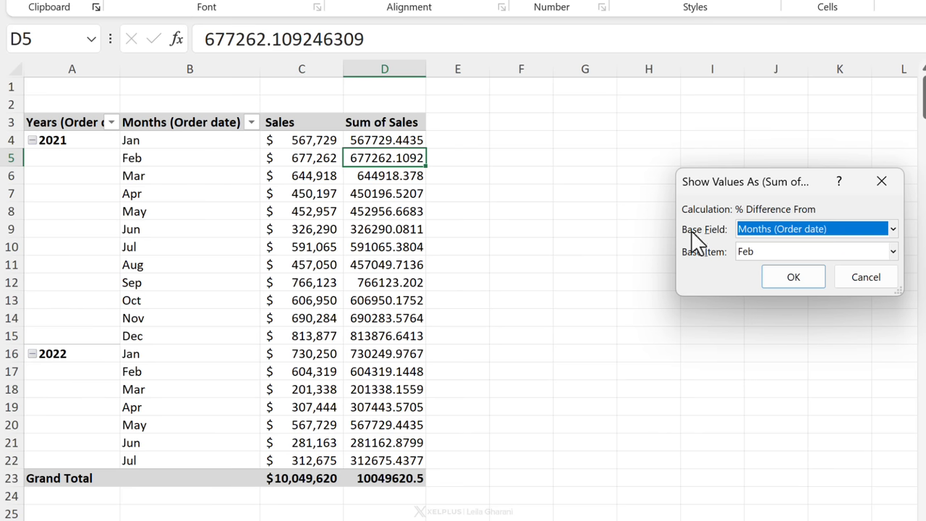
{"action": "mouse_move", "coordinate": [774, 250]}
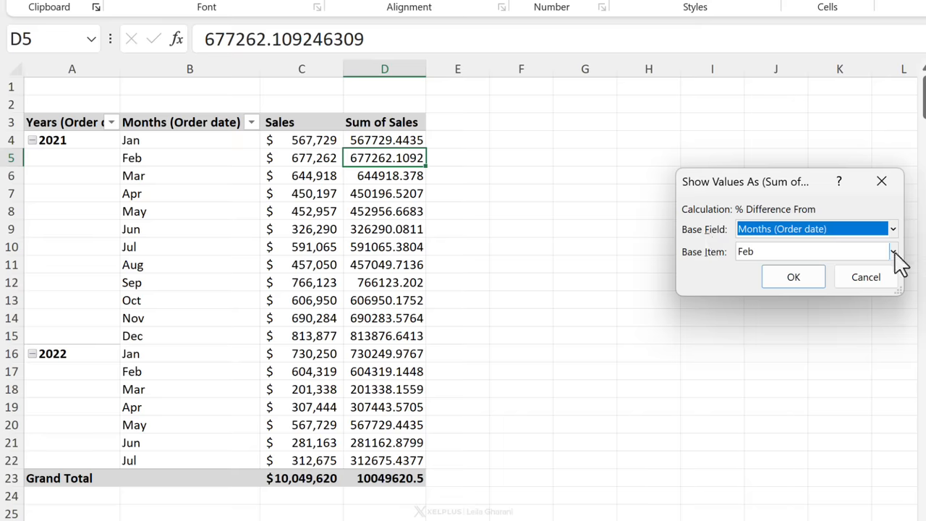
{"action": "left_click", "coordinate": [889, 251]}
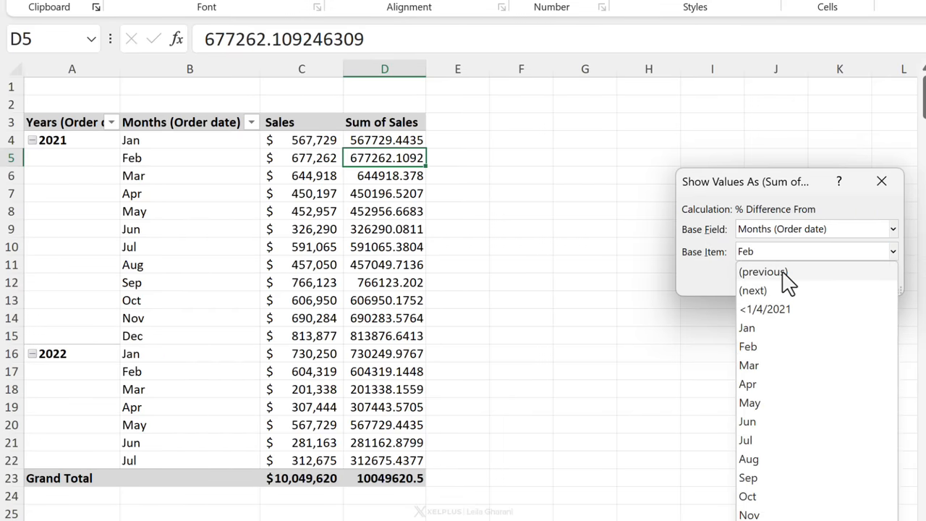
{"action": "left_click", "coordinate": [762, 271]}
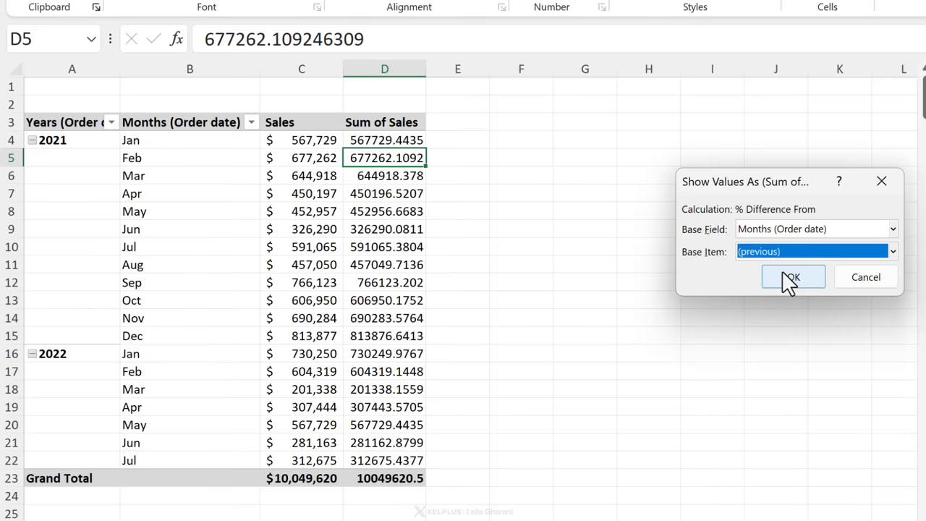
{"action": "mouse_move", "coordinate": [159, 168]}
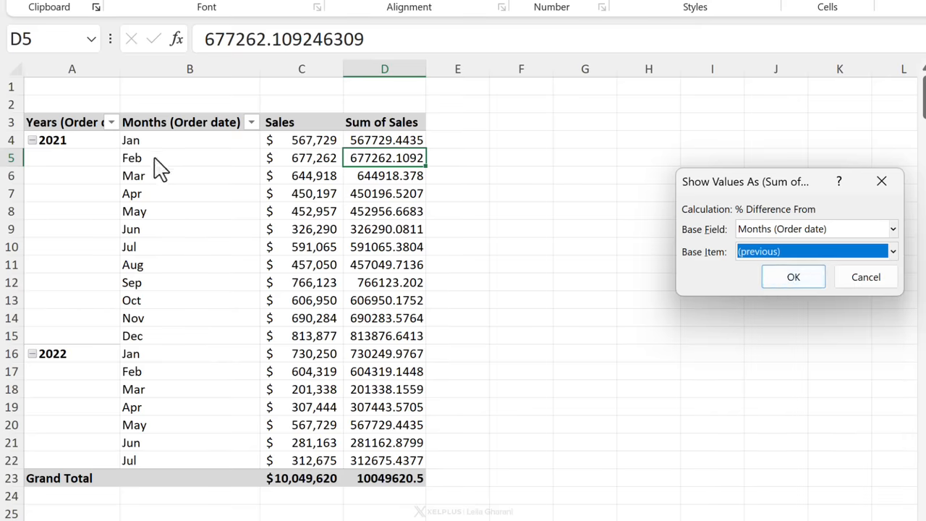
{"action": "mouse_move", "coordinate": [165, 149]}
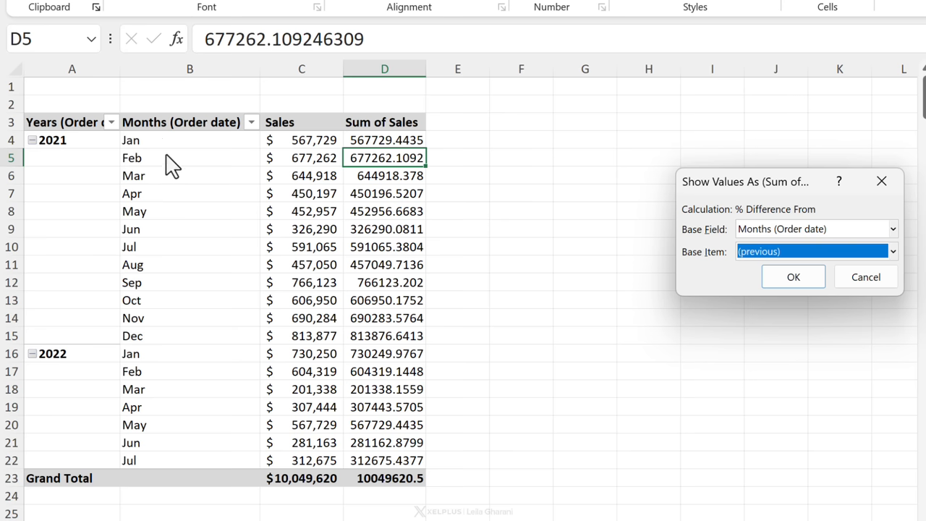
{"action": "mouse_move", "coordinate": [172, 166]}
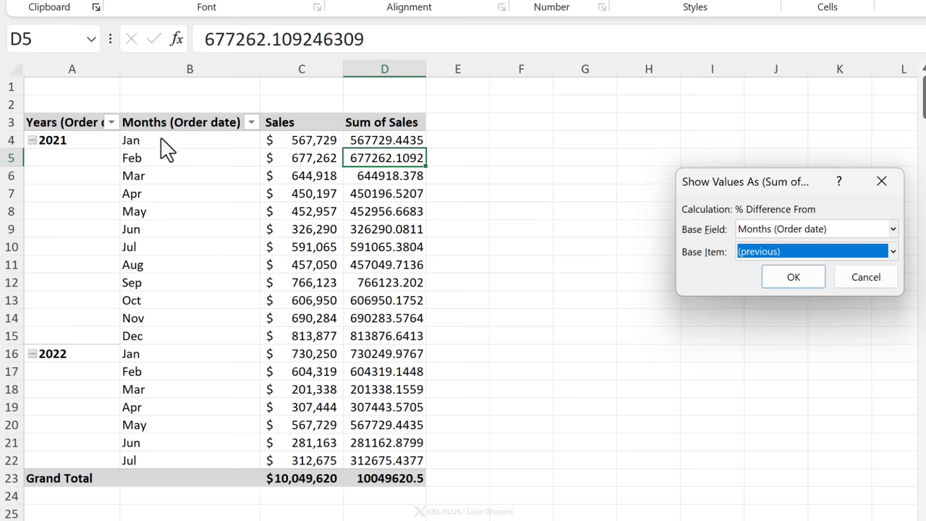
{"action": "mouse_move", "coordinate": [165, 154]}
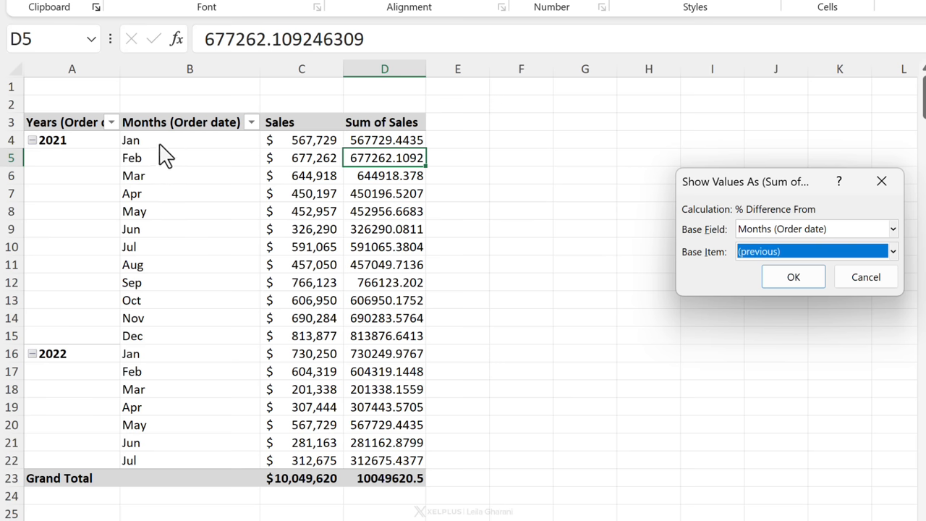
{"action": "mouse_move", "coordinate": [165, 158]}
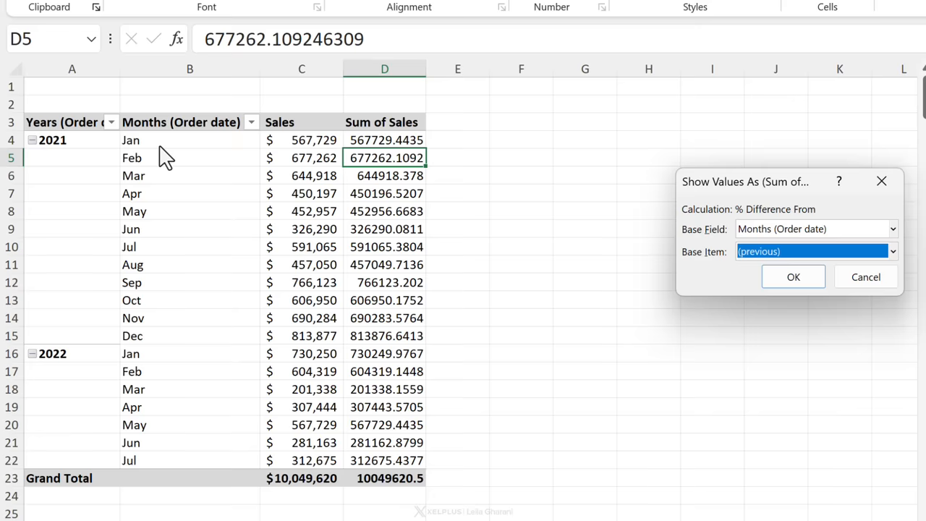
{"action": "left_click", "coordinate": [793, 276]}
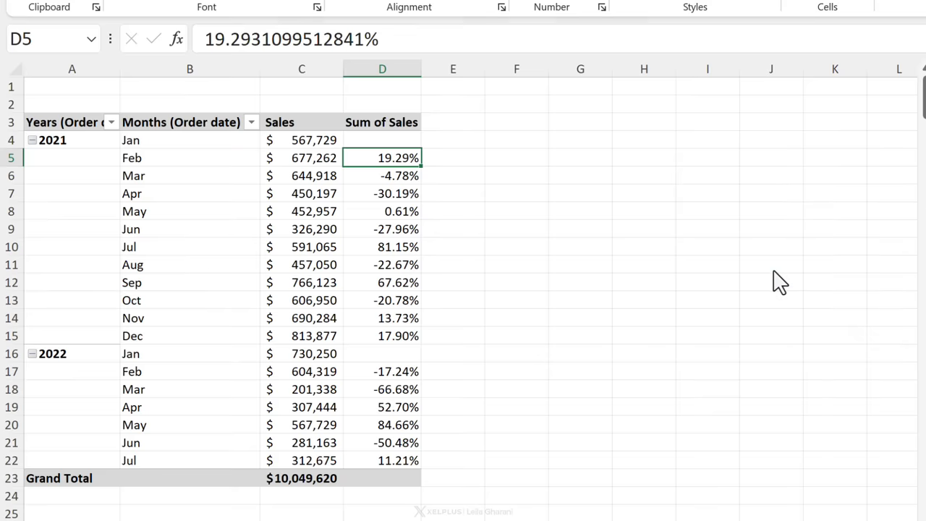
Add Sum of Sales2 and show it as % Difference From Years, base item (previous).
{"action": "left_click", "coordinate": [301, 140]}
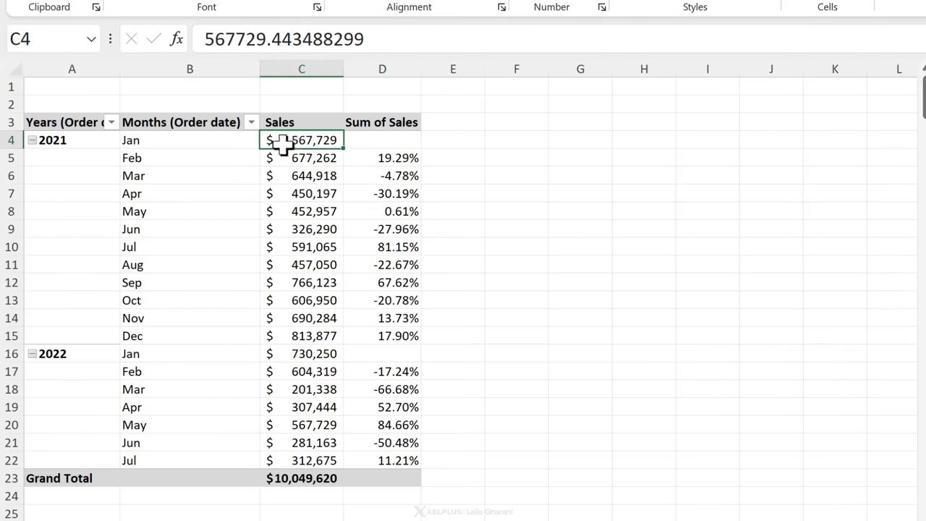
{"action": "left_click", "coordinate": [302, 175]}
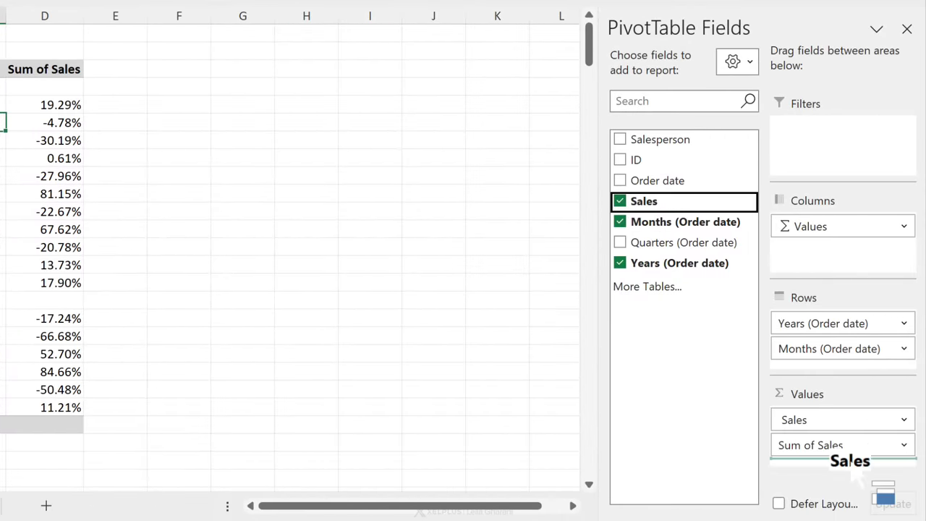
{"action": "right_click", "coordinate": [466, 158]}
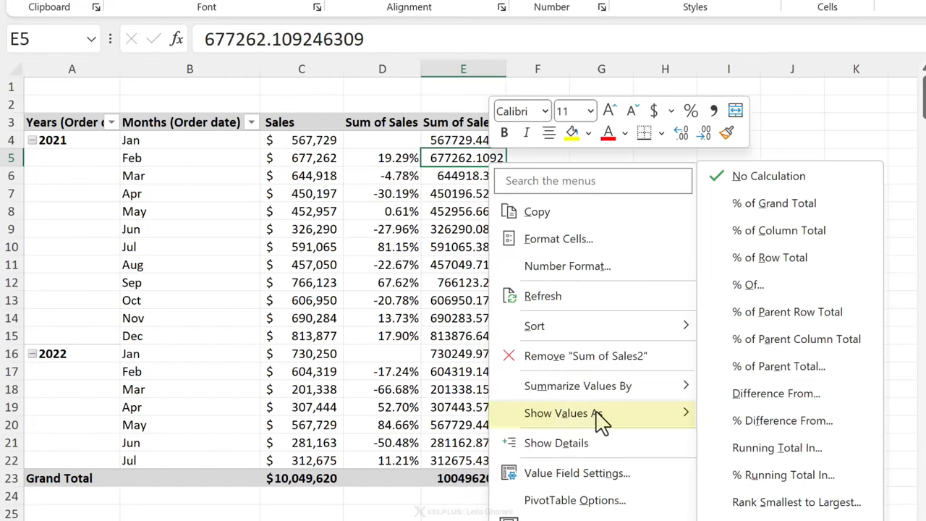
{"action": "left_click", "coordinate": [782, 421]}
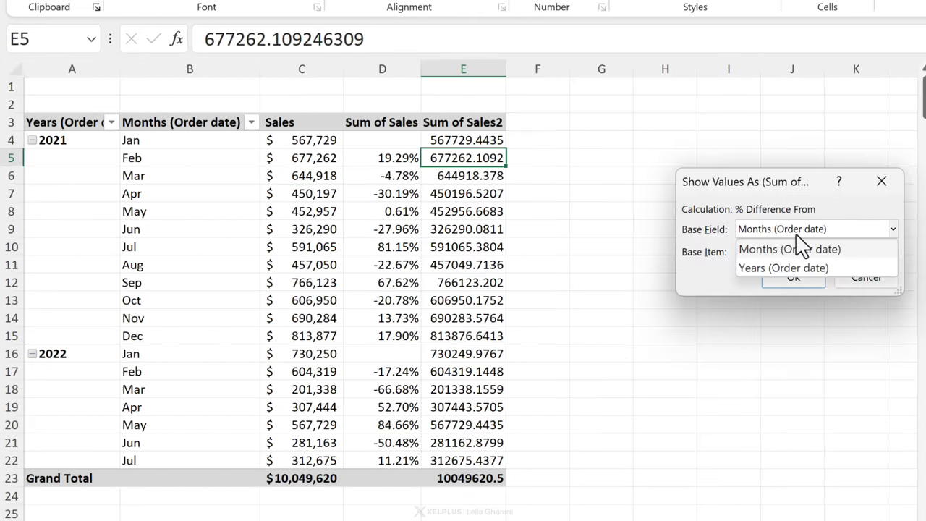
{"action": "left_click", "coordinate": [783, 268]}
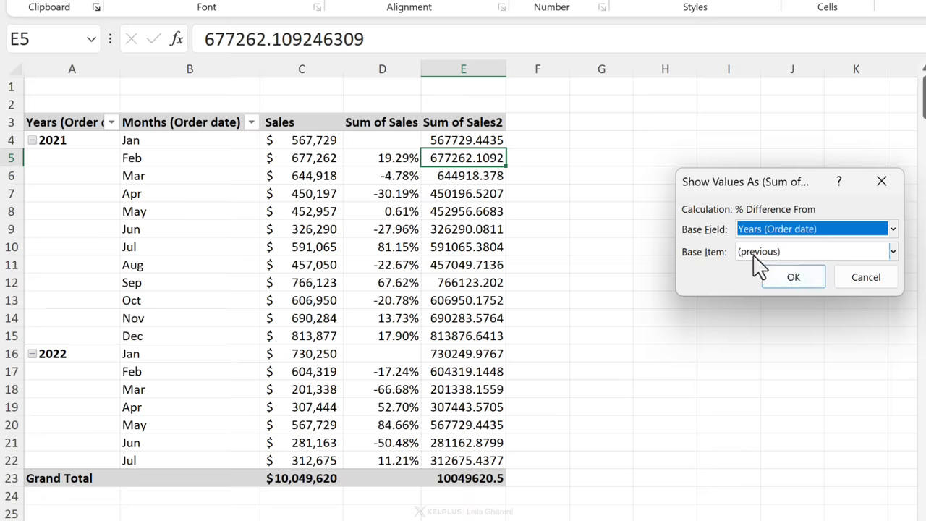
{"action": "left_click", "coordinate": [793, 276]}
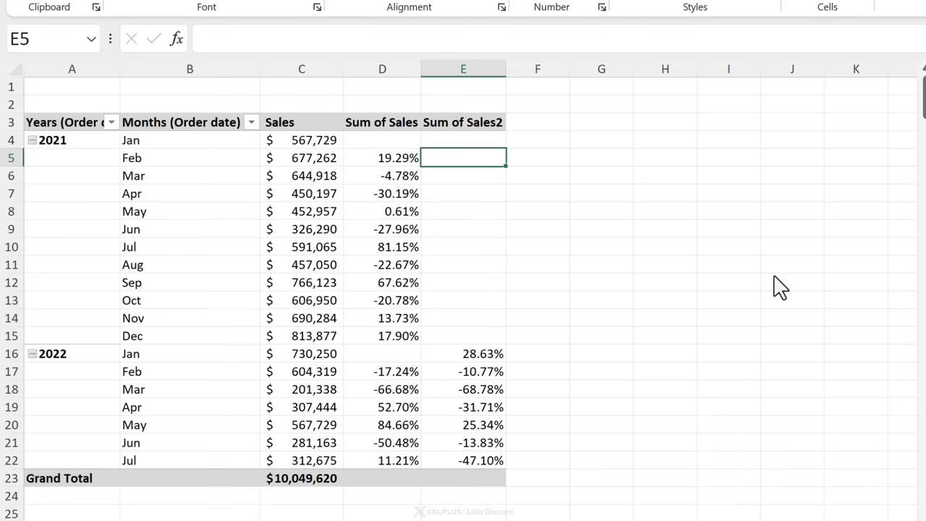
{"action": "left_click", "coordinate": [463, 353]}
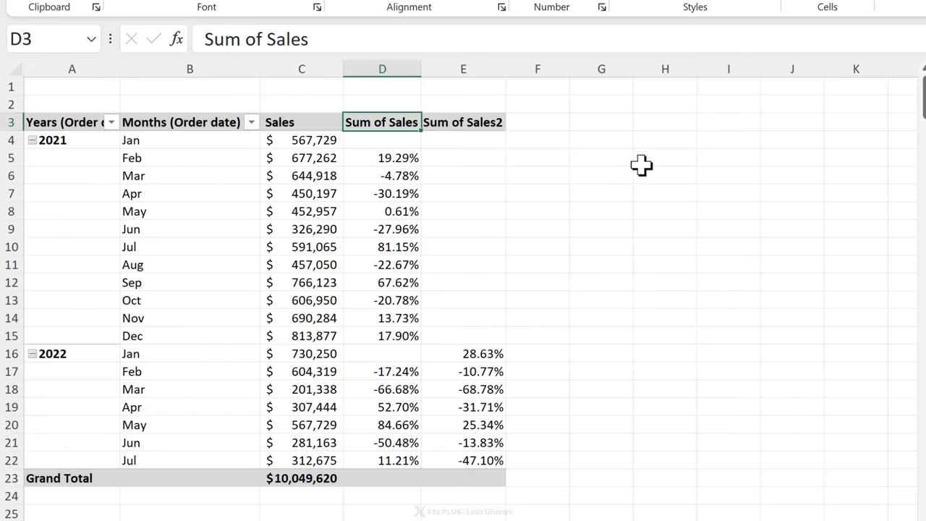
Type the new 'Sales Δ%' header names over the two percent-change column headers.
{"action": "type", "text": "S"}
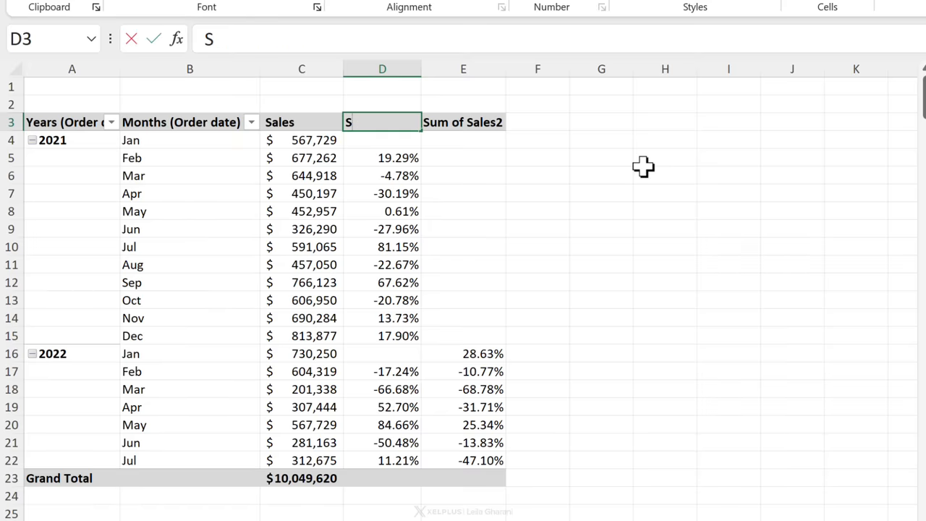
{"action": "type", "text": "ales Δ% Month"}
{"action": "left_click", "coordinate": [463, 122]}
{"action": "type", "text": "Sales Δ% Year"}
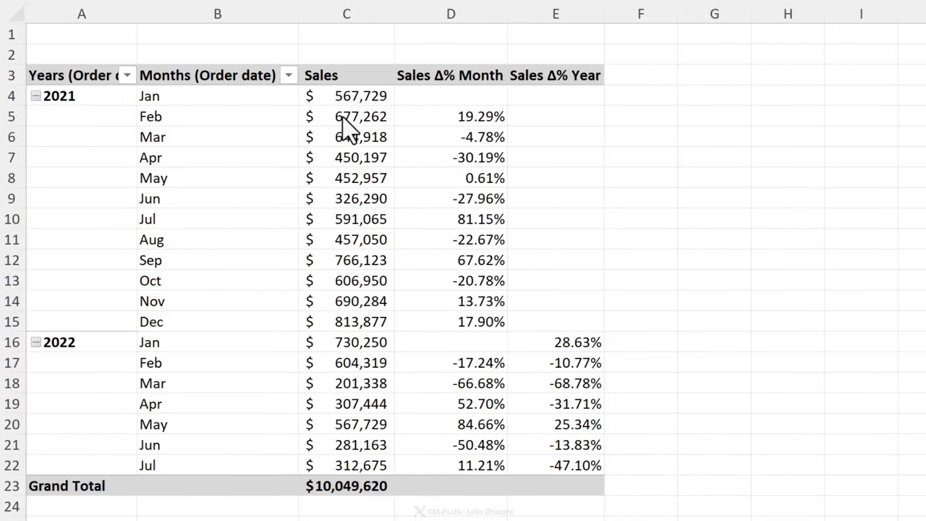
{"action": "left_click", "coordinate": [346, 116]}
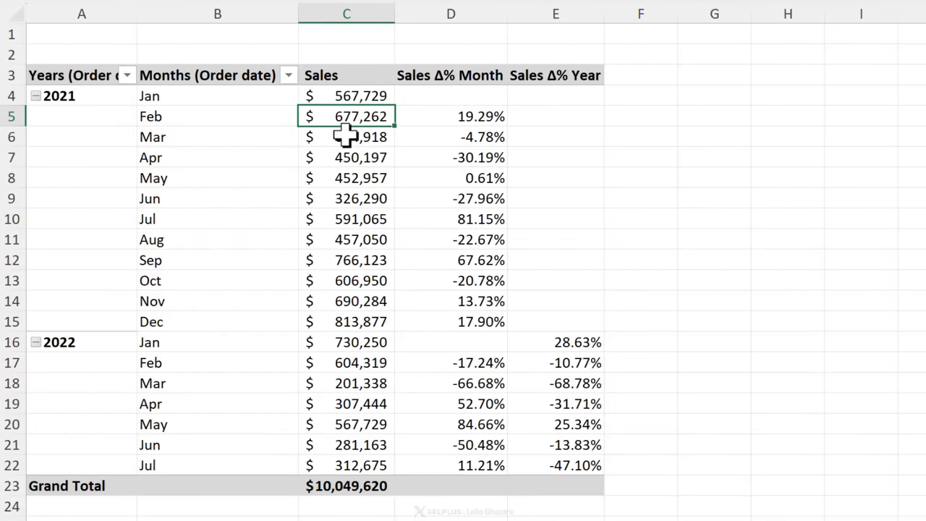
{"action": "mouse_move", "coordinate": [337, 148]}
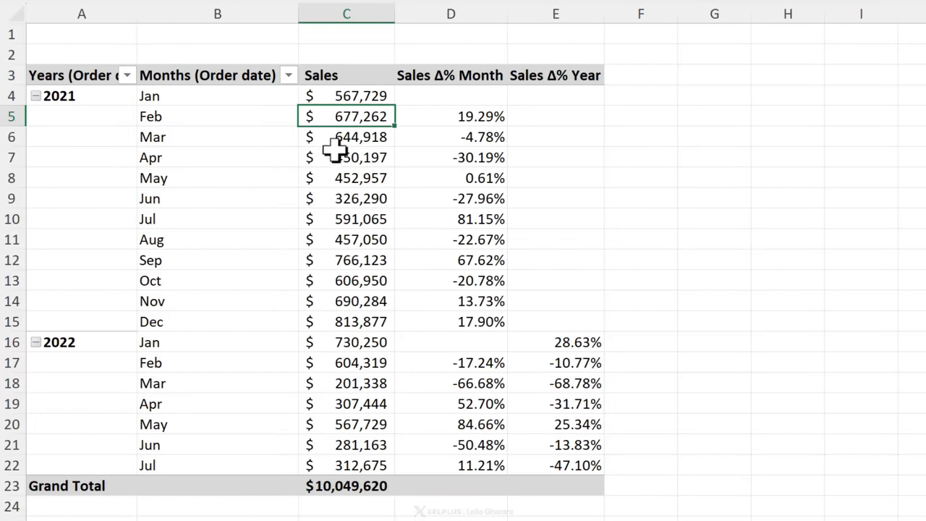
Drill into the February 2021 sales records on Sheet4, then return to Sheet3.
{"action": "left_click", "coordinate": [352, 512]}
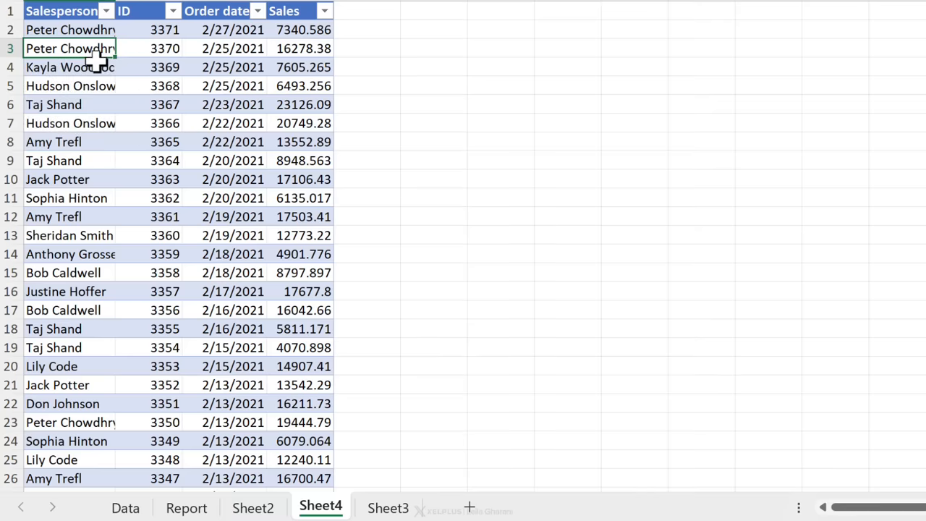
{"action": "mouse_move", "coordinate": [98, 116]}
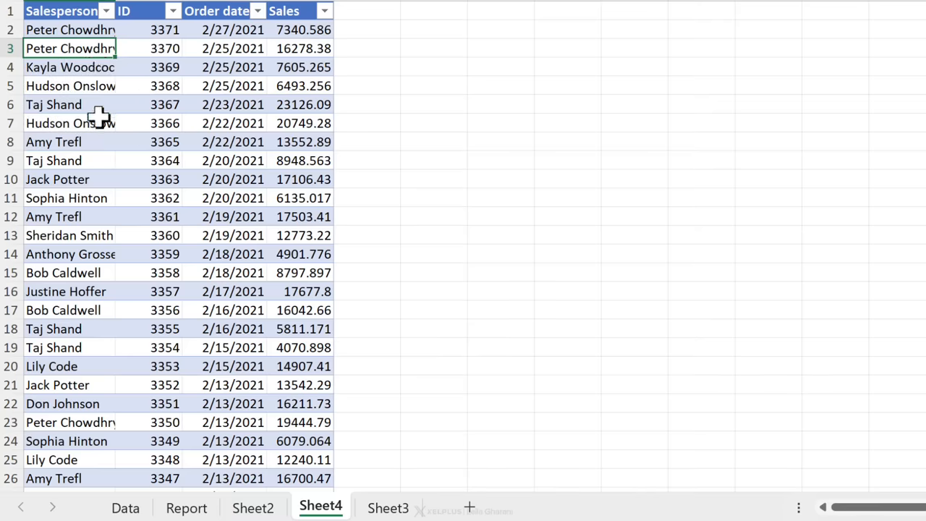
{"action": "left_click", "coordinate": [337, 495]}
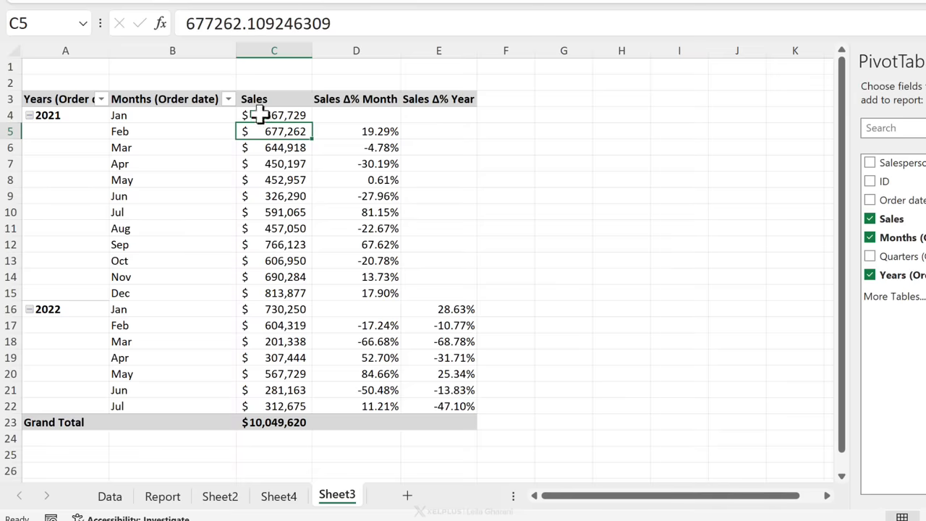
Turn off 'Enable show details' on the PivotTable Options Data tab and confirm.
{"action": "right_click", "coordinate": [273, 131]}
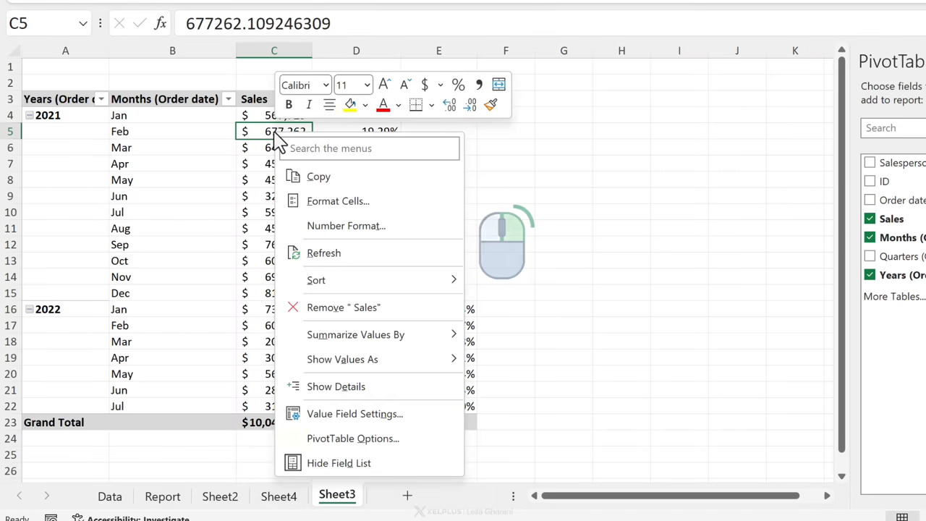
{"action": "left_click", "coordinate": [352, 438]}
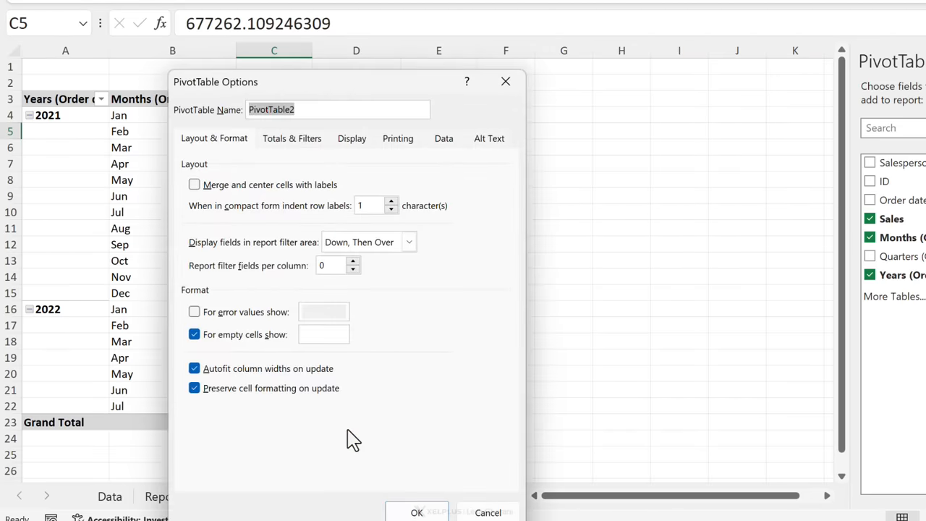
{"action": "left_click", "coordinate": [443, 139]}
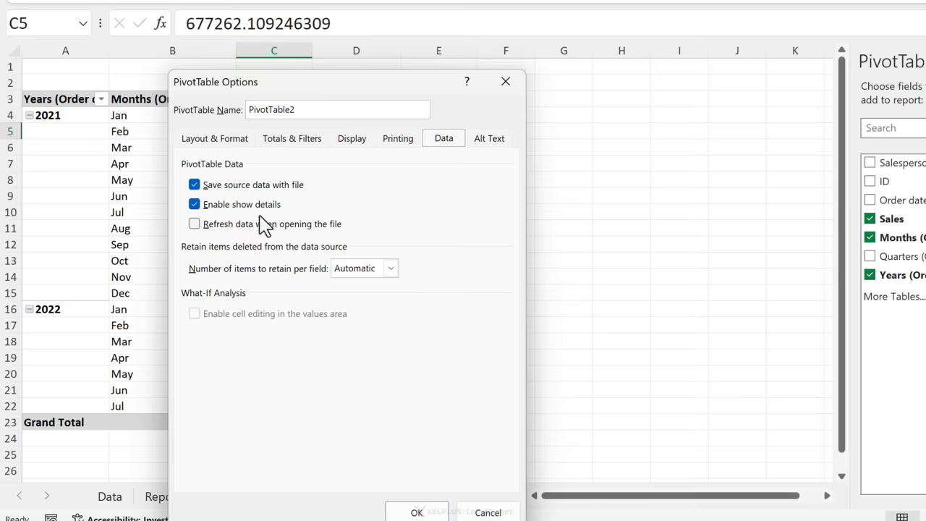
{"action": "left_click", "coordinate": [194, 204]}
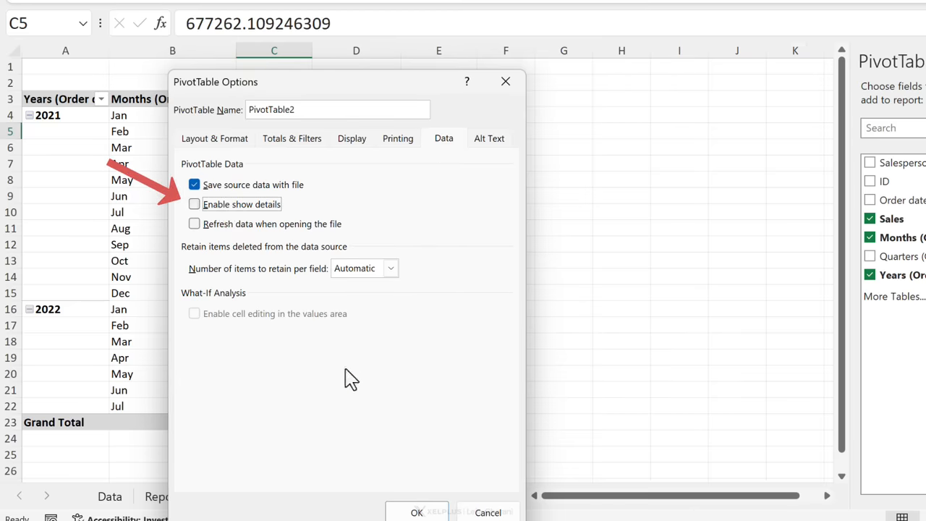
{"action": "left_click", "coordinate": [417, 512]}
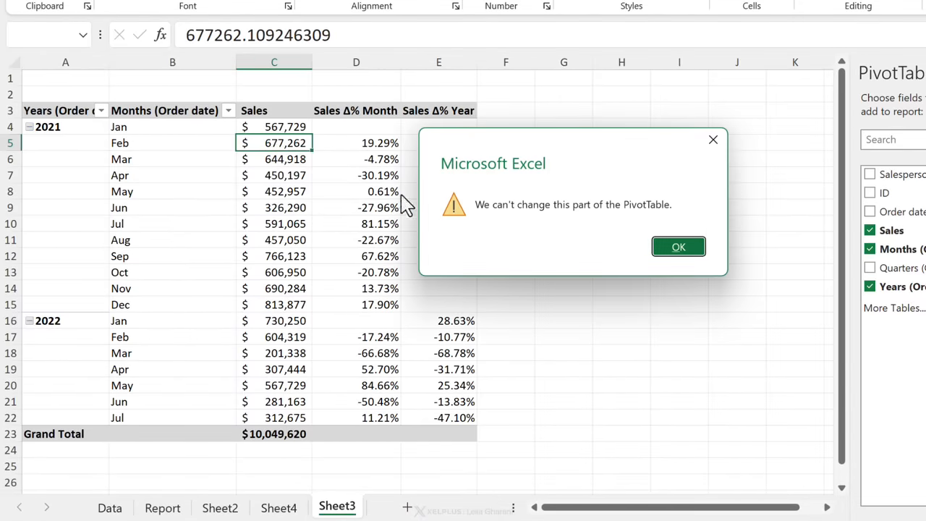
{"action": "mouse_move", "coordinate": [661, 216]}
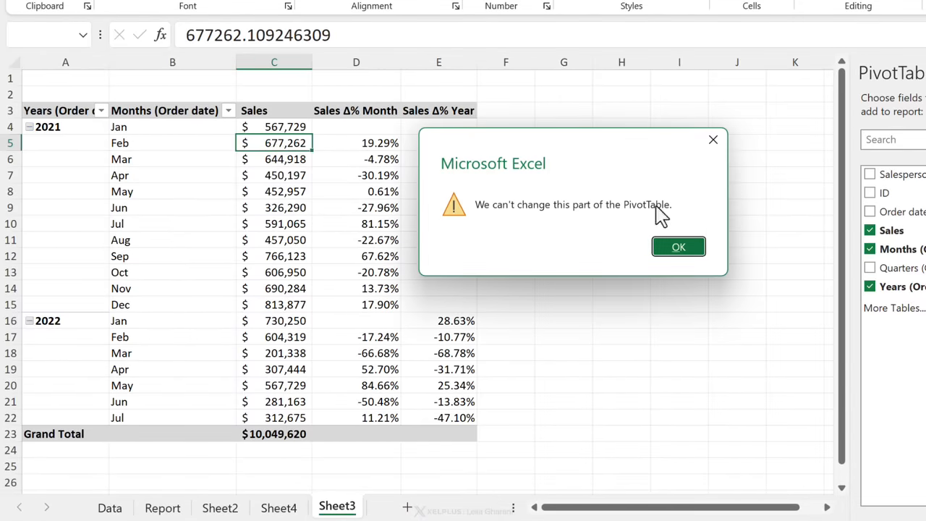